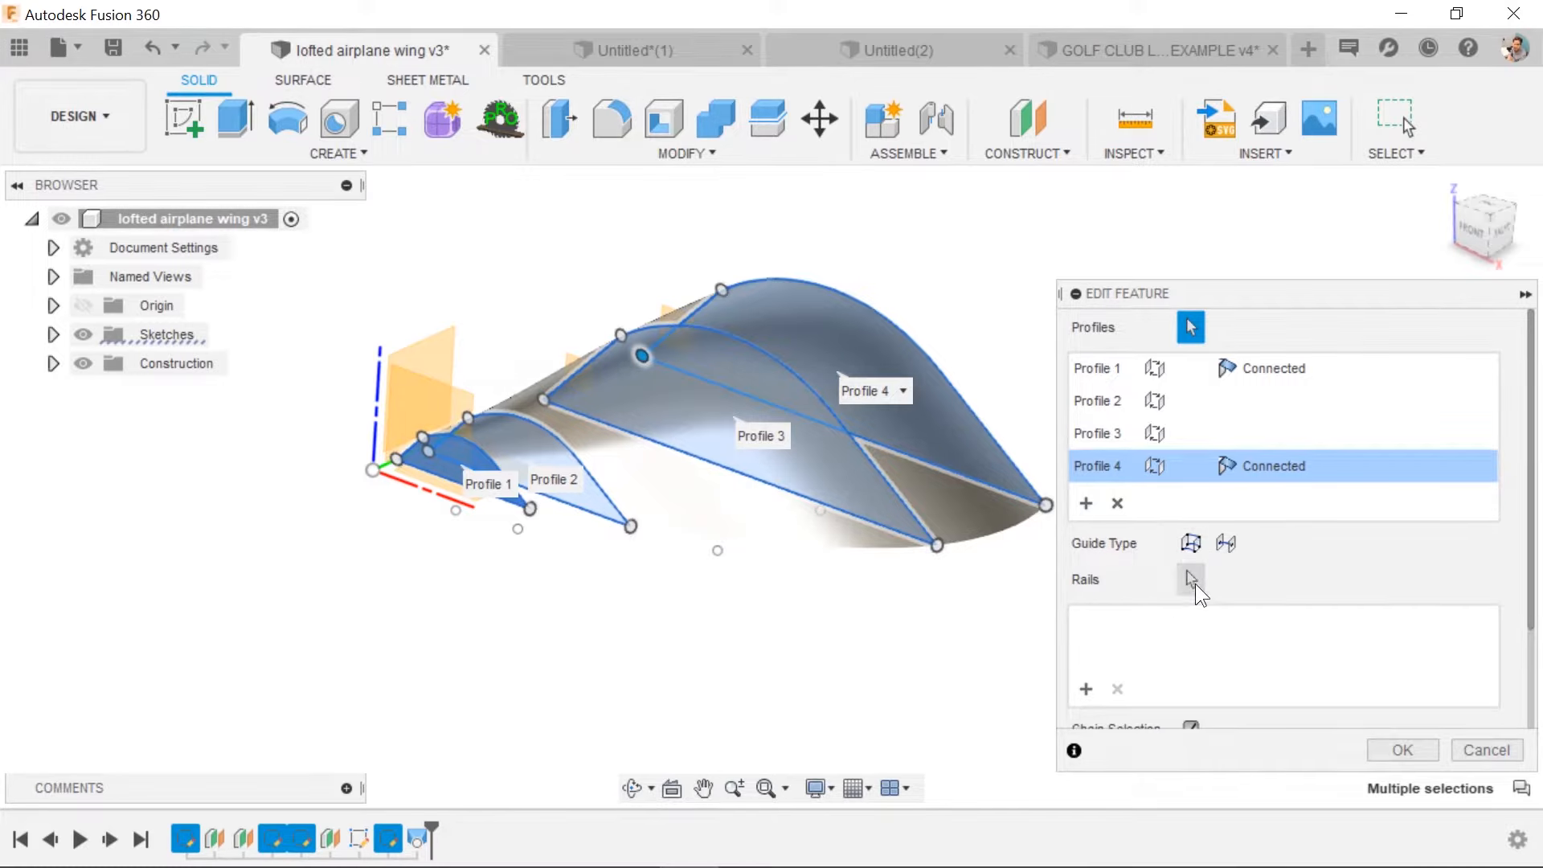
Step: Bring up the untitled design holding the cylinder-to-square solid body
{"action": "left_click", "coordinate": [1141, 50]}
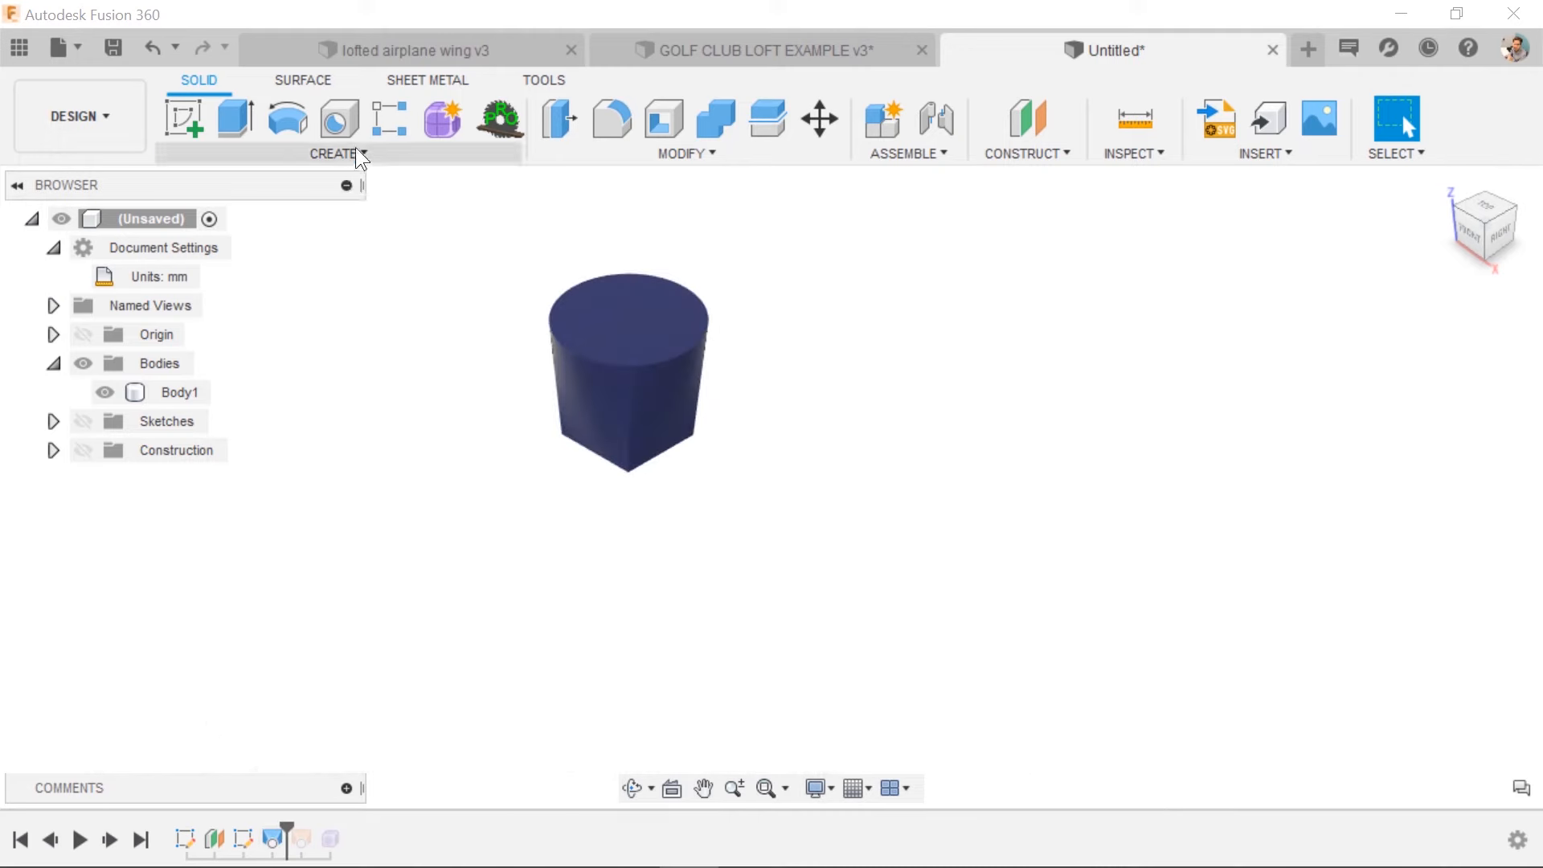
Step: Show the Create menu's list of solid features before switching designs
{"action": "left_click", "coordinate": [333, 154]}
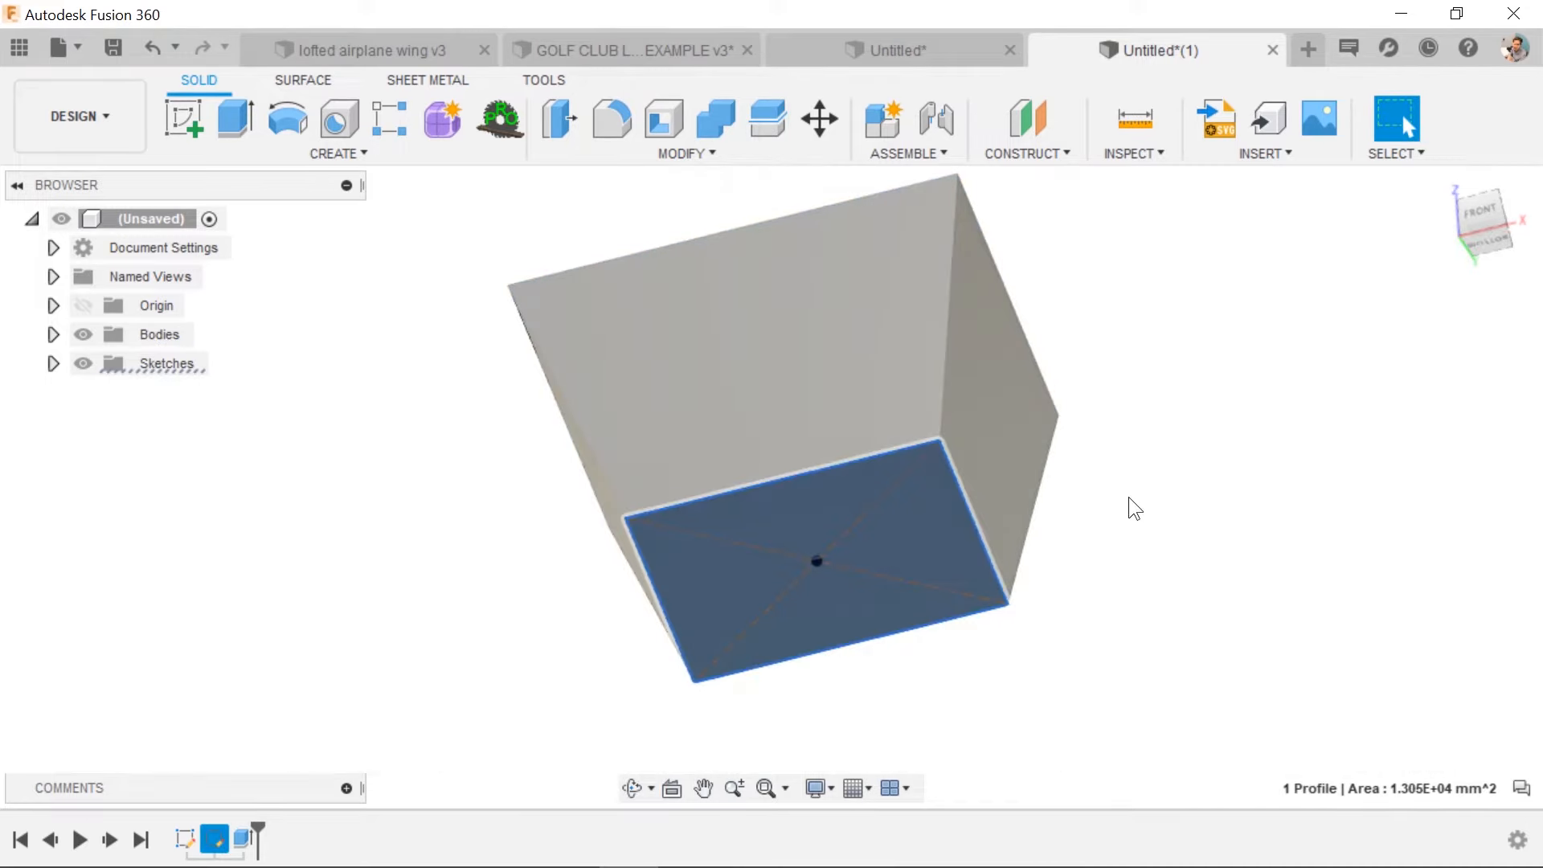
Step: Inspect the tapered extrusion and compare it at taper angle 0° versus 15°
{"action": "left_click_drag", "start_coordinate": [1131, 507], "coordinate": [876, 569]}
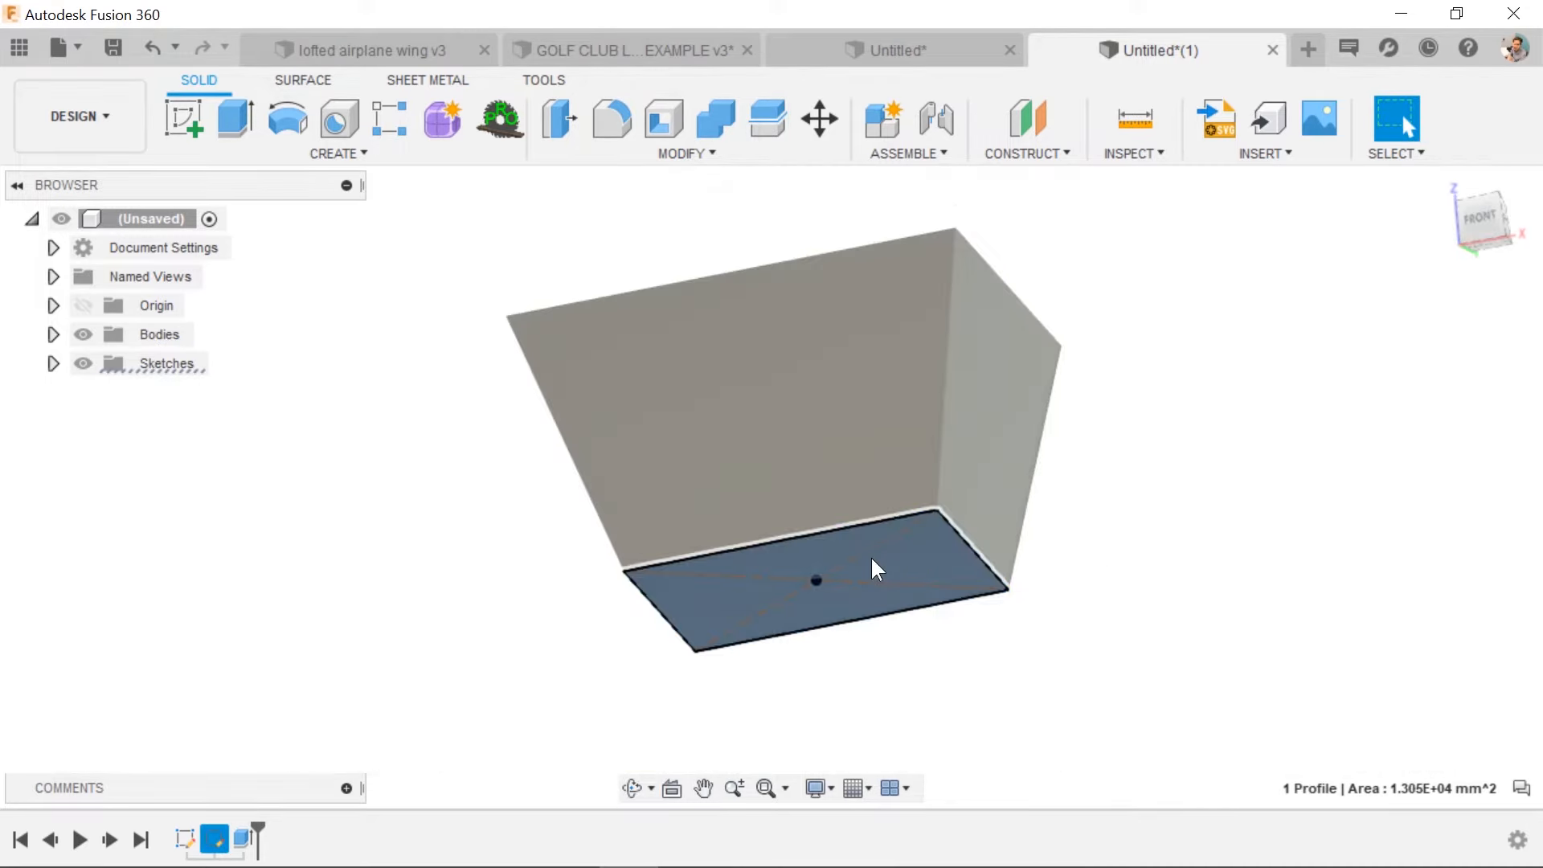
{"action": "left_click_drag", "start_coordinate": [875, 568], "coordinate": [863, 334]}
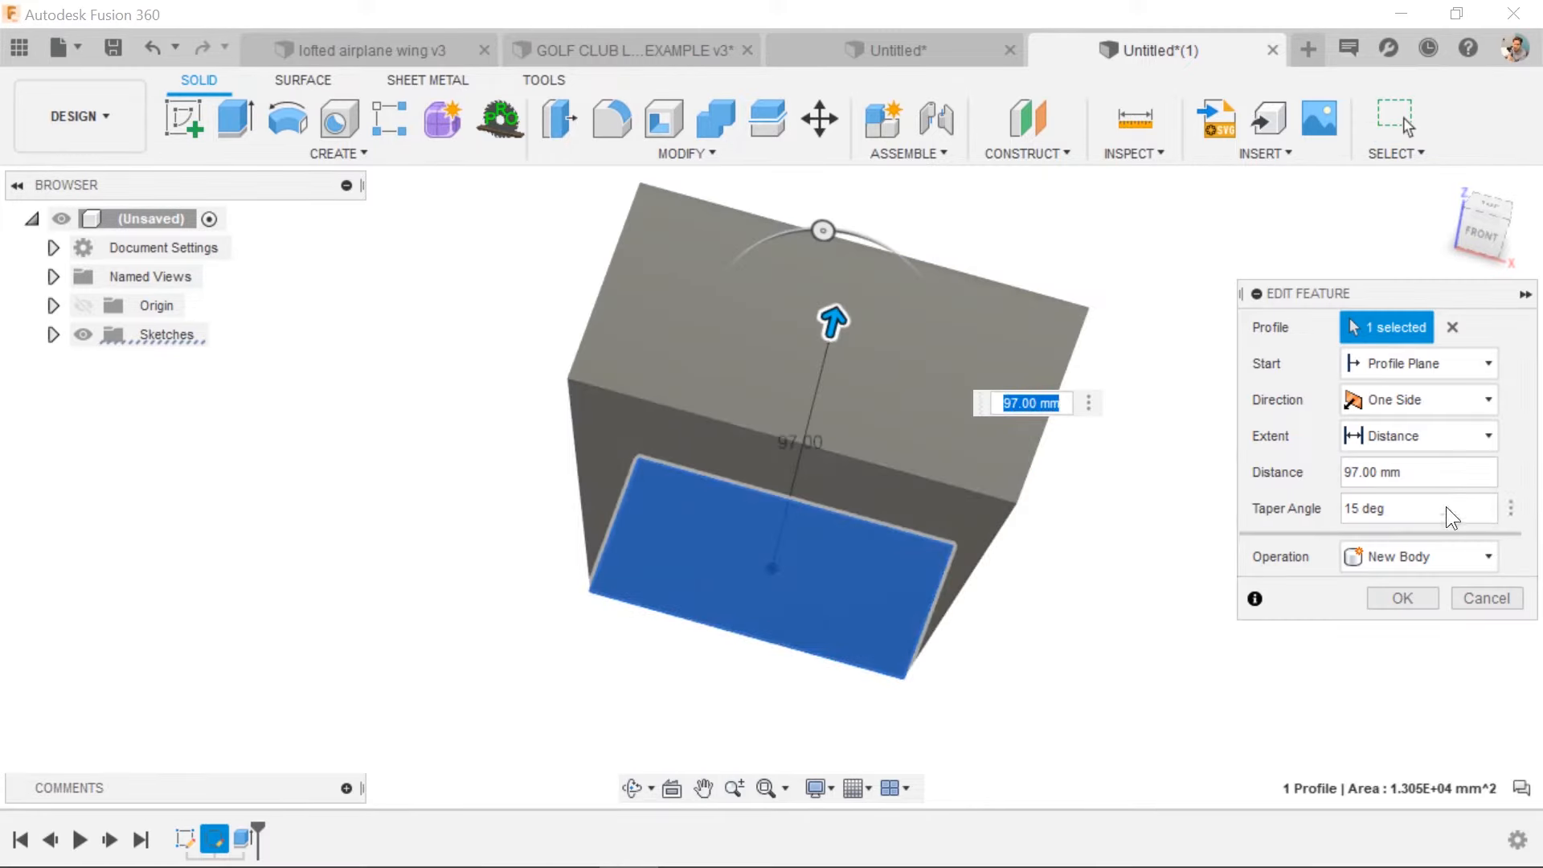
{"action": "type", "text": "0"}
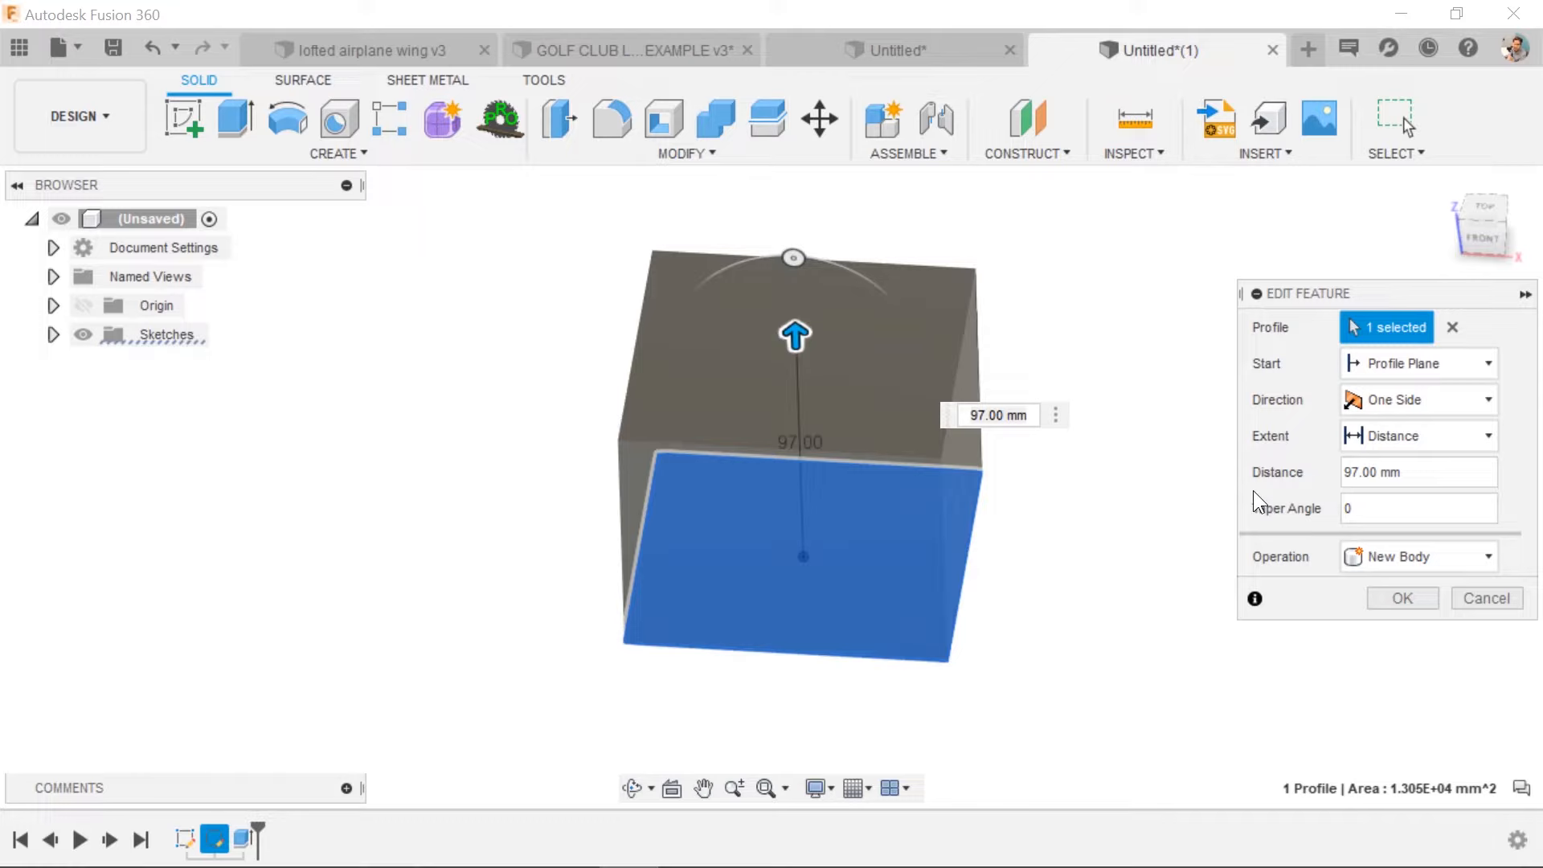
{"action": "left_click", "coordinate": [1417, 508]}
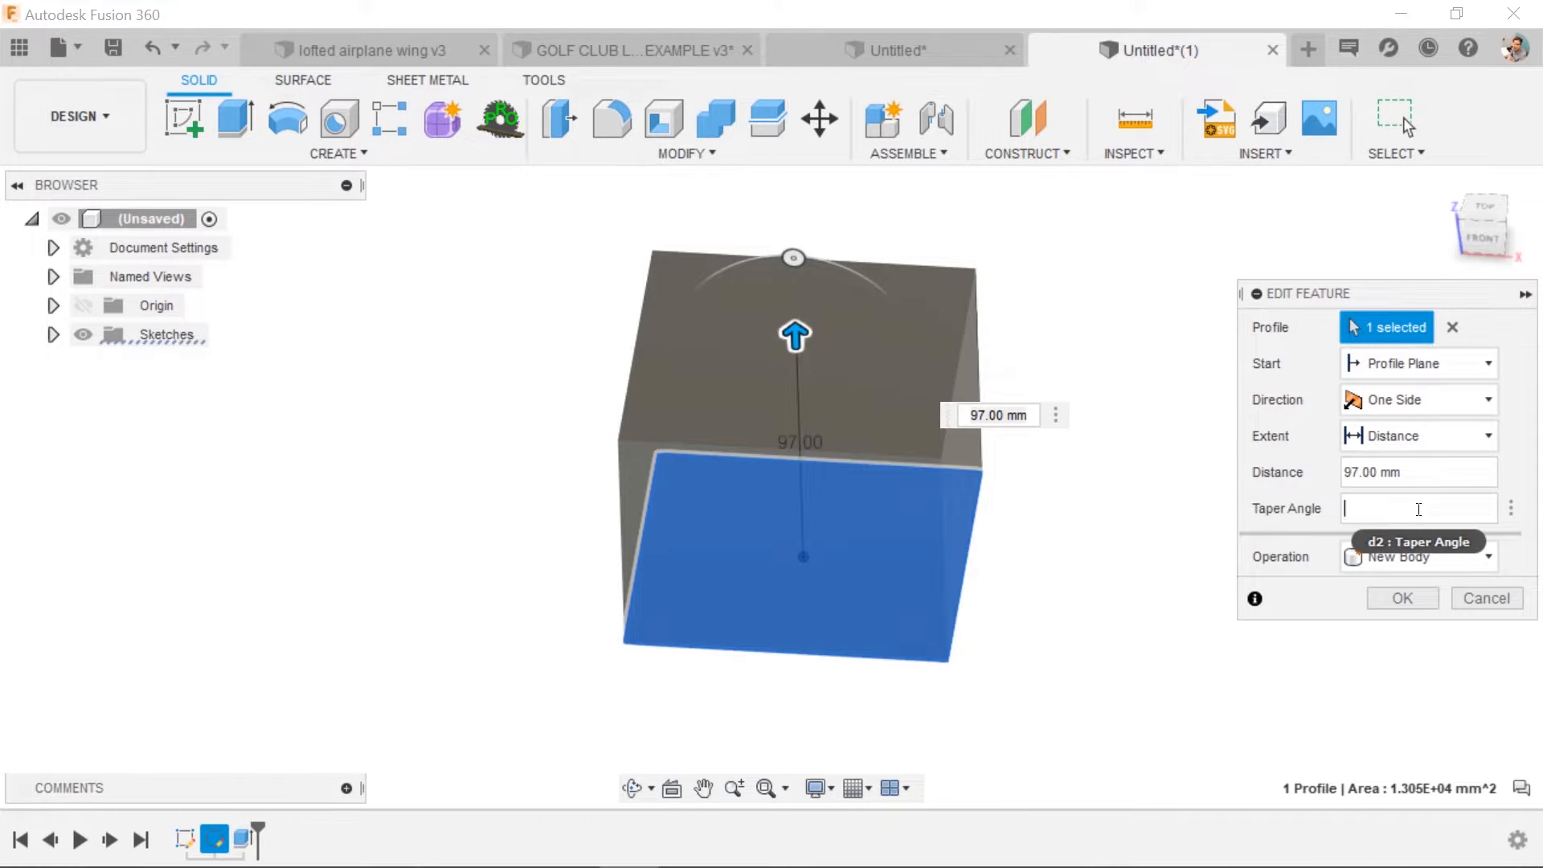
{"action": "type", "text": "15"}
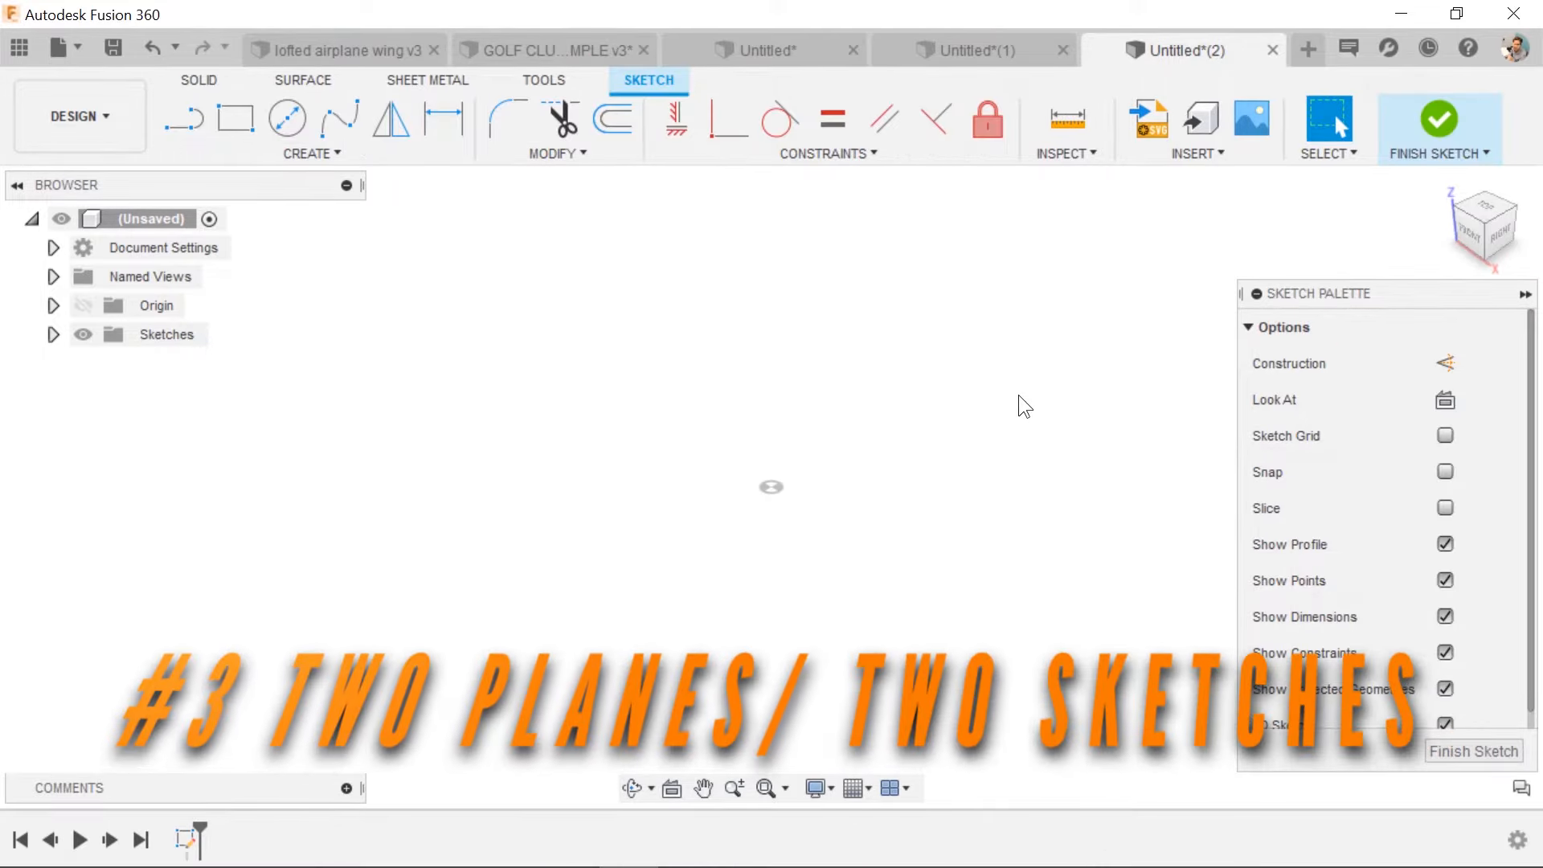
Step: Sketch a rectangle profile on the ground plane and finish the sketch
{"action": "left_click", "coordinate": [235, 119]}
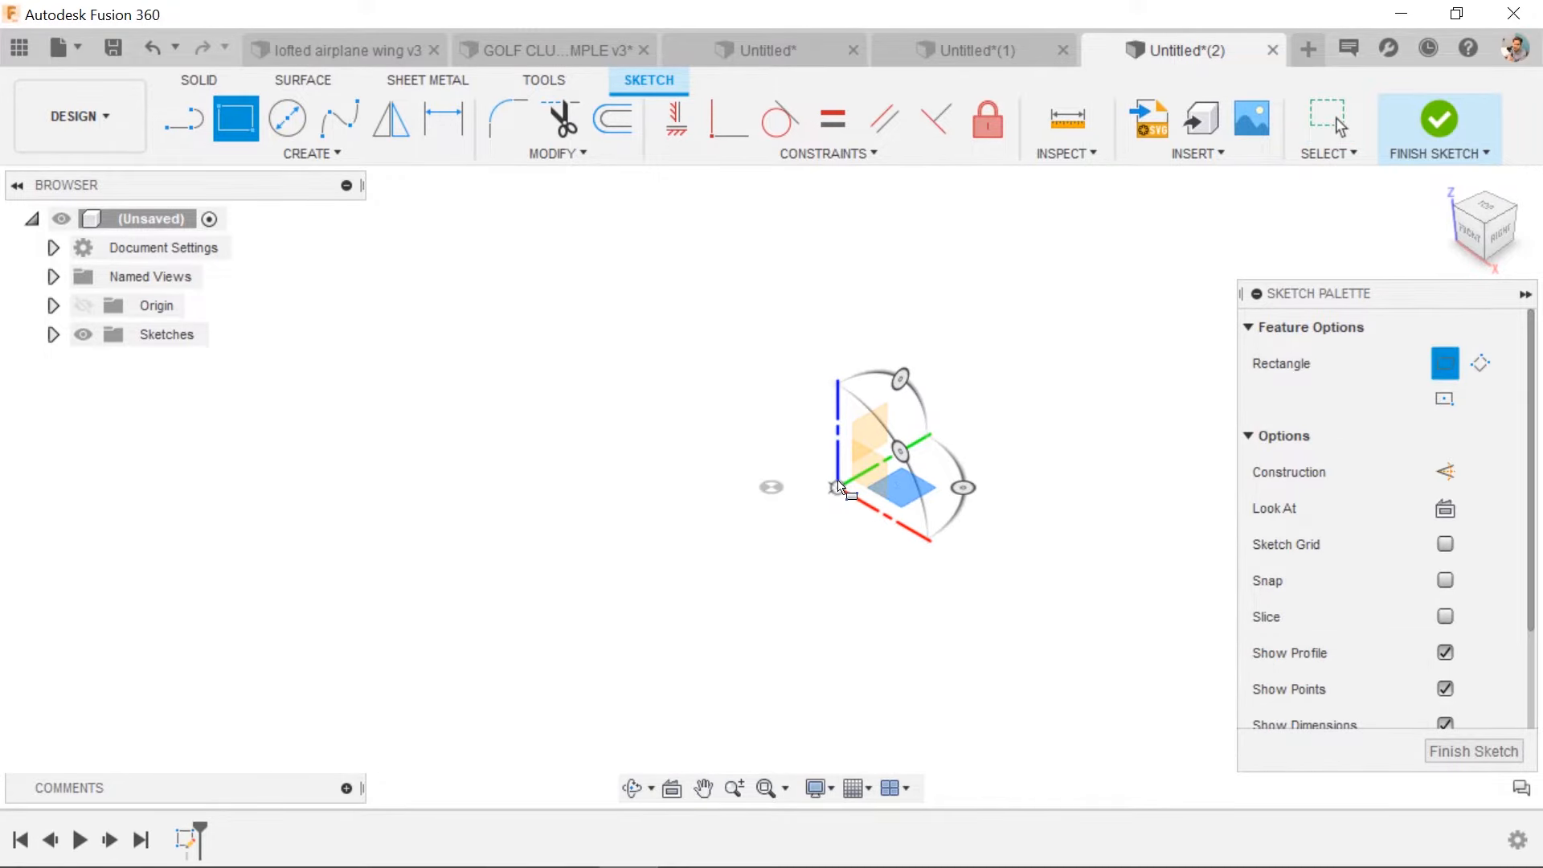
{"action": "left_click_drag", "start_coordinate": [835, 488], "coordinate": [805, 617]}
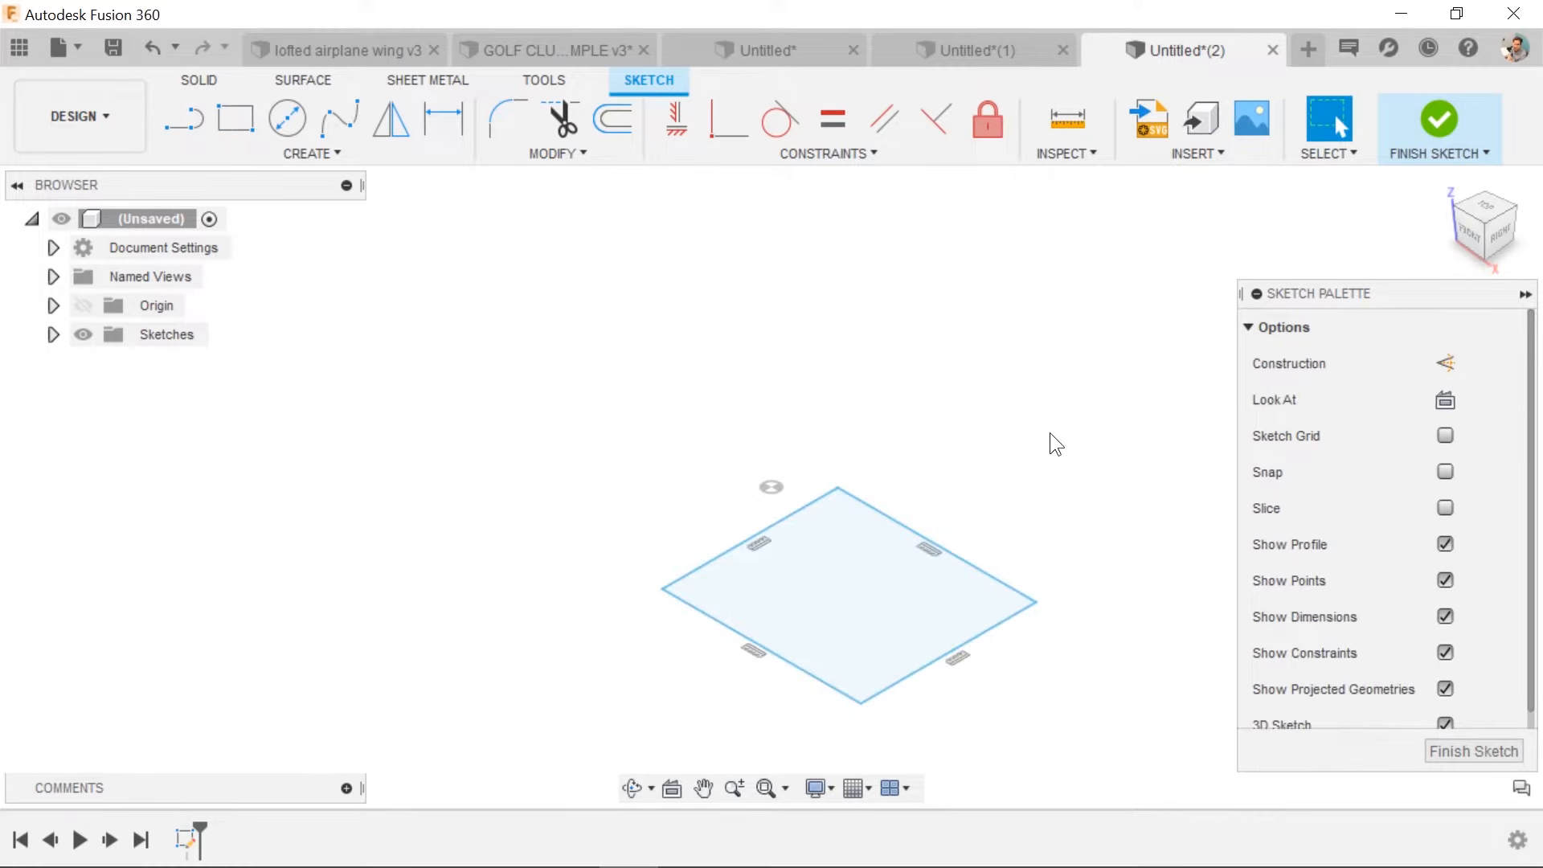
{"action": "left_click", "coordinate": [1437, 125]}
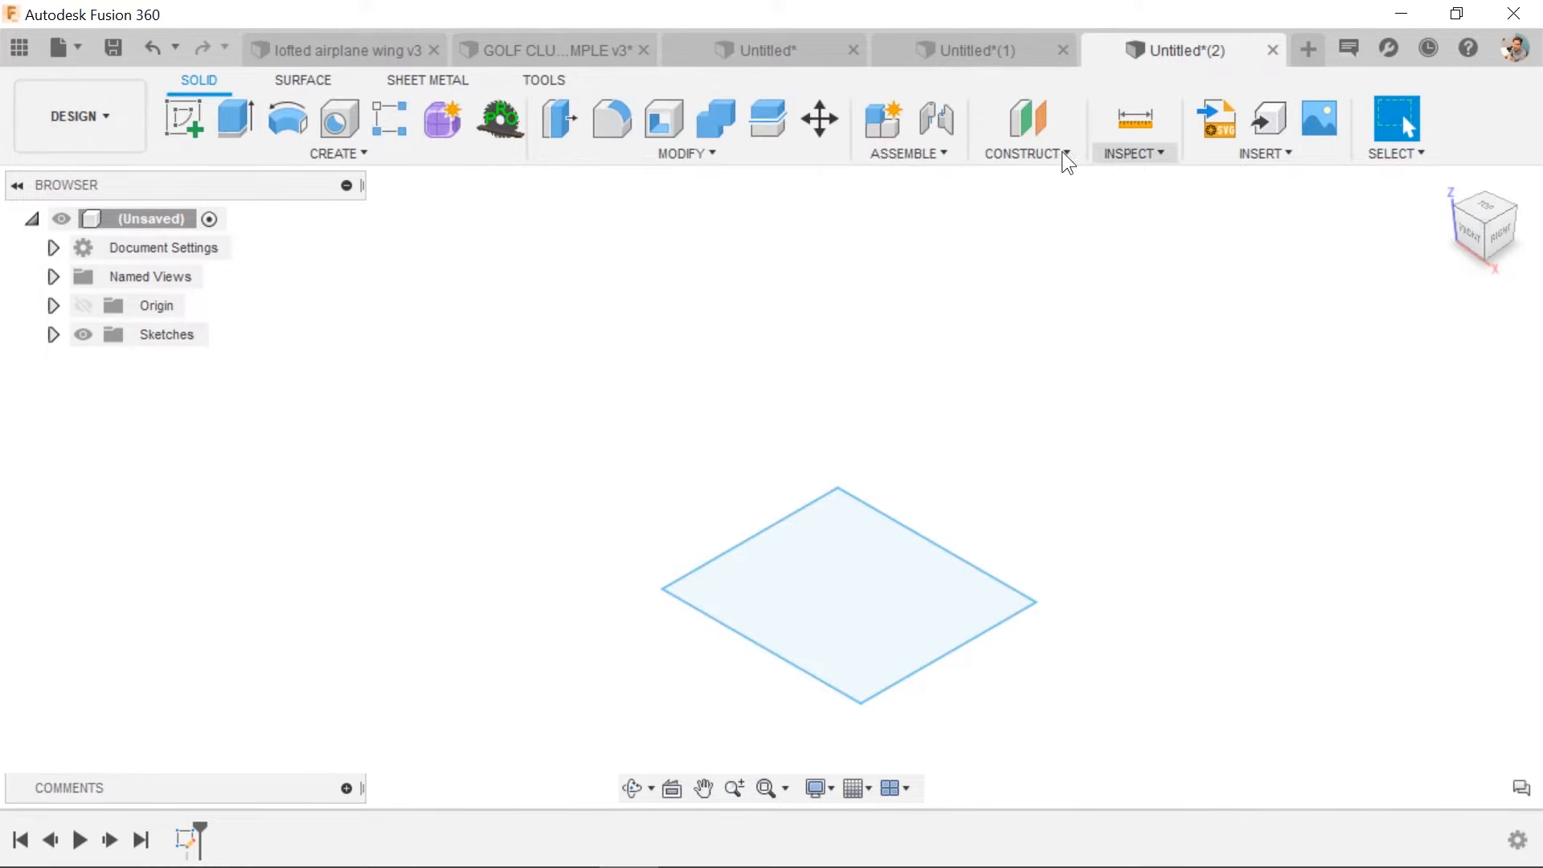
Step: Add an offset plane 64 mm above the rectangle and sketch a center-diameter circle on it
{"action": "left_click", "coordinate": [1027, 118]}
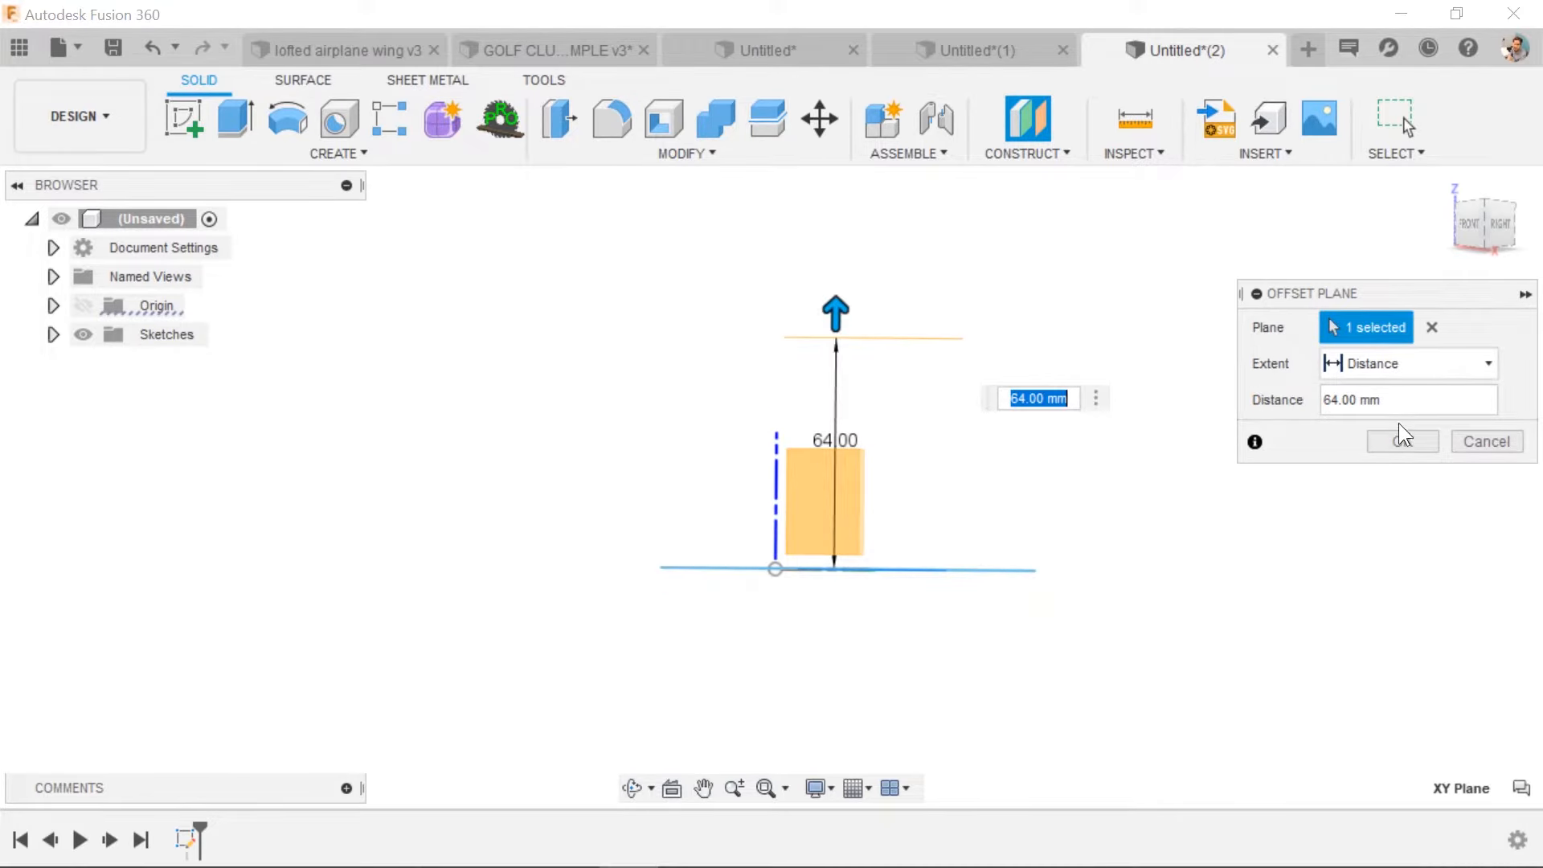
{"action": "left_click", "coordinate": [1401, 441]}
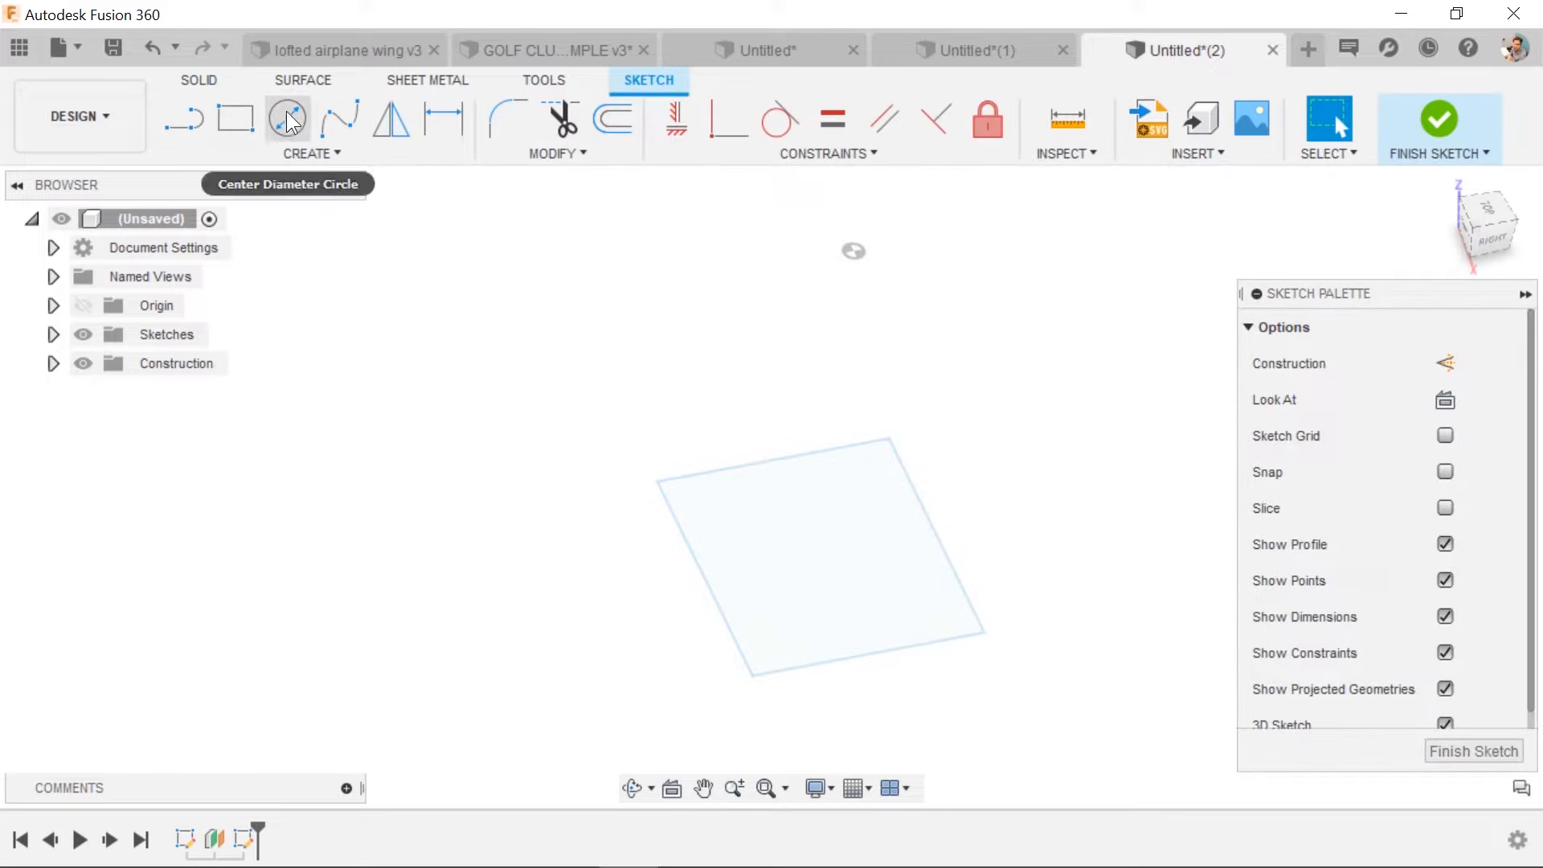
{"action": "left_click", "coordinate": [287, 118]}
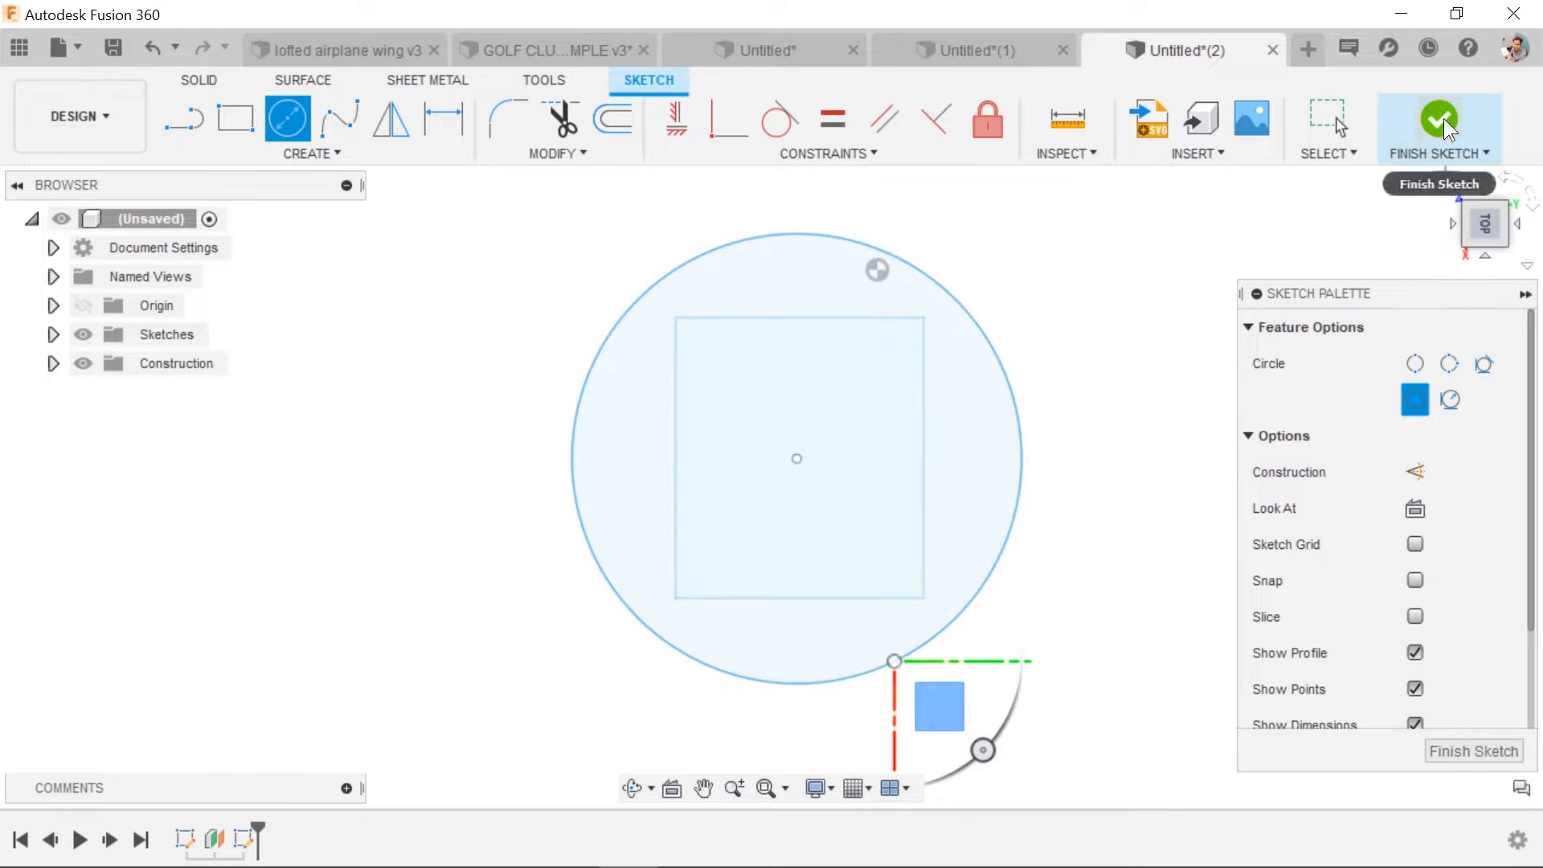
{"action": "left_click", "coordinate": [1438, 122]}
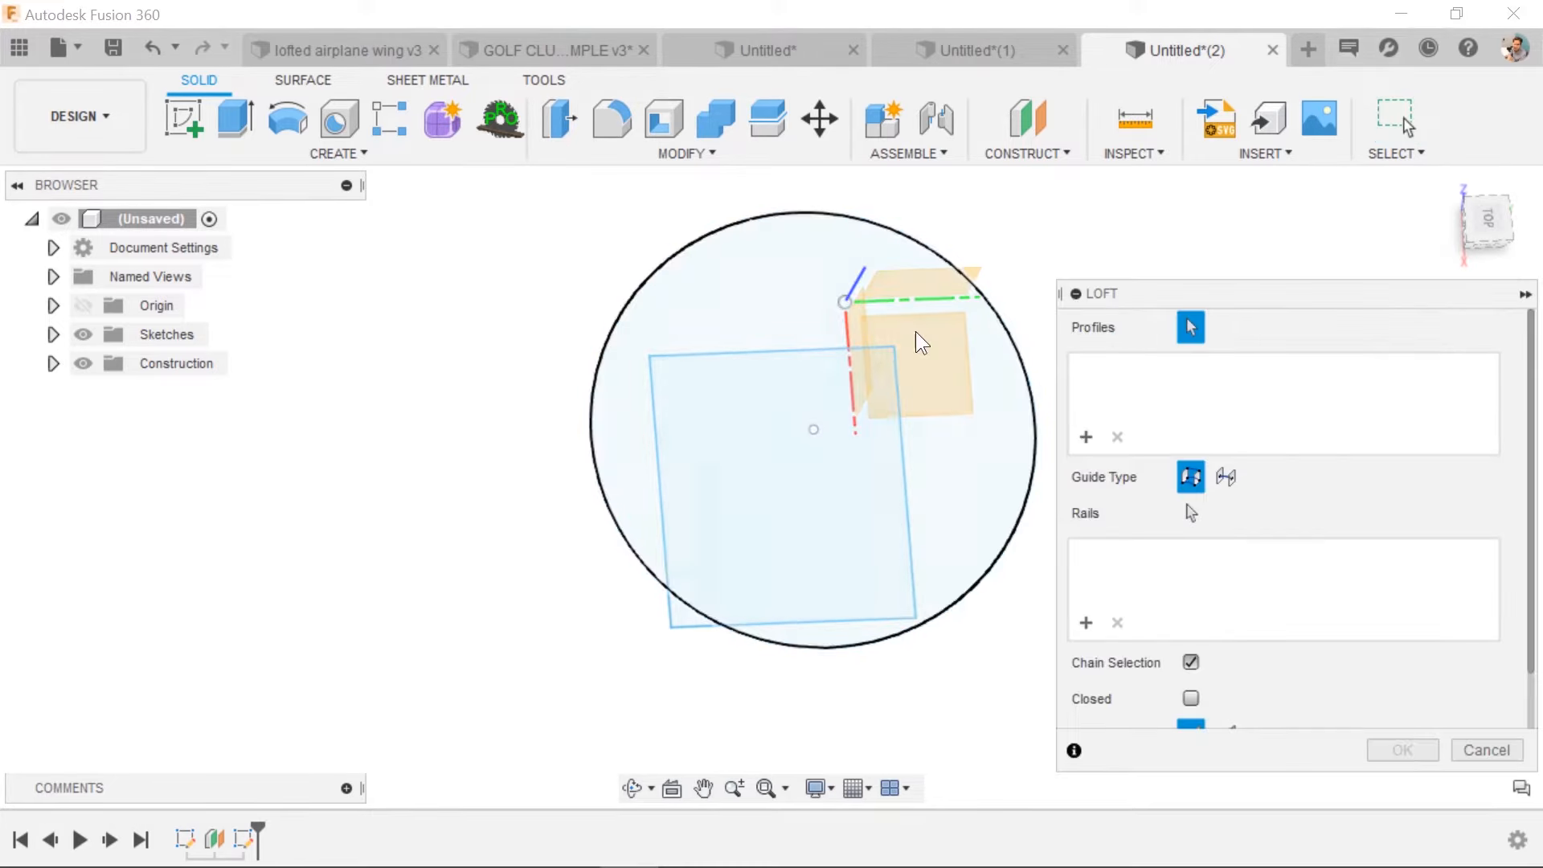
Step: Loft the circle to the rectangle as Profile 1 and 2 and create the solid body
{"action": "left_click", "coordinate": [781, 546]}
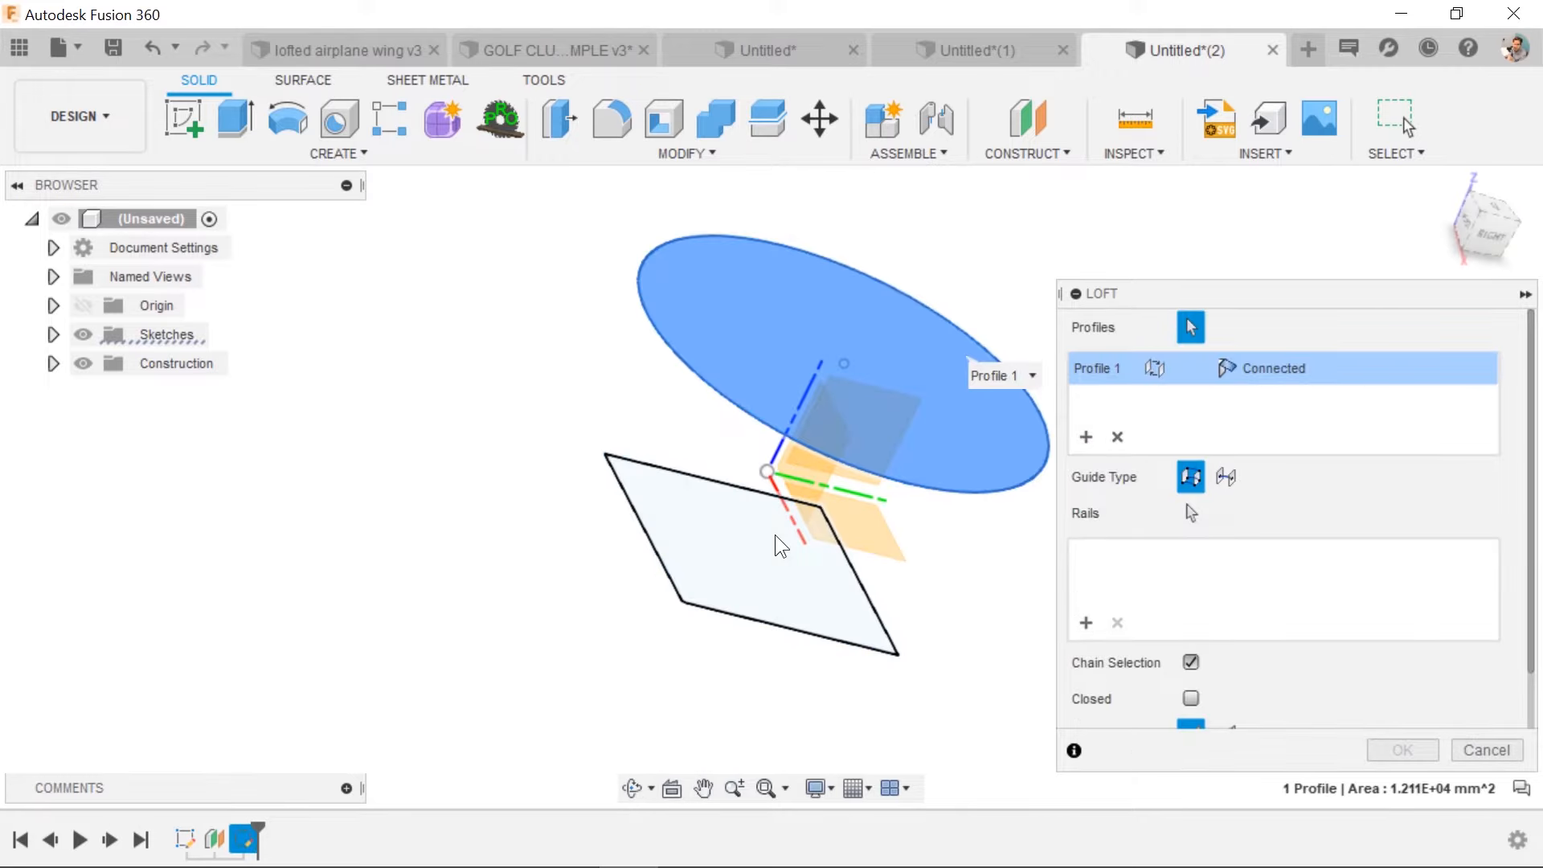
{"action": "left_click", "coordinate": [748, 546]}
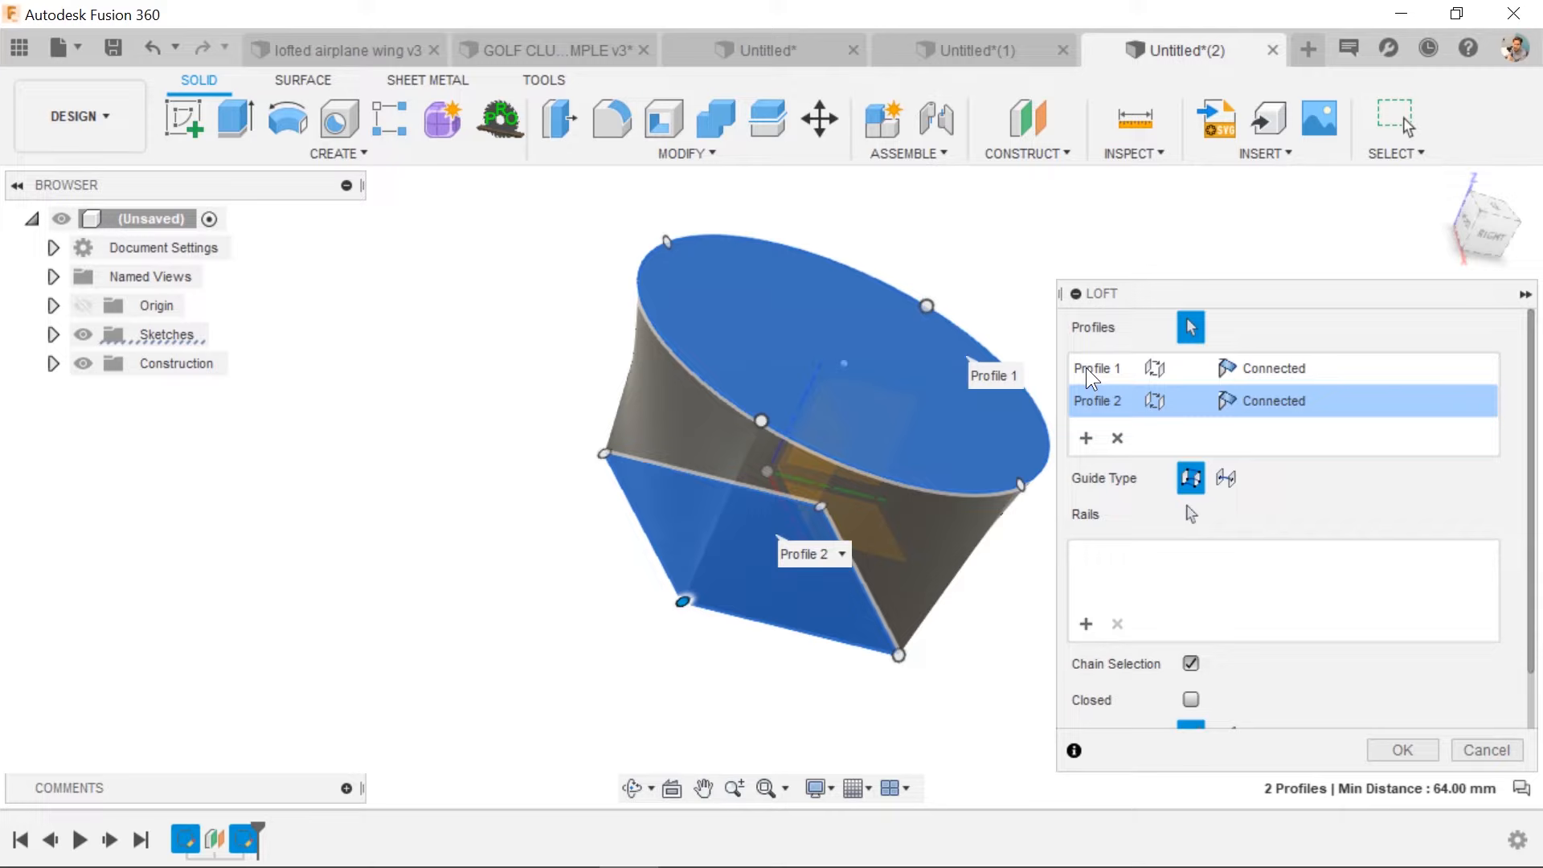
{"action": "mouse_move", "coordinate": [1127, 413]}
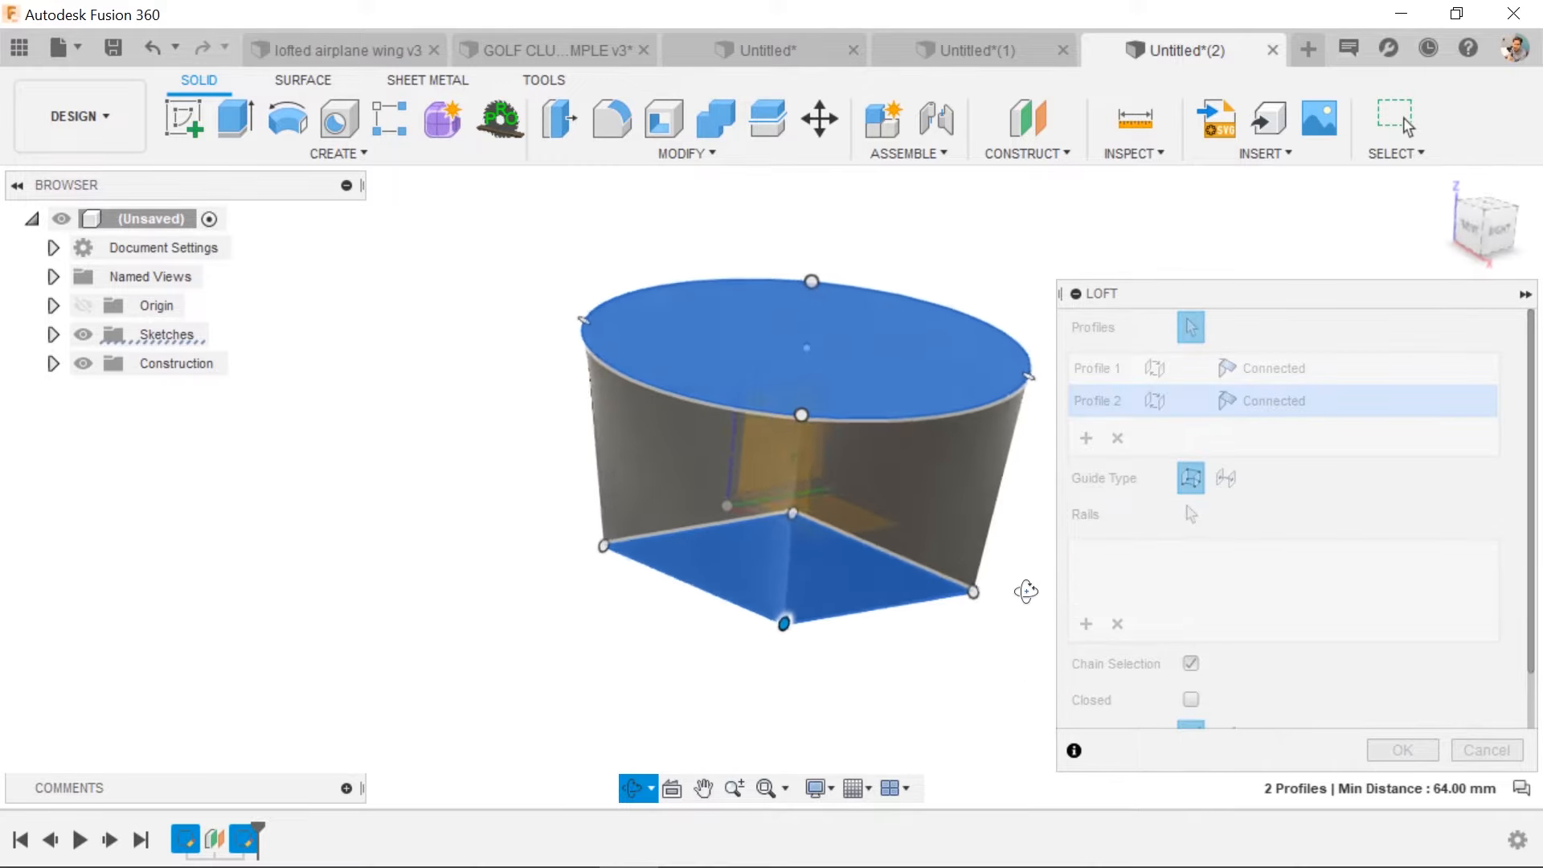
{"action": "left_click_drag", "start_coordinate": [1026, 592], "coordinate": [577, 299]}
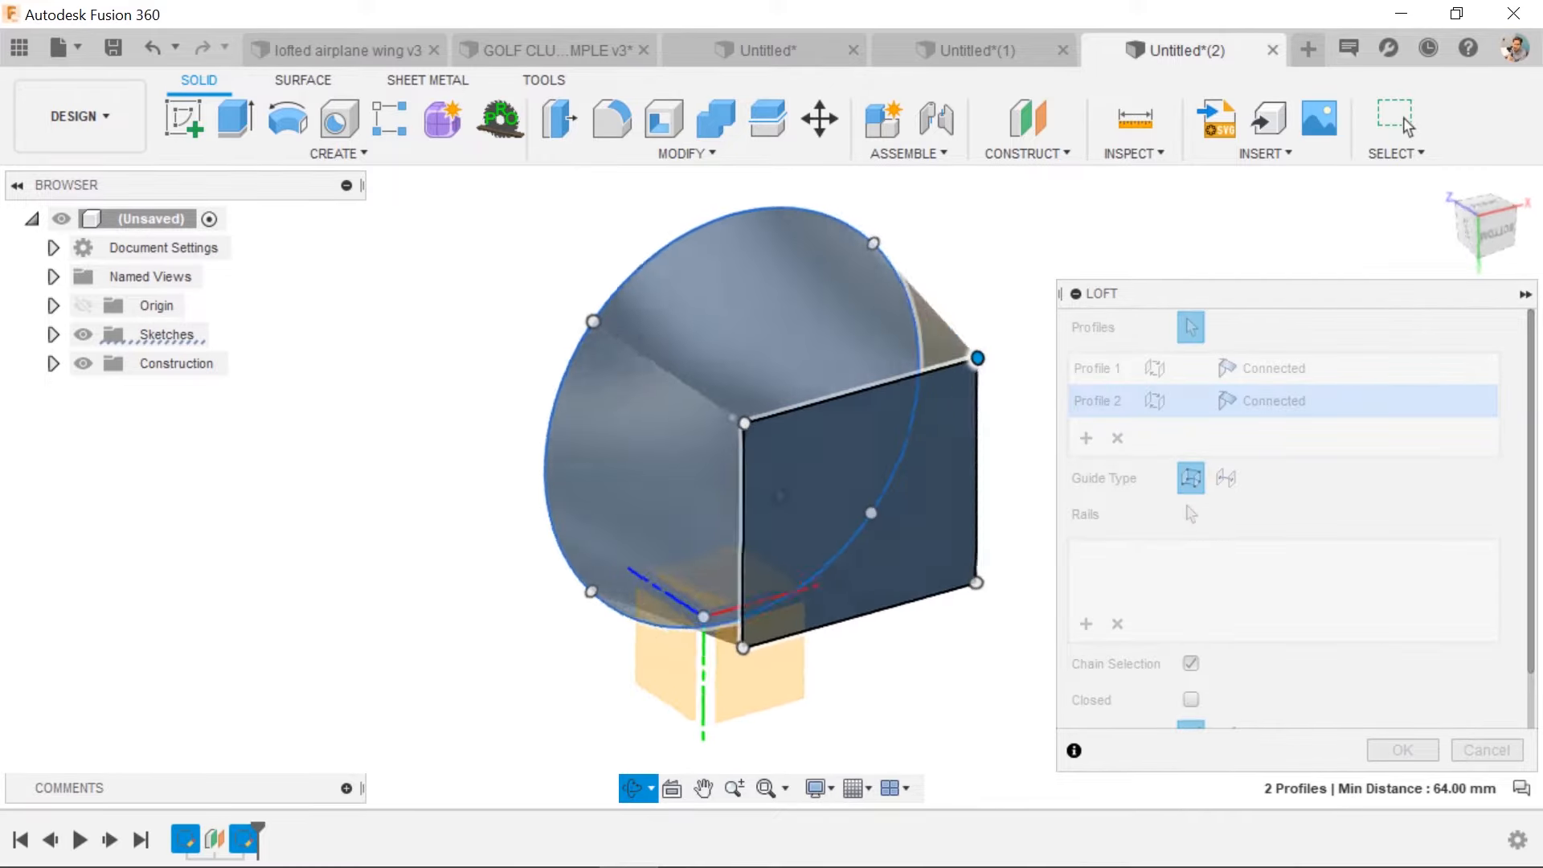
{"action": "left_click", "coordinate": [1402, 749]}
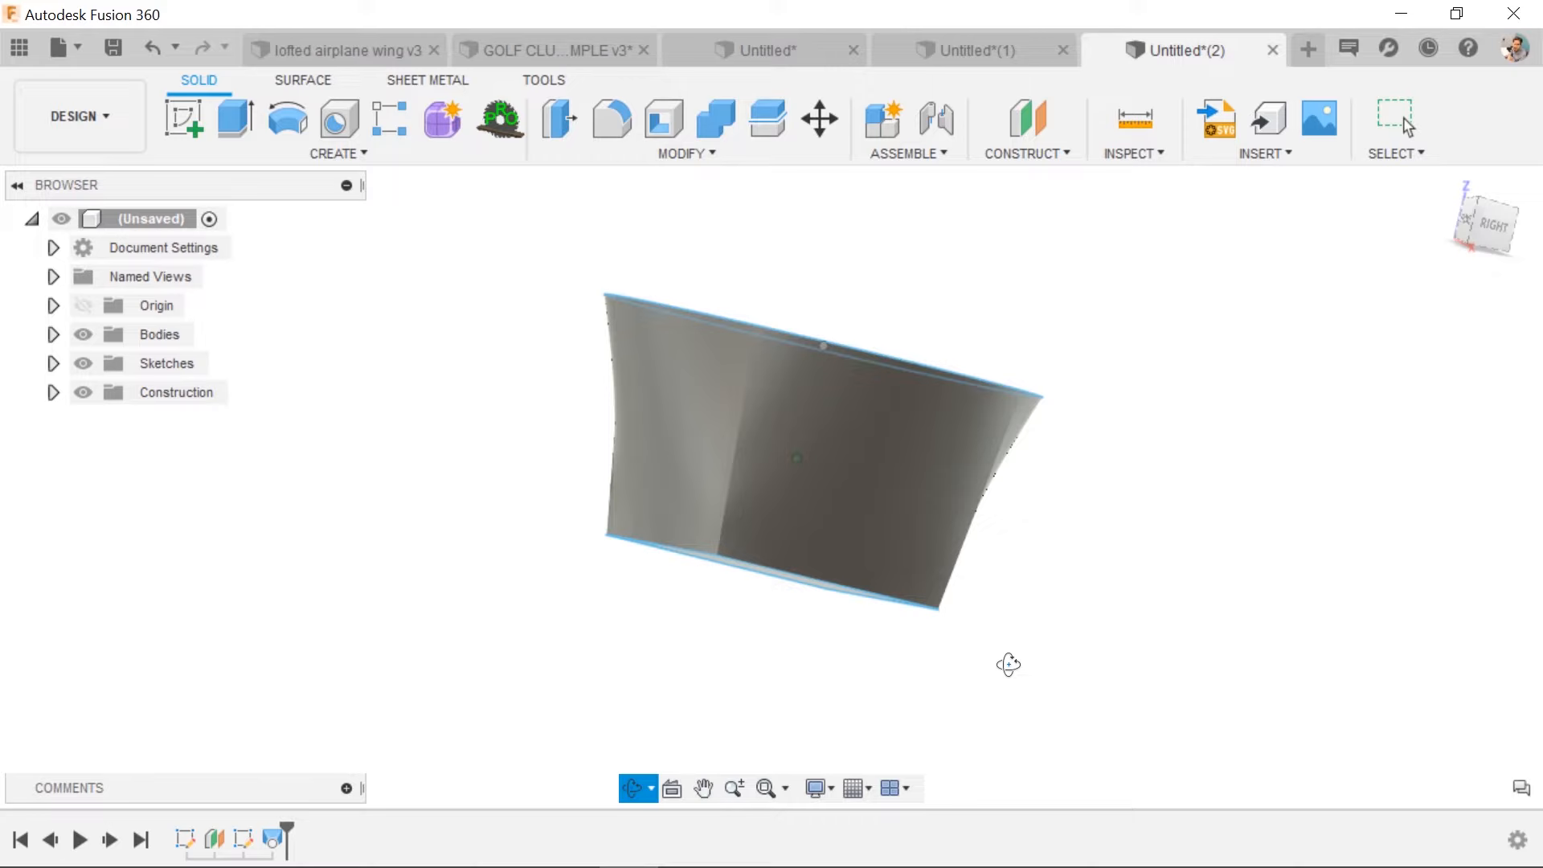
{"action": "left_click_drag", "start_coordinate": [1009, 664], "coordinate": [882, 646]}
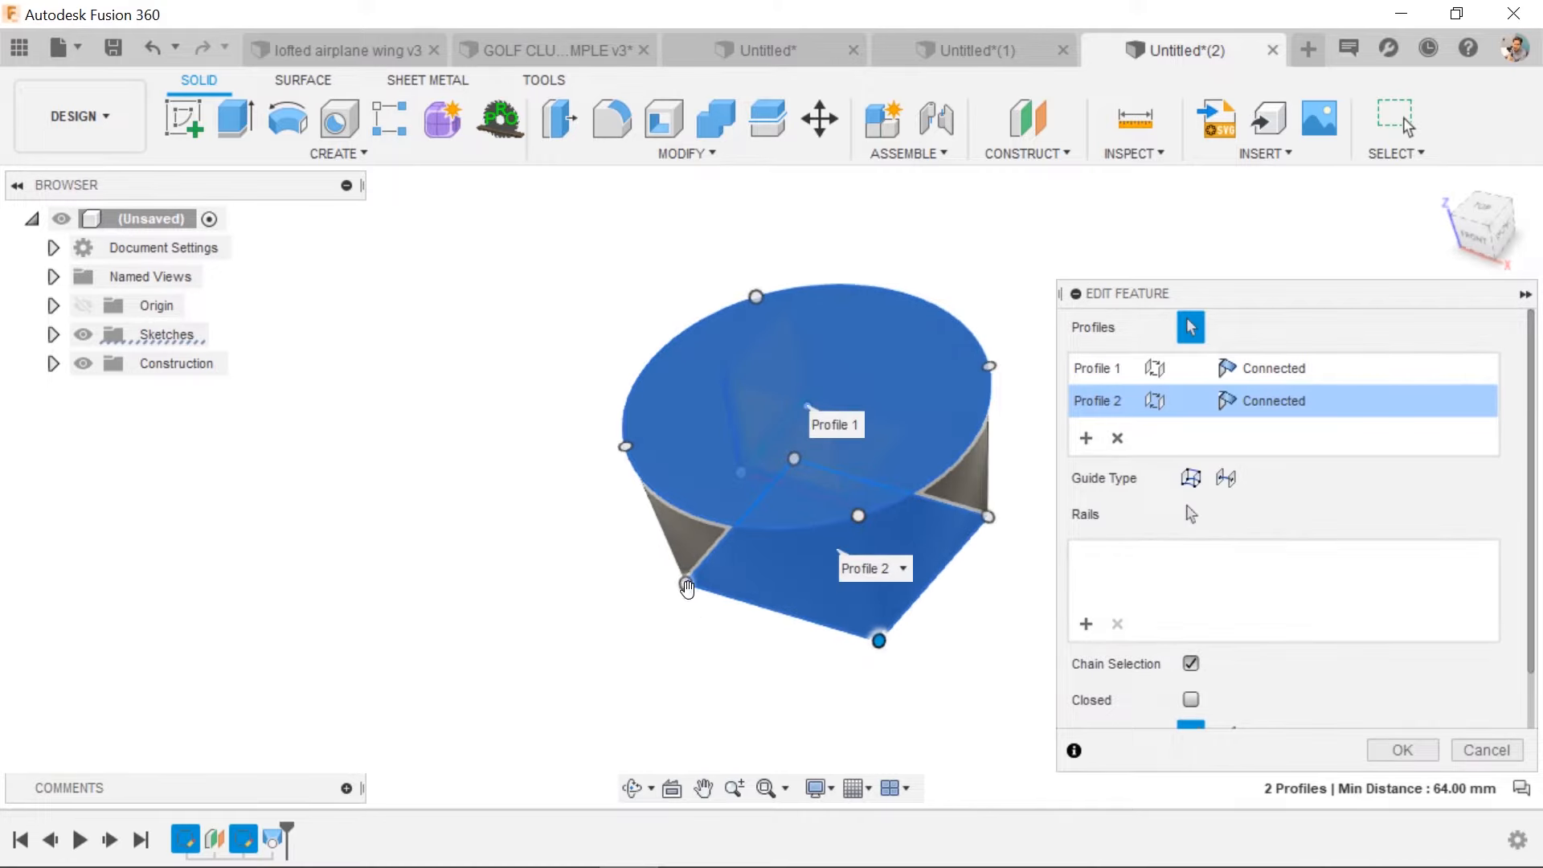
{"action": "mouse_move", "coordinate": [992, 512]}
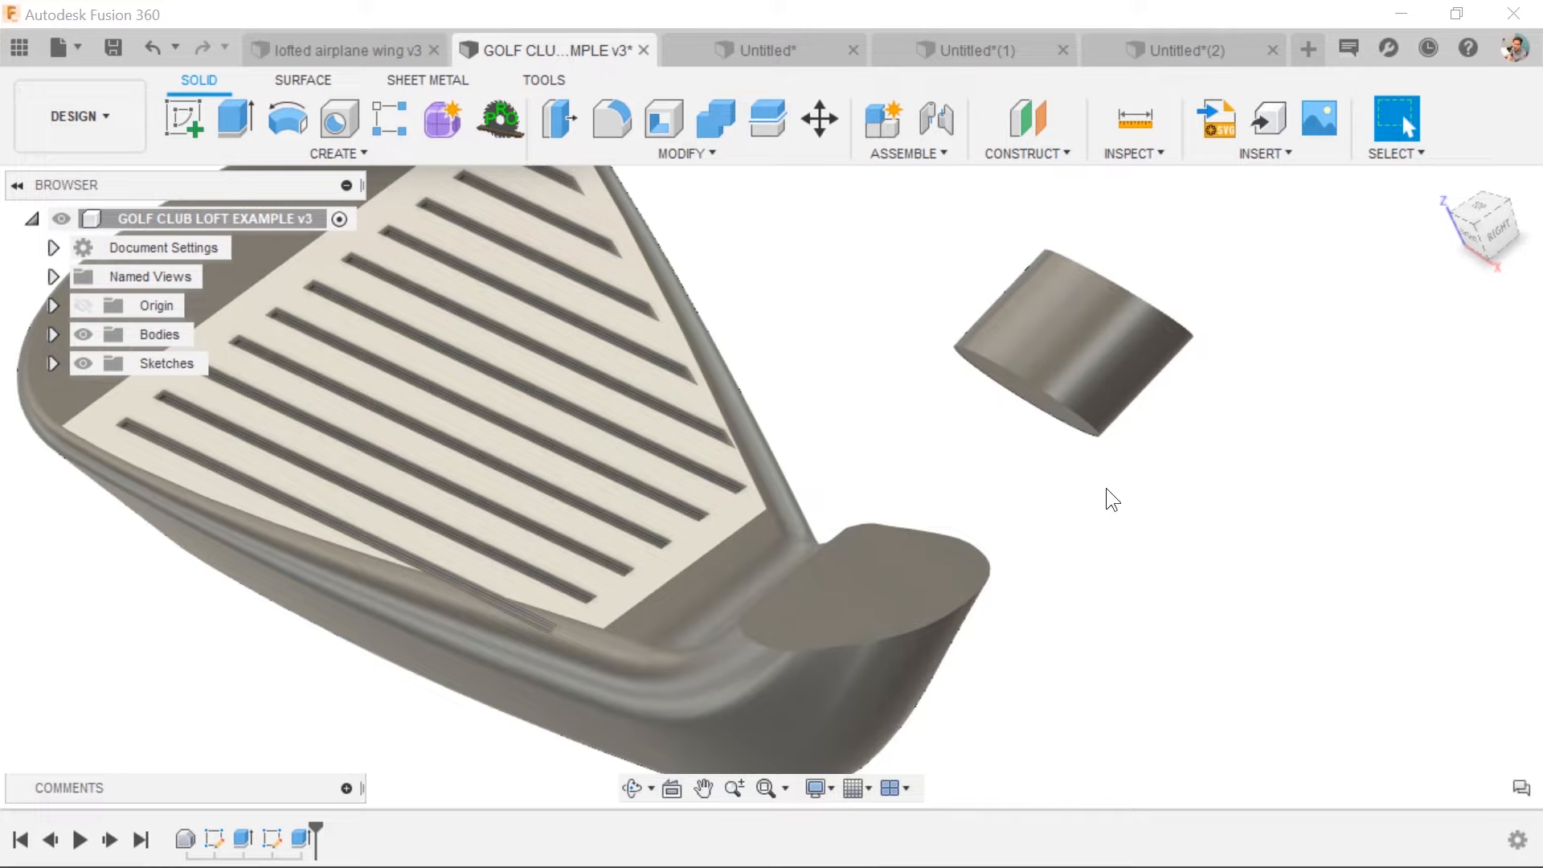
Step: Start a Loft from the shortcut search for the golf club hosel and shaft end
{"action": "type", "text": "loft"}
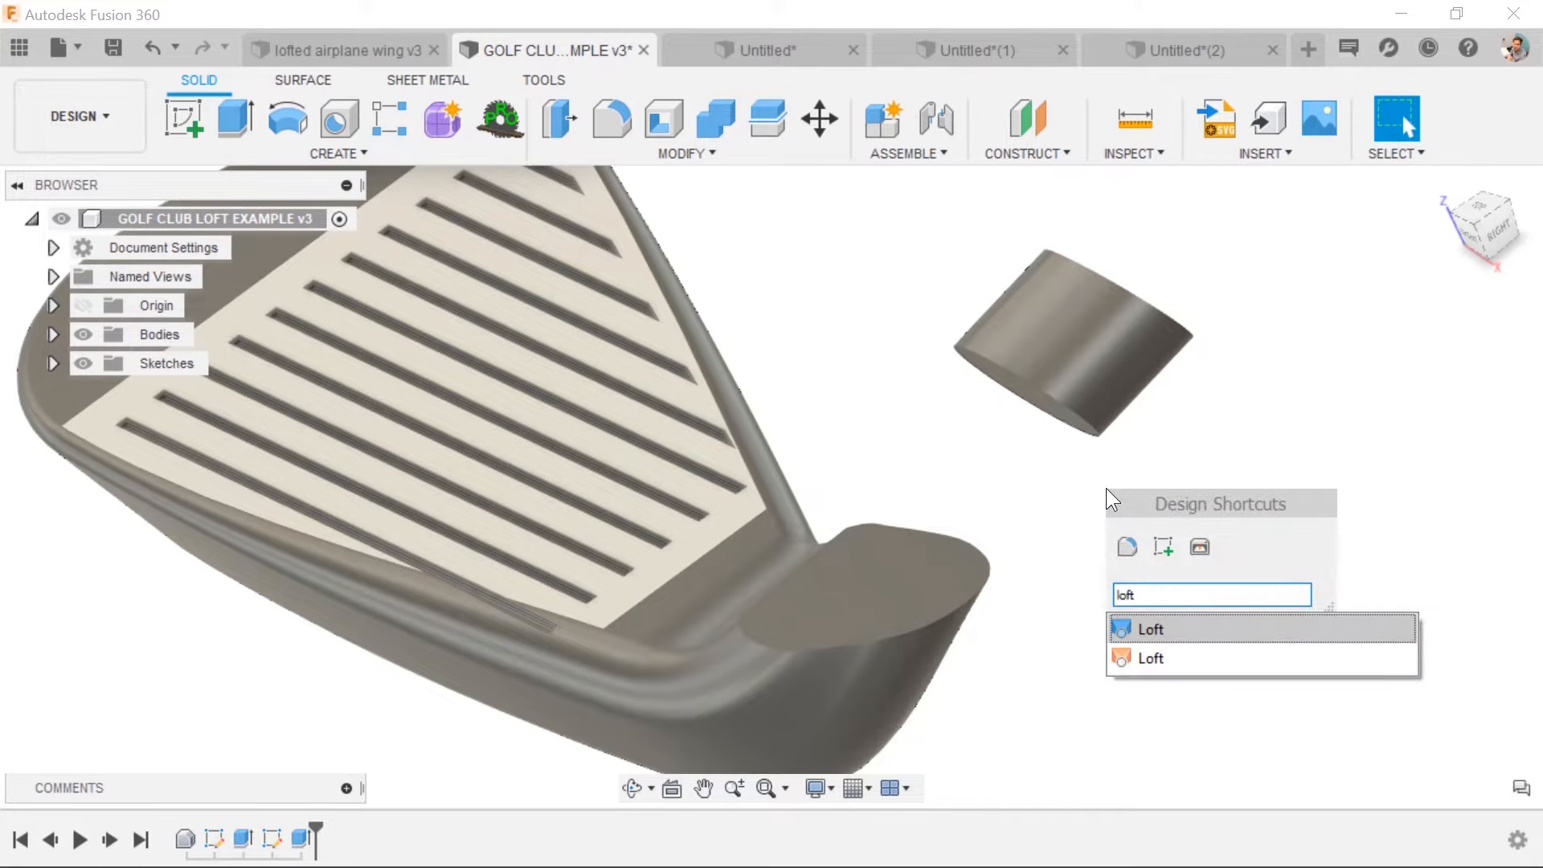
{"action": "left_click", "coordinate": [1147, 628]}
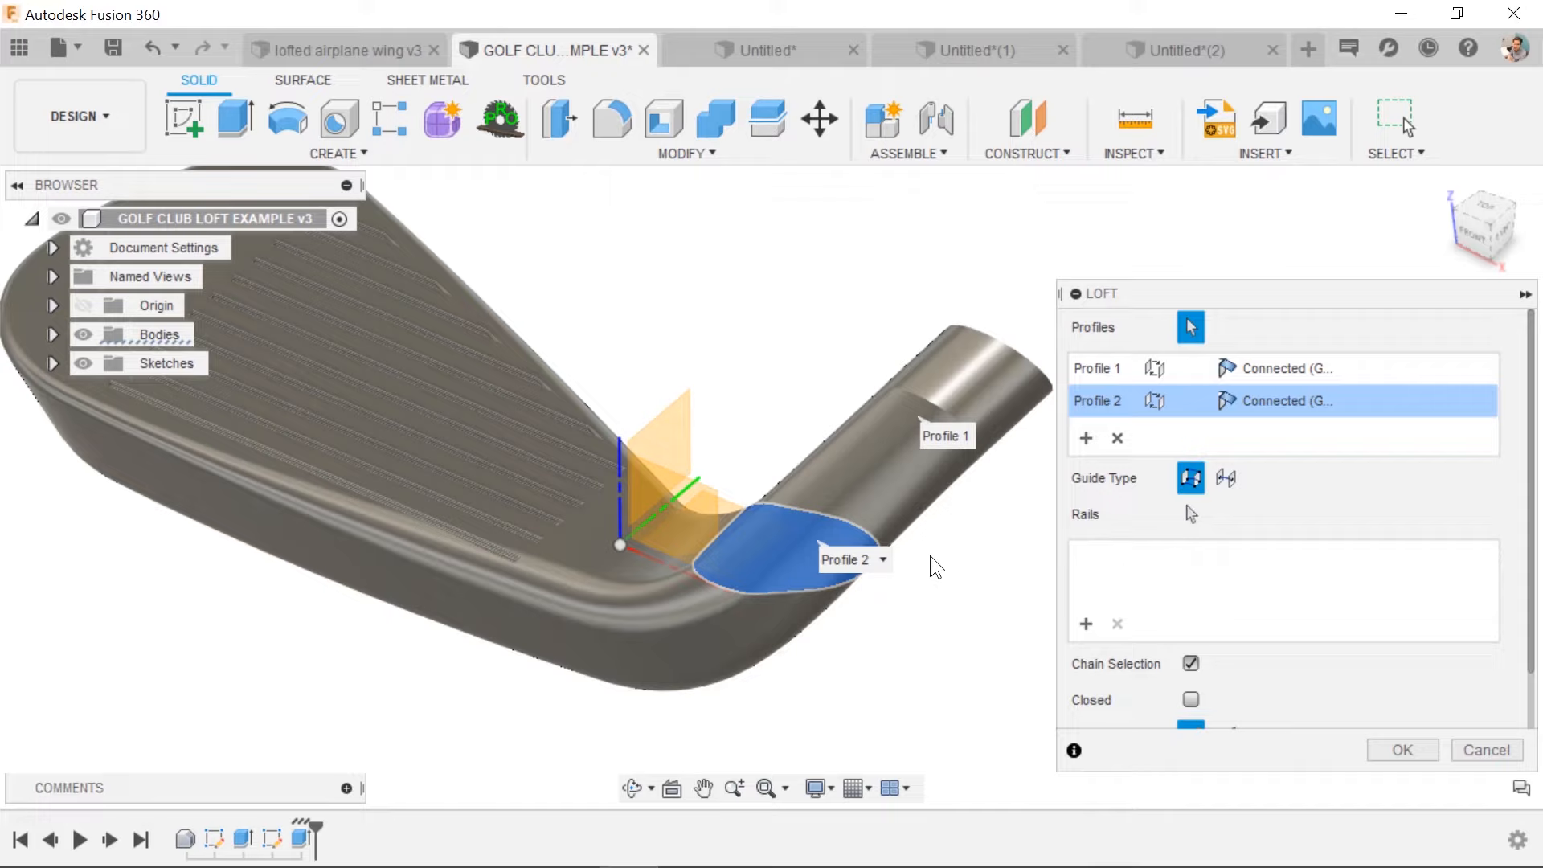
{"action": "mouse_move", "coordinate": [936, 569]}
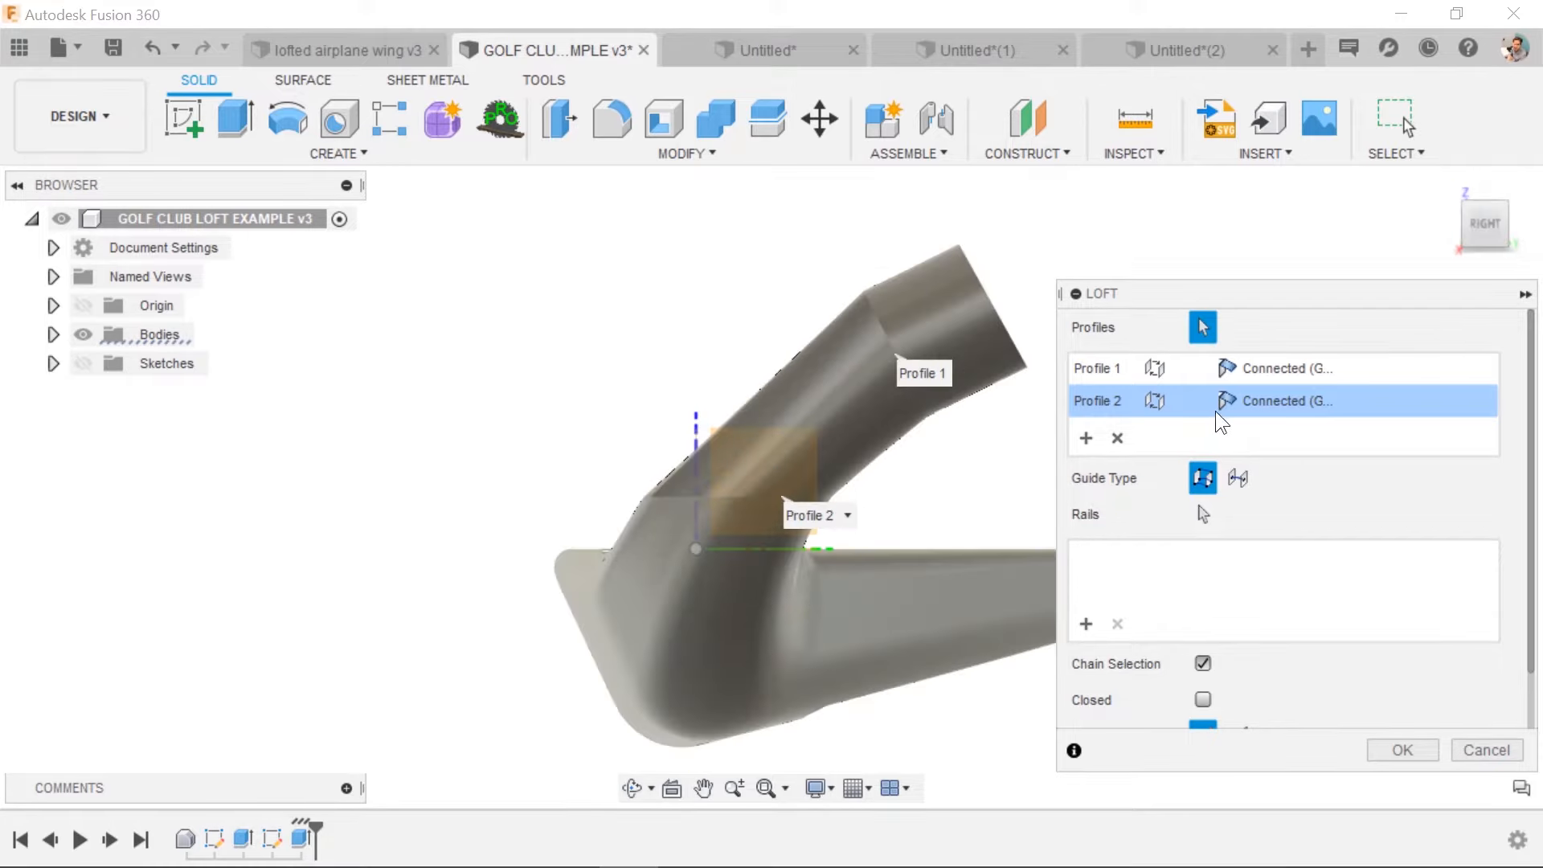
Step: Set Profile 2's end condition to Tangent (G1) and inspect the hosel transition
{"action": "left_click", "coordinate": [1339, 400]}
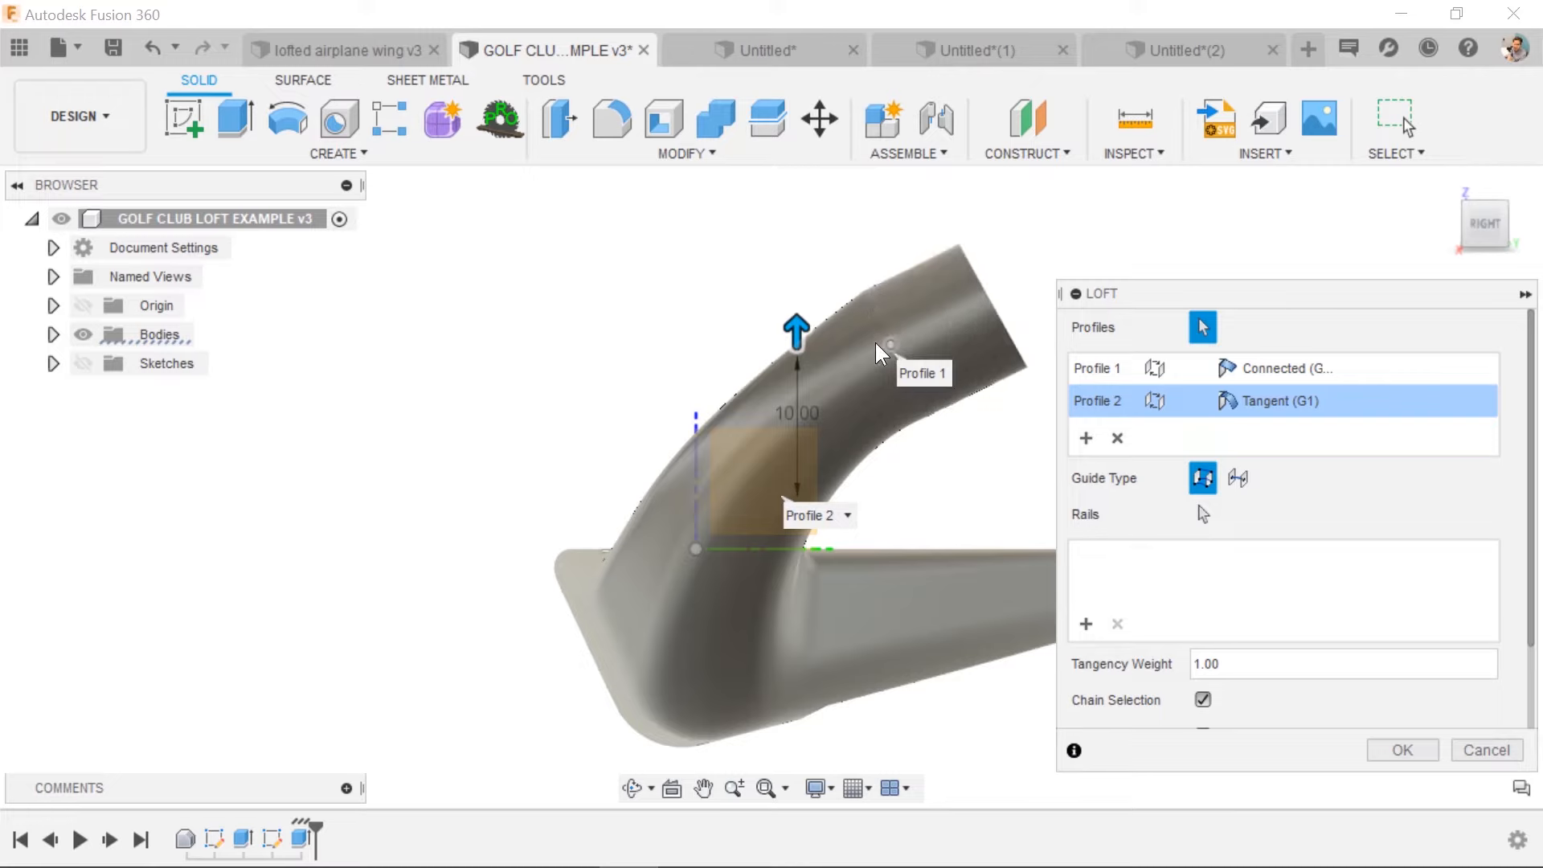
{"action": "mouse_move", "coordinate": [910, 487]}
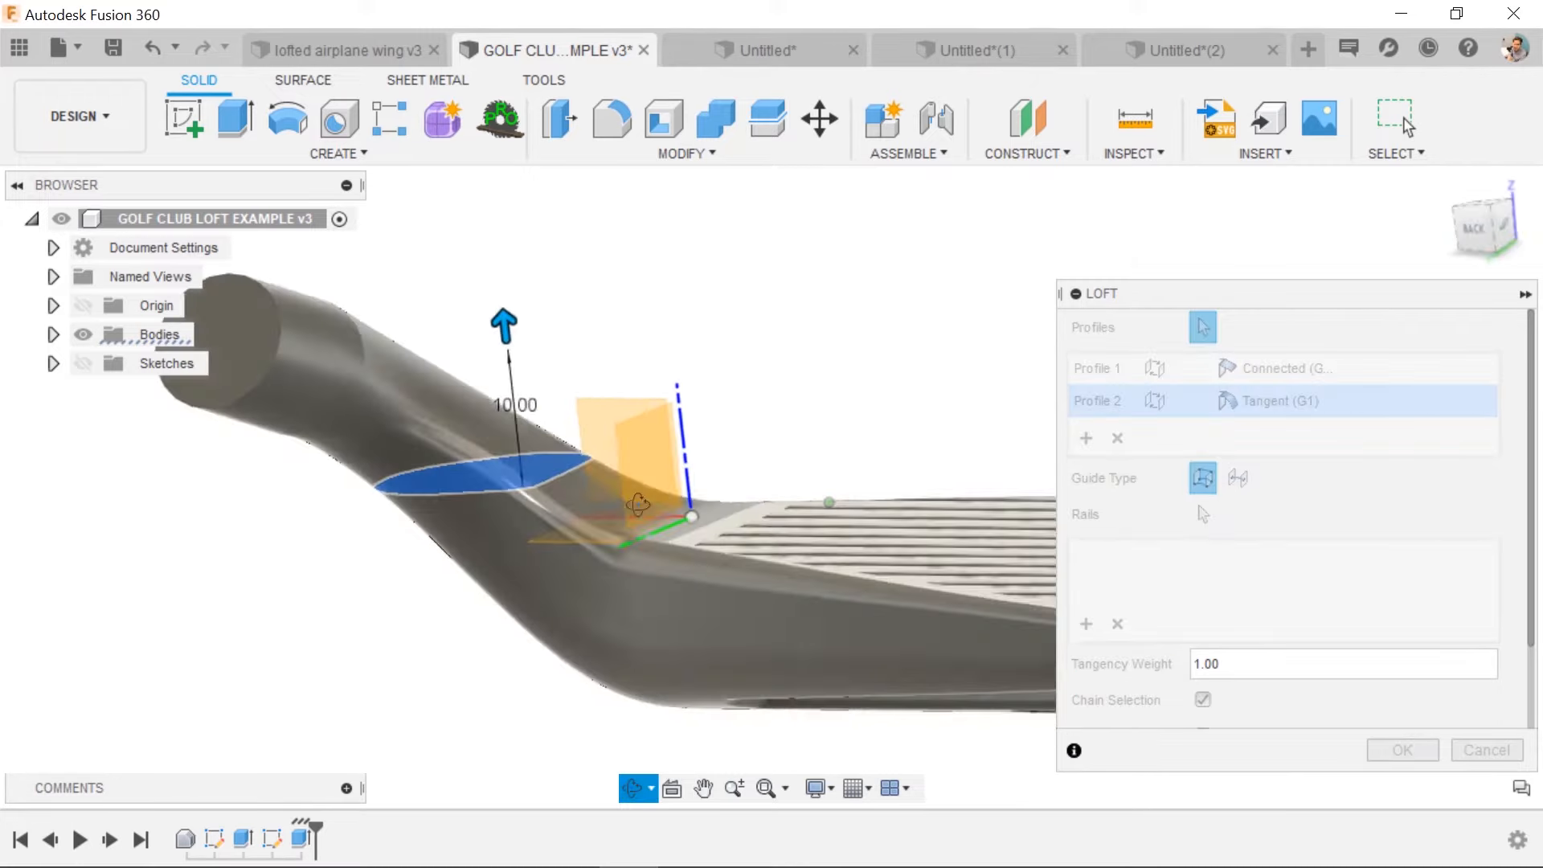
{"action": "left_click_drag", "start_coordinate": [638, 505], "coordinate": [831, 506]}
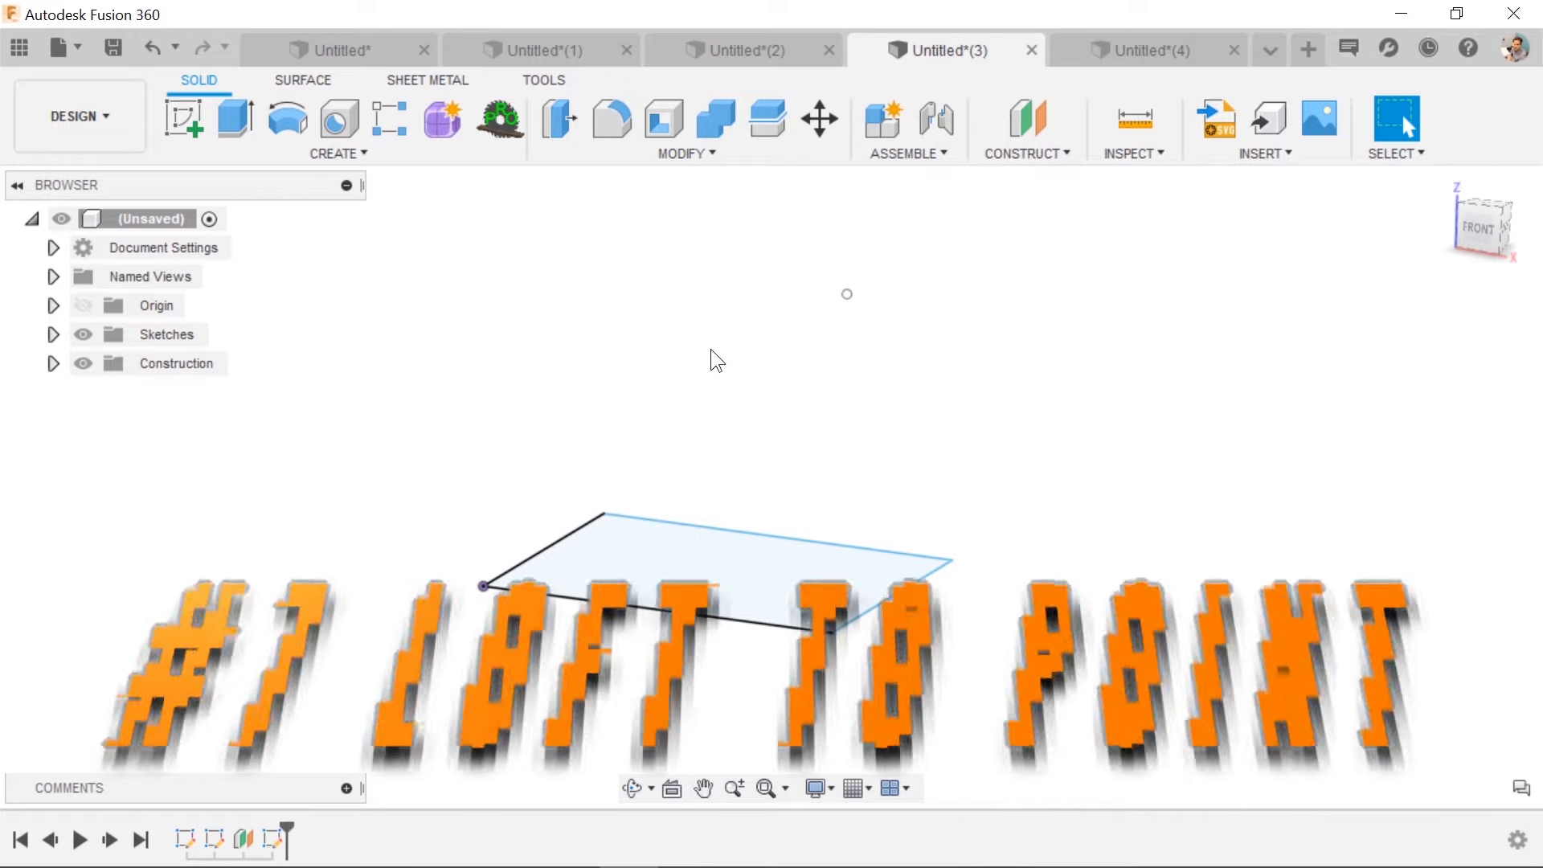
Step: Loft the rectangle up to the sketch point to form a pyramid preview
{"action": "type", "text": "lo"}
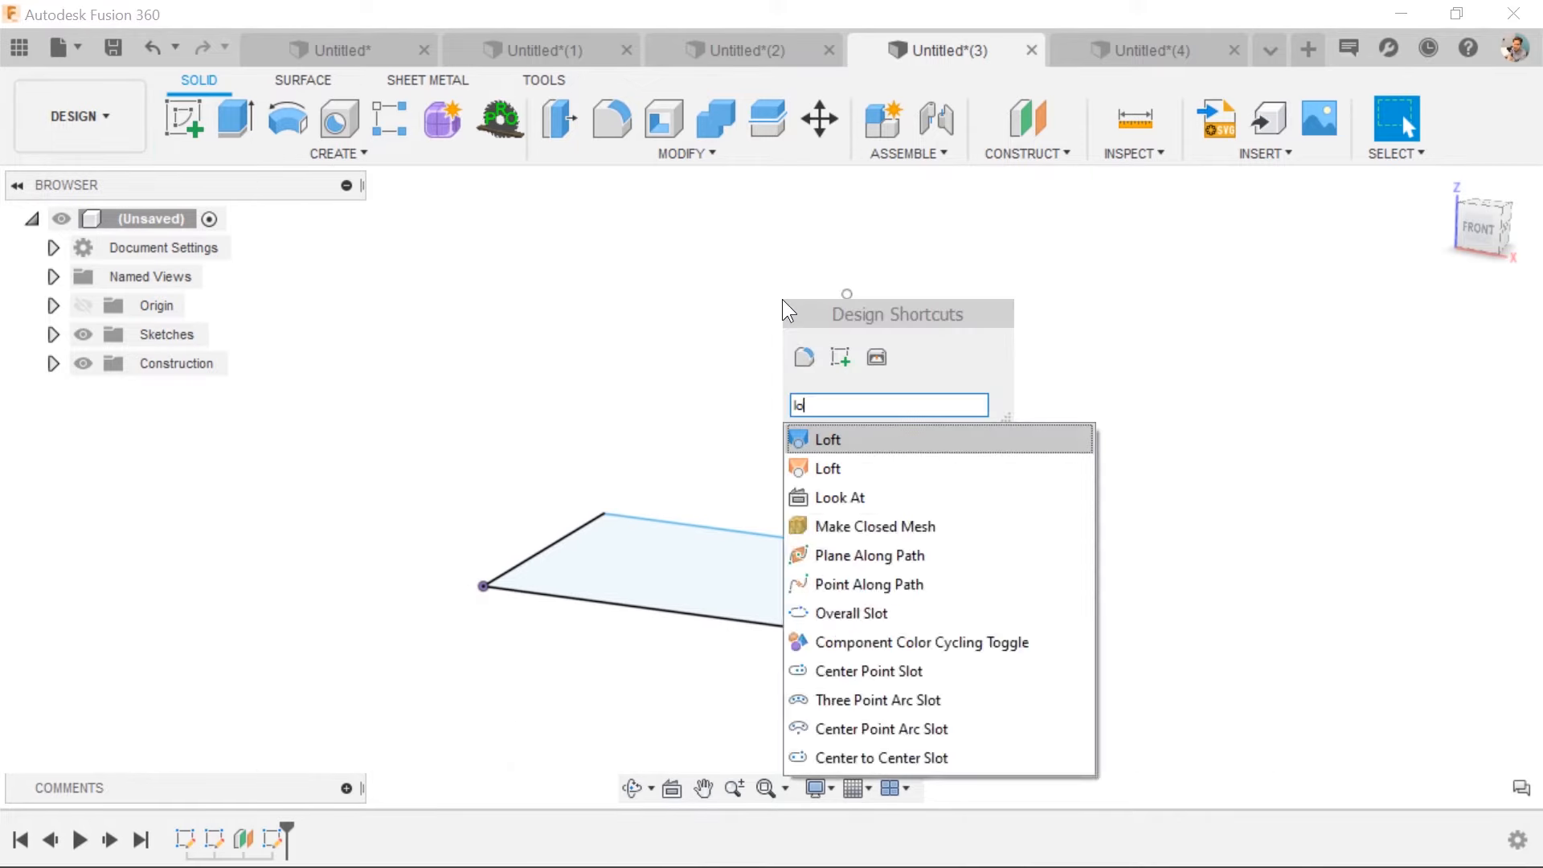
{"action": "left_click", "coordinate": [828, 438]}
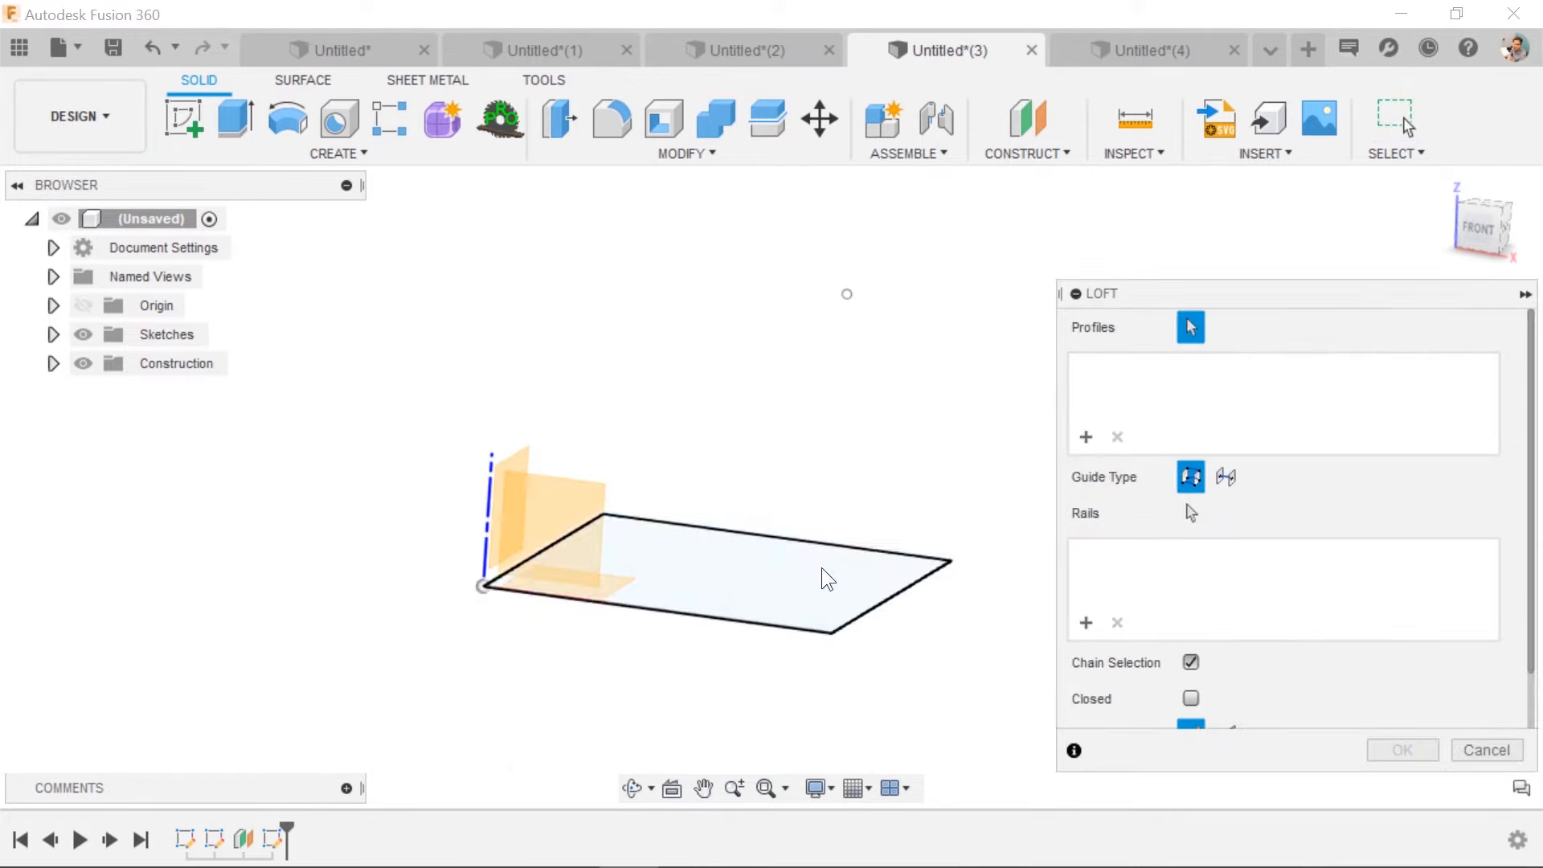
{"action": "left_click", "coordinate": [847, 296]}
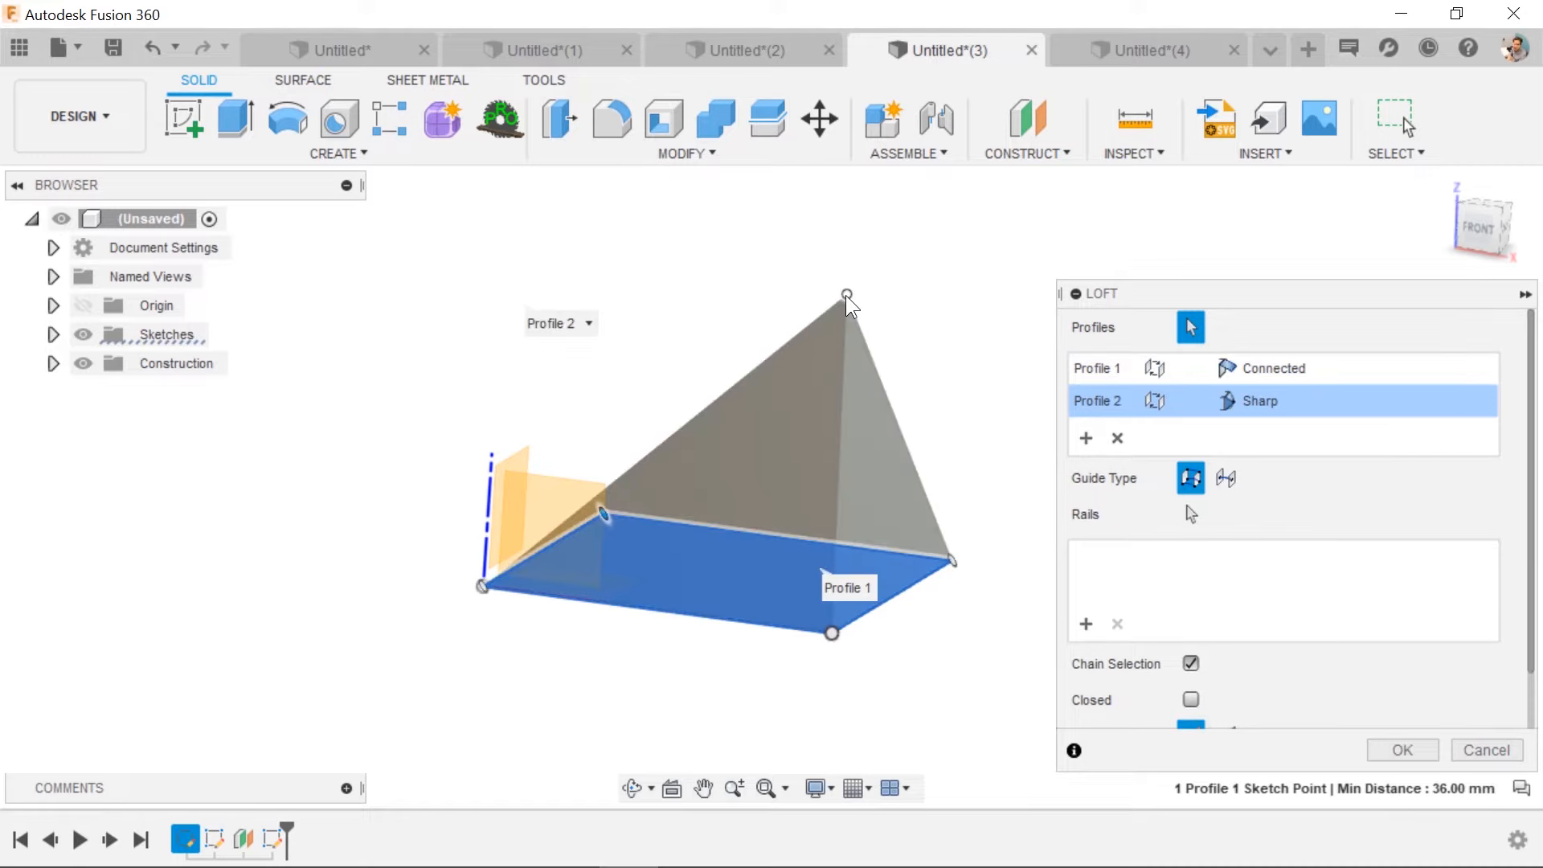
{"action": "left_click_drag", "start_coordinate": [848, 305], "coordinate": [903, 532]}
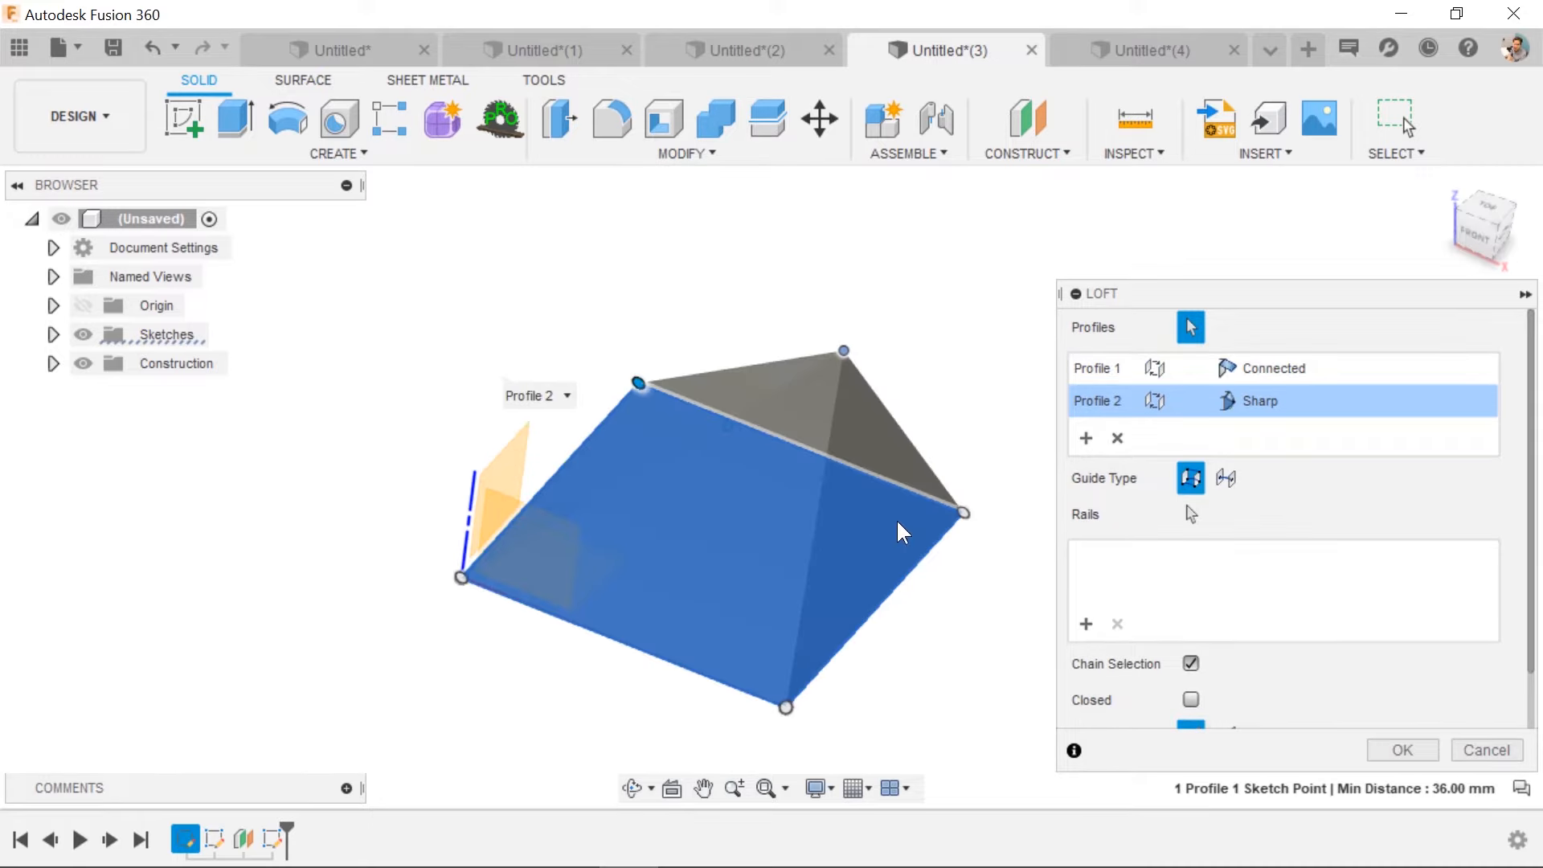
{"action": "mouse_move", "coordinate": [909, 510]}
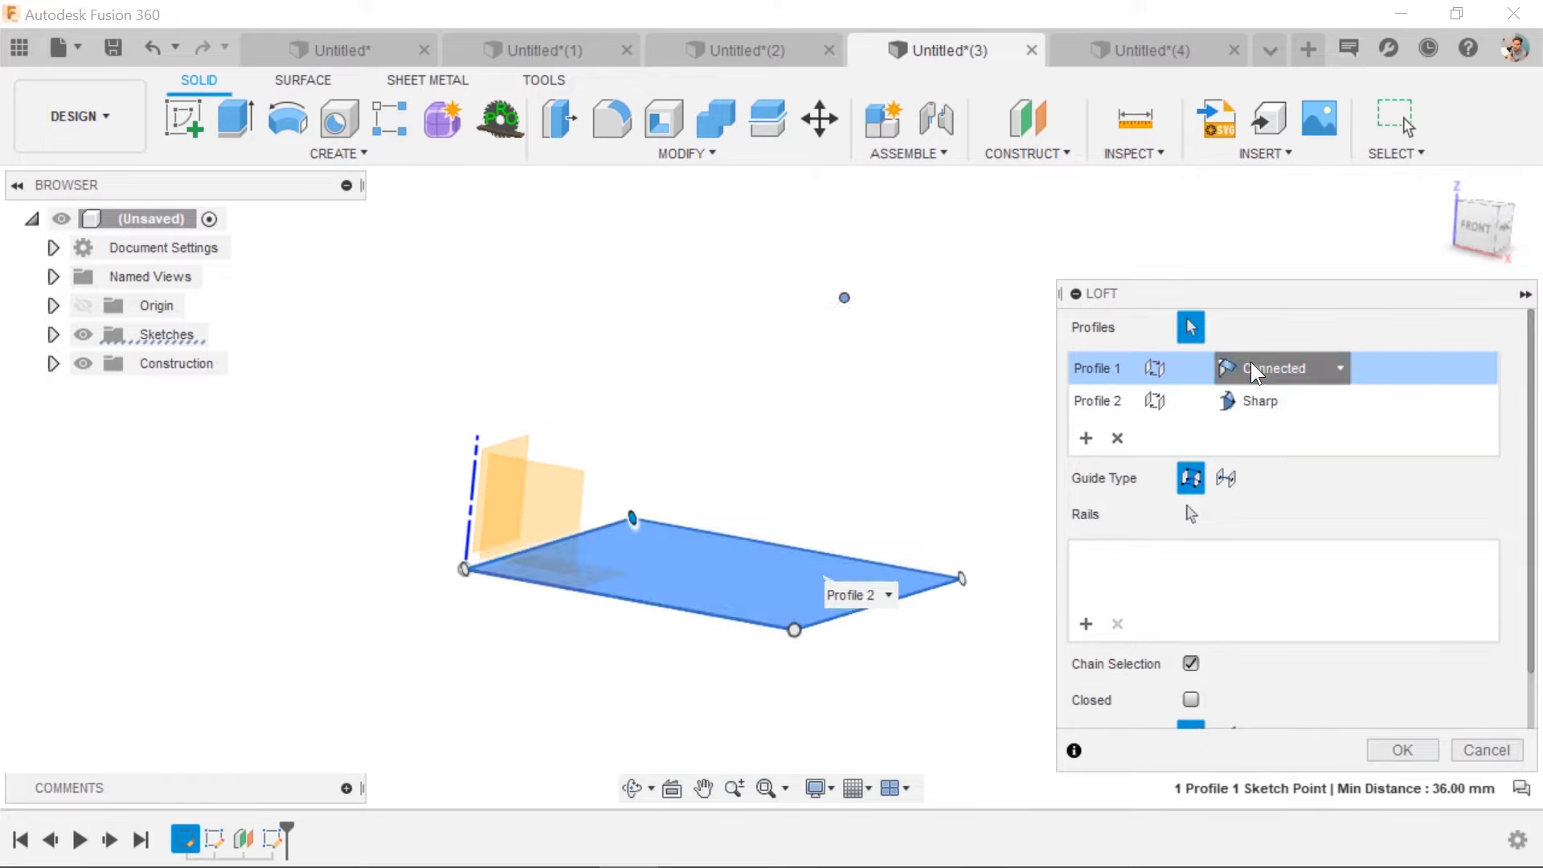
Step: Try a Direction takeoff on the base with weights 0.30, 0.80 and 1.40, then adjust the apex point condition
{"action": "left_click", "coordinate": [1280, 368]}
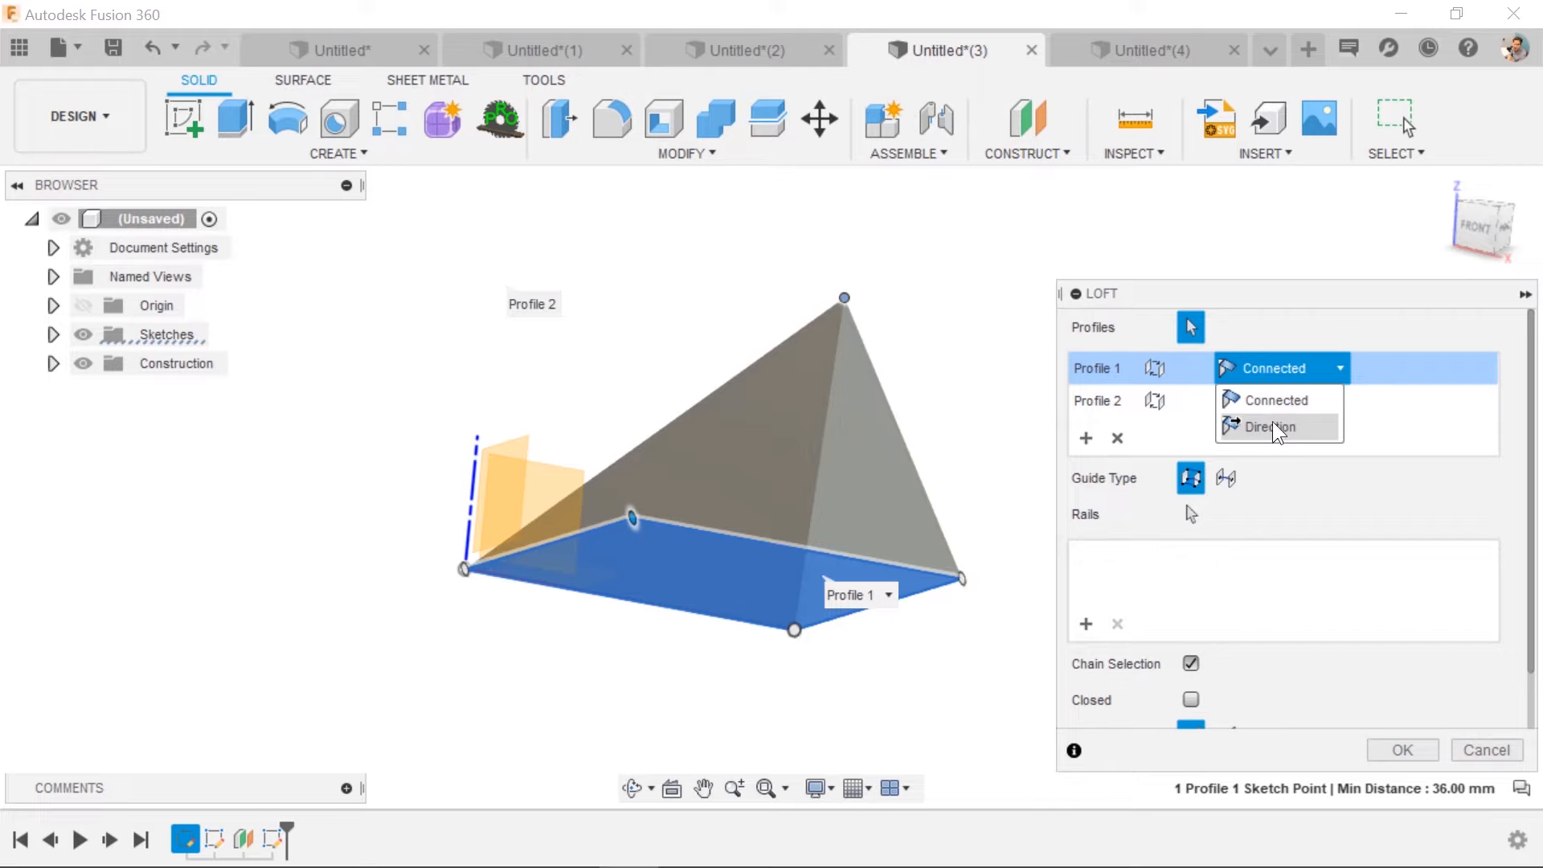
{"action": "left_click", "coordinate": [1275, 426]}
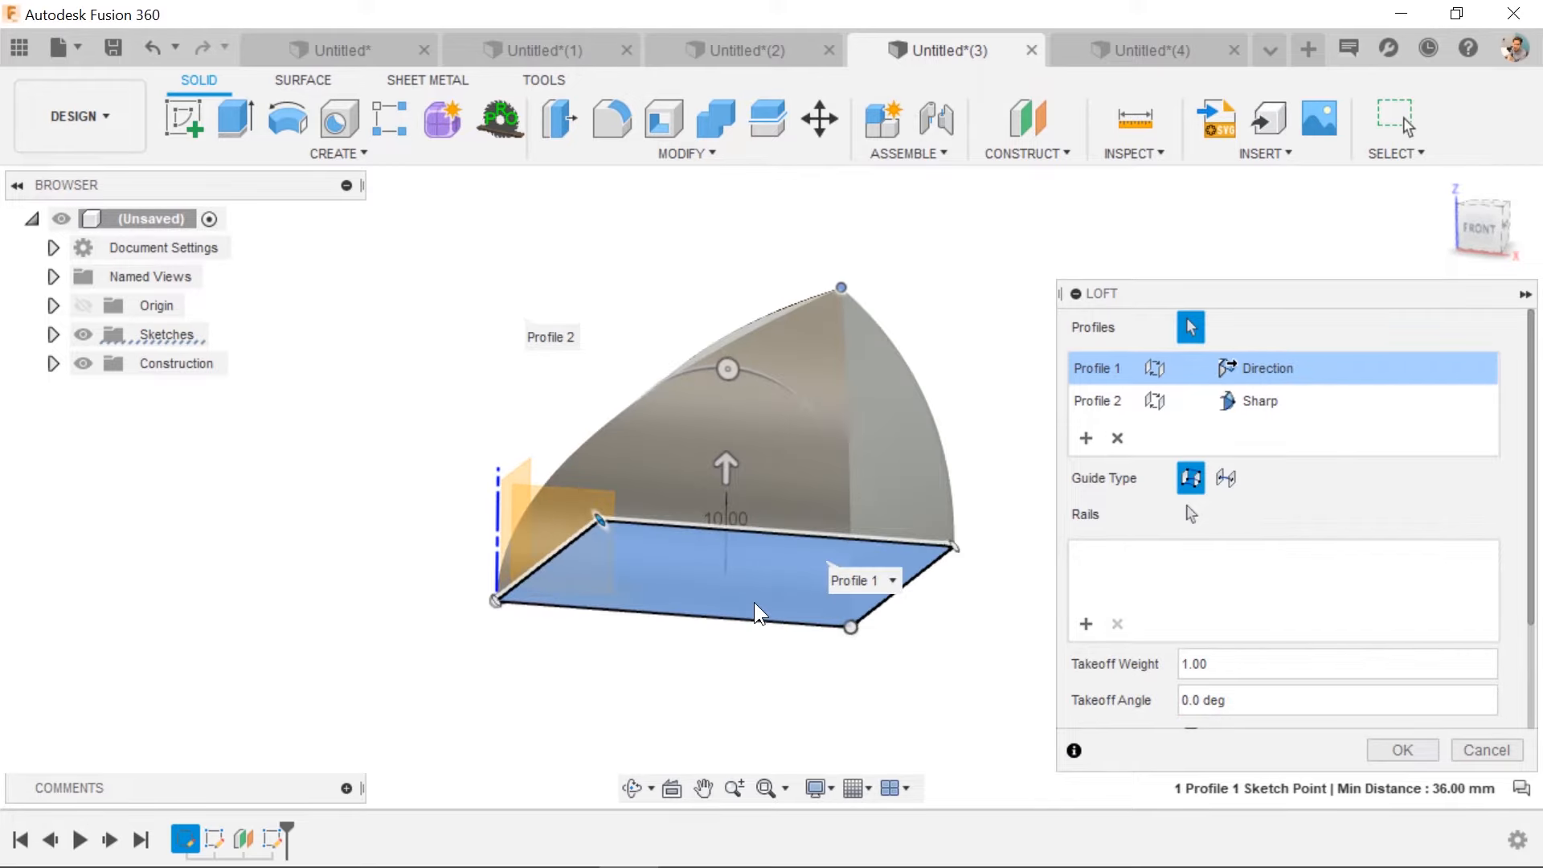
{"action": "left_click_drag", "start_coordinate": [725, 454], "coordinate": [725, 521]}
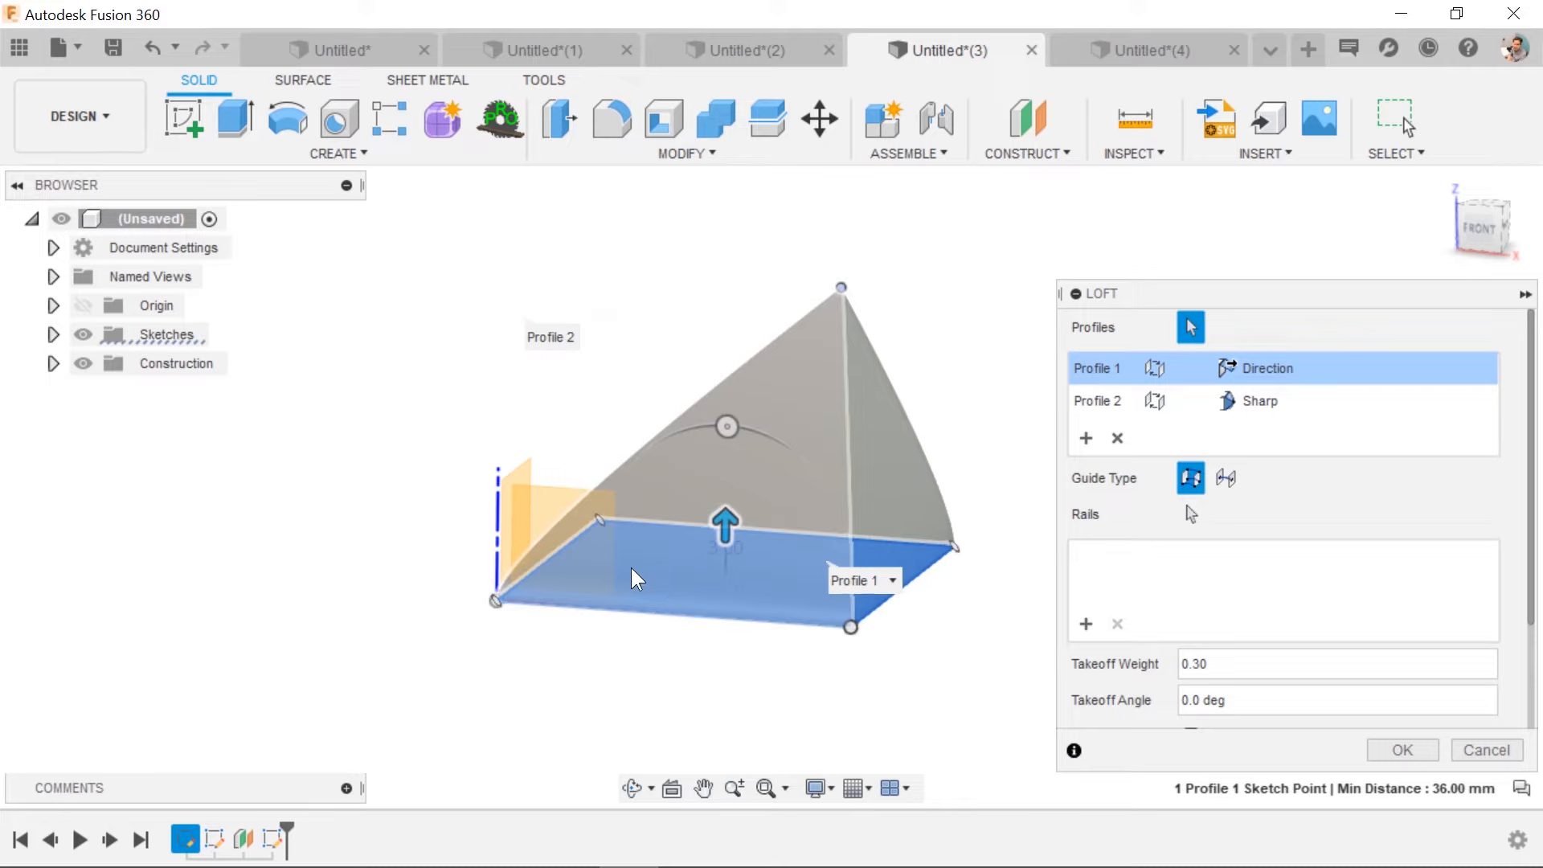
{"action": "mouse_move", "coordinate": [847, 319]}
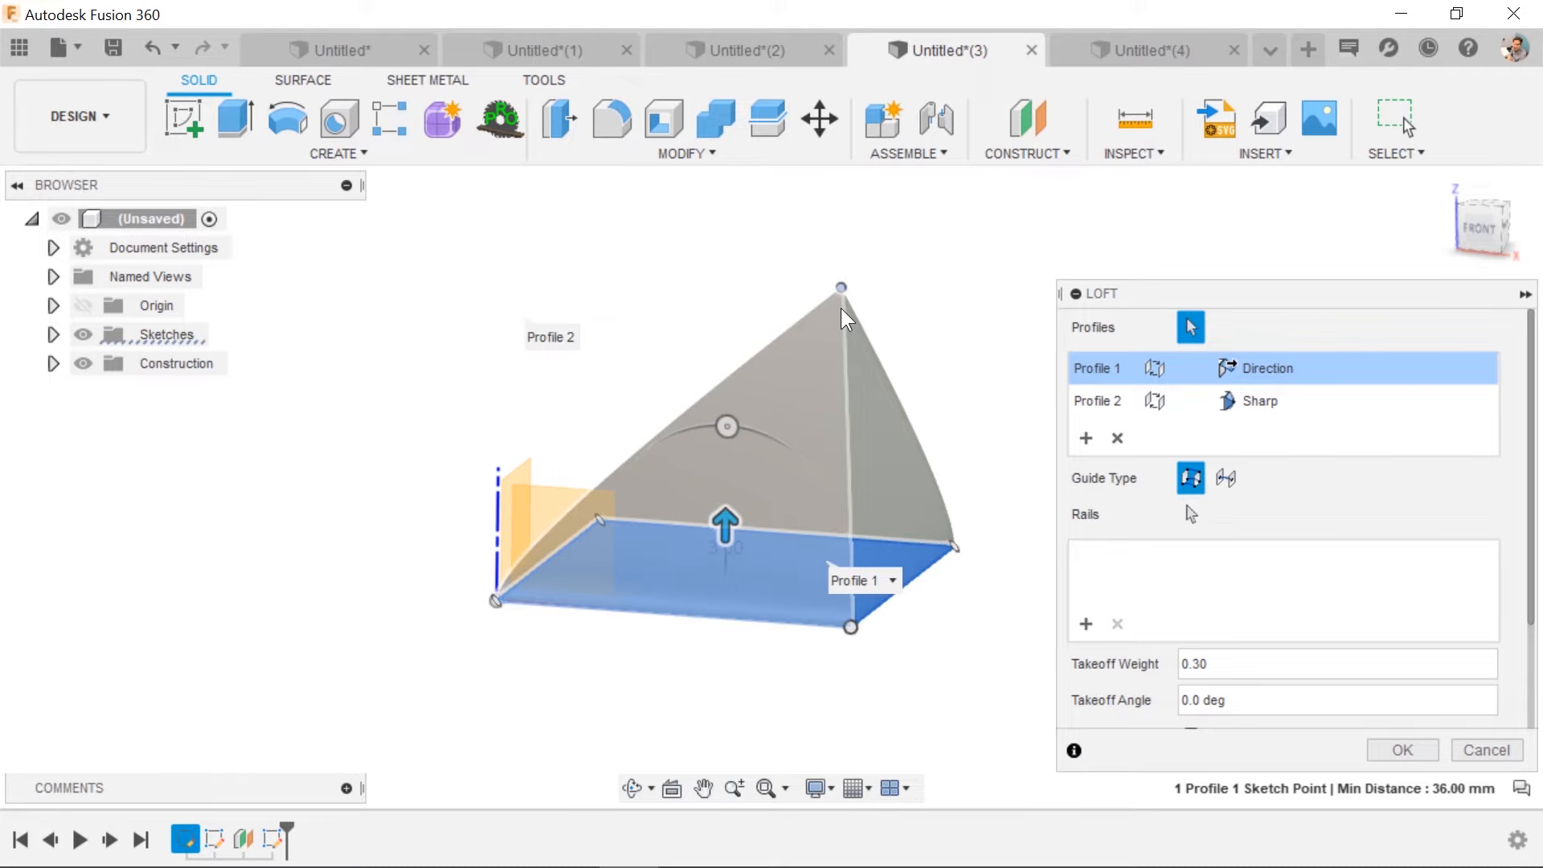
{"action": "left_click_drag", "start_coordinate": [724, 519], "coordinate": [725, 479]}
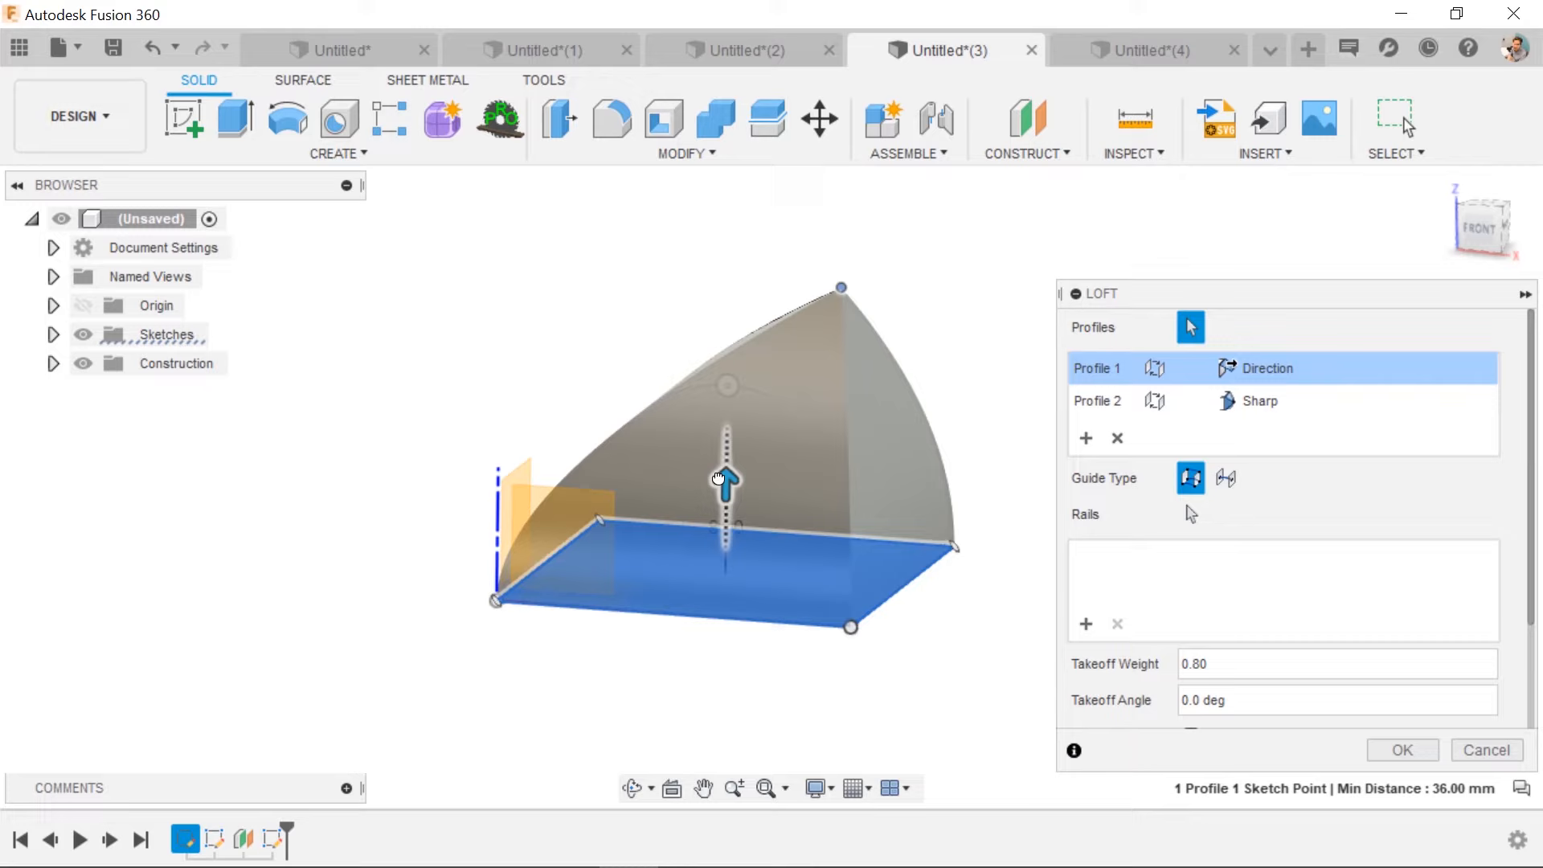
{"action": "left_click_drag", "start_coordinate": [726, 482], "coordinate": [726, 423]}
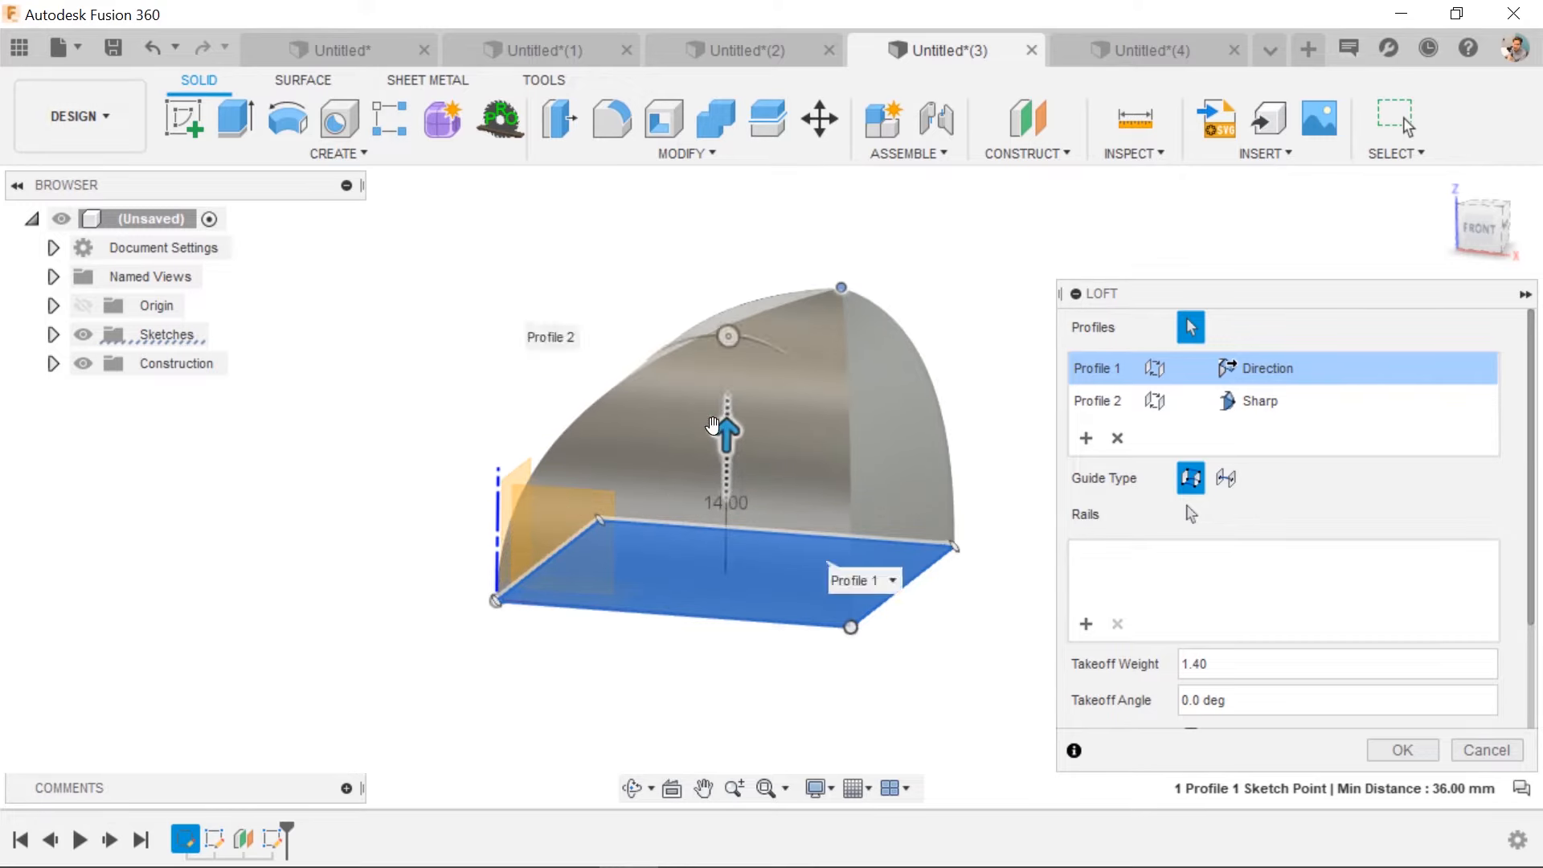
{"action": "mouse_move", "coordinate": [839, 293]}
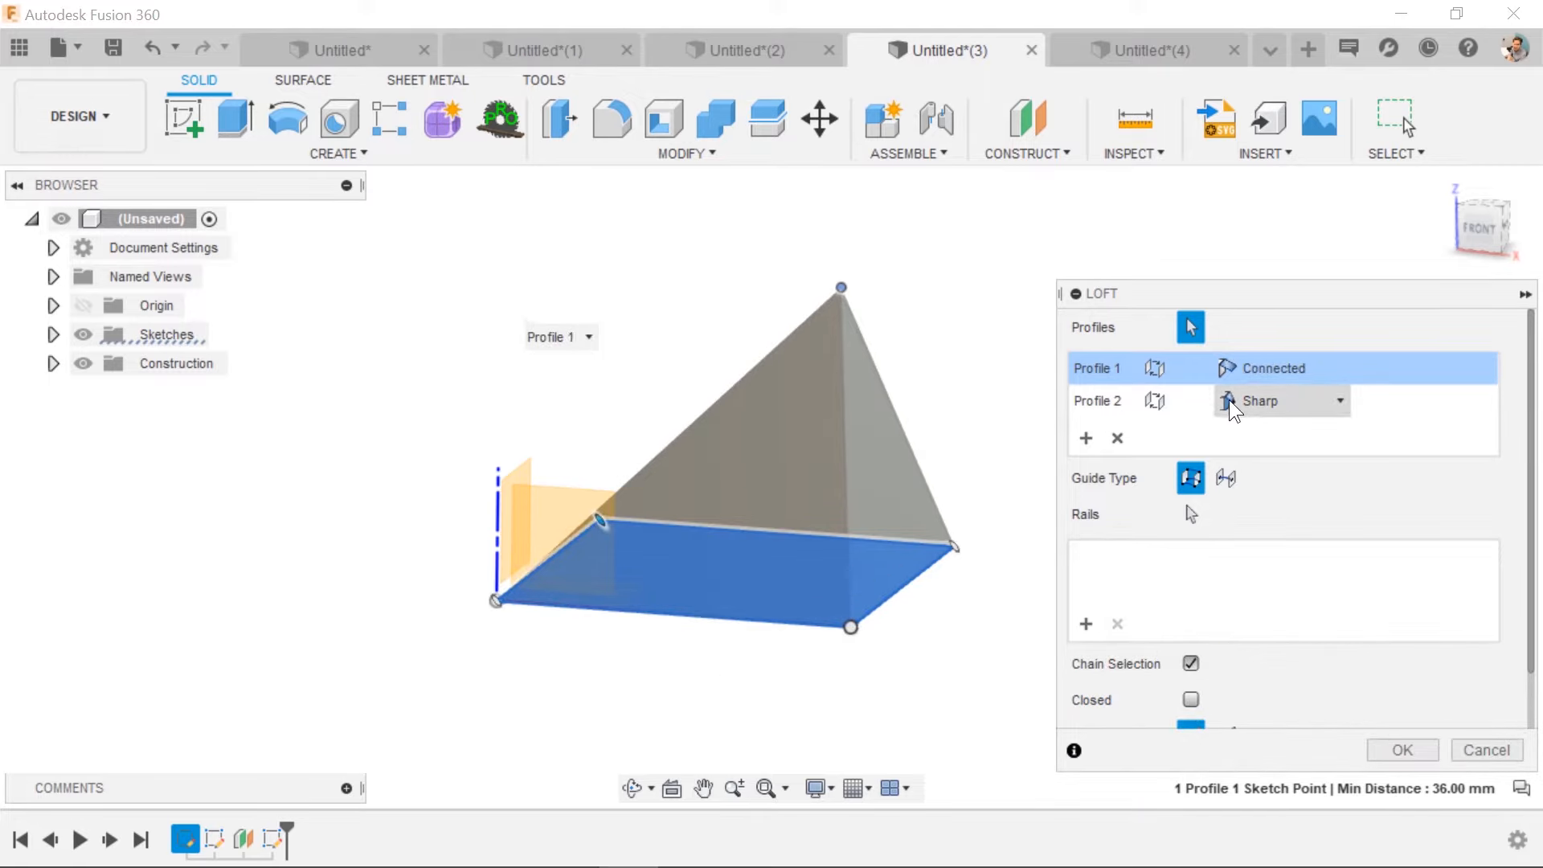
{"action": "left_click", "coordinate": [1279, 400]}
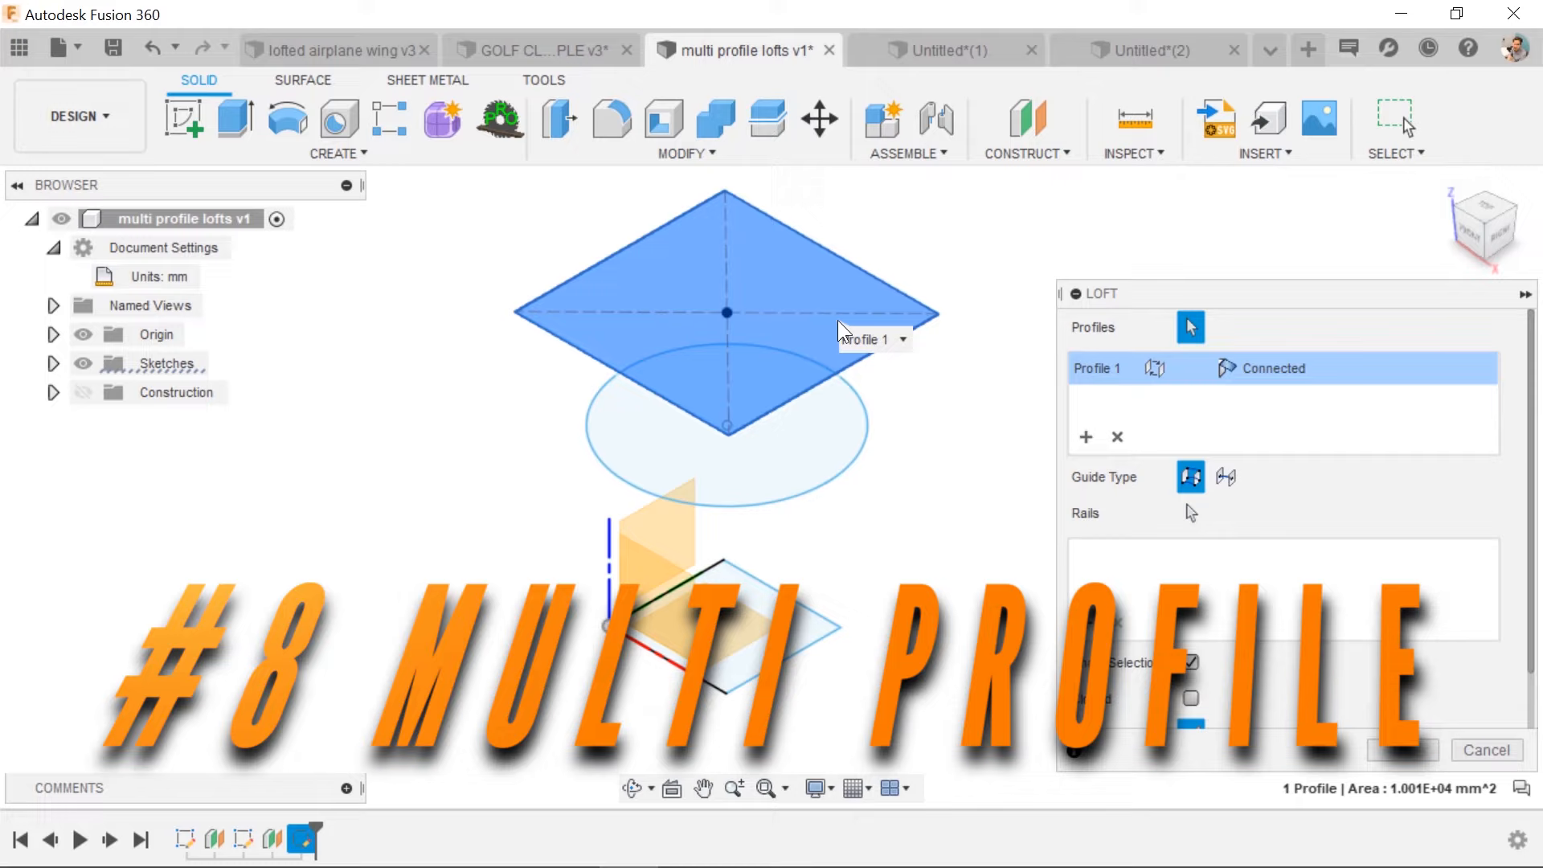
Step: Add the small bottom square and the circle as further loft profiles in order
{"action": "left_click", "coordinate": [725, 625]}
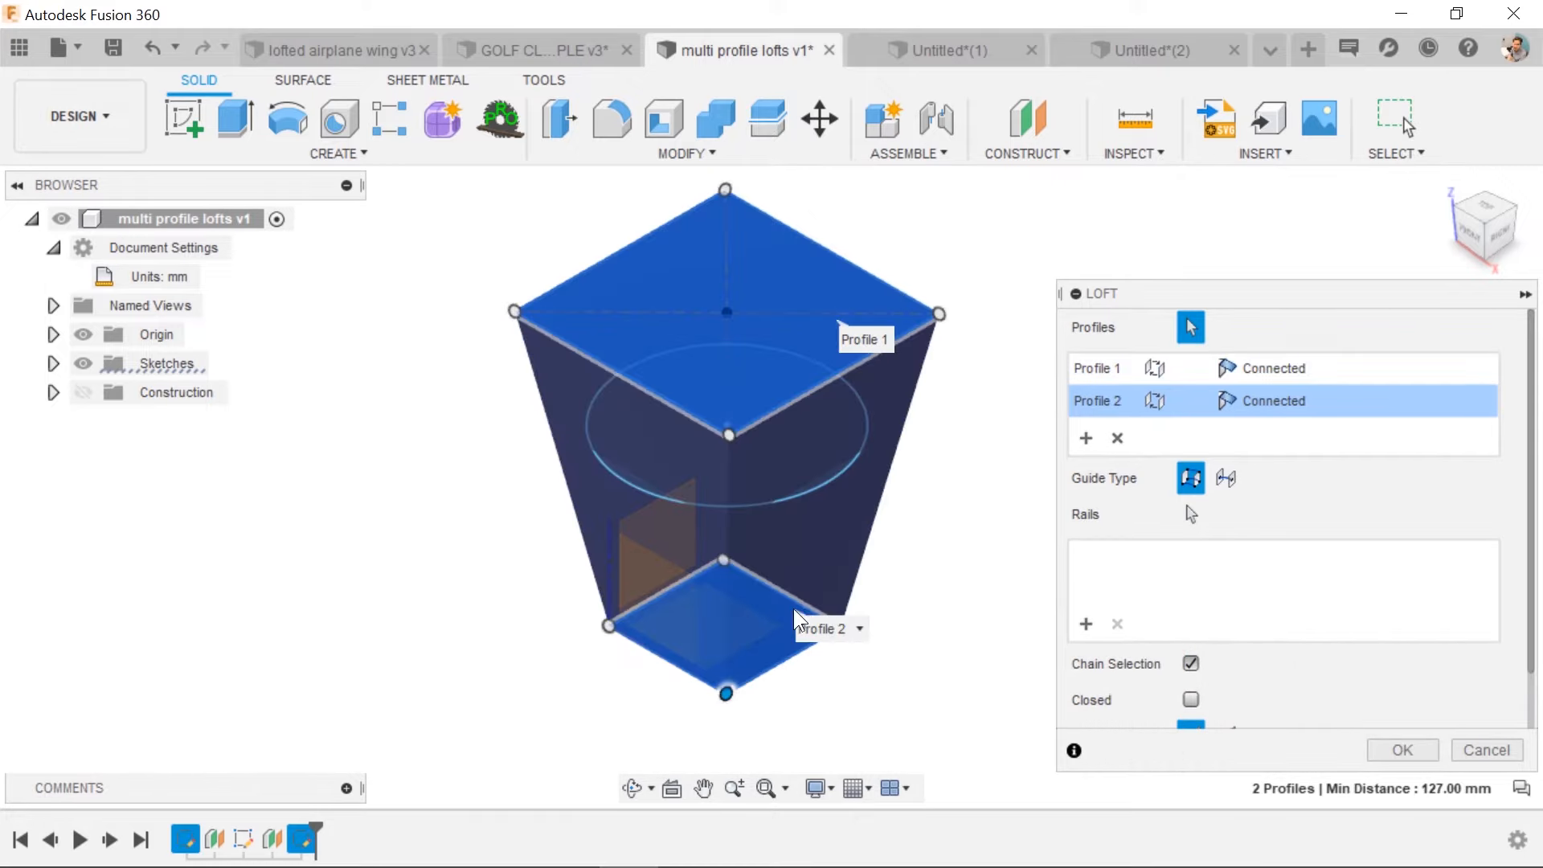
{"action": "mouse_move", "coordinate": [885, 598]}
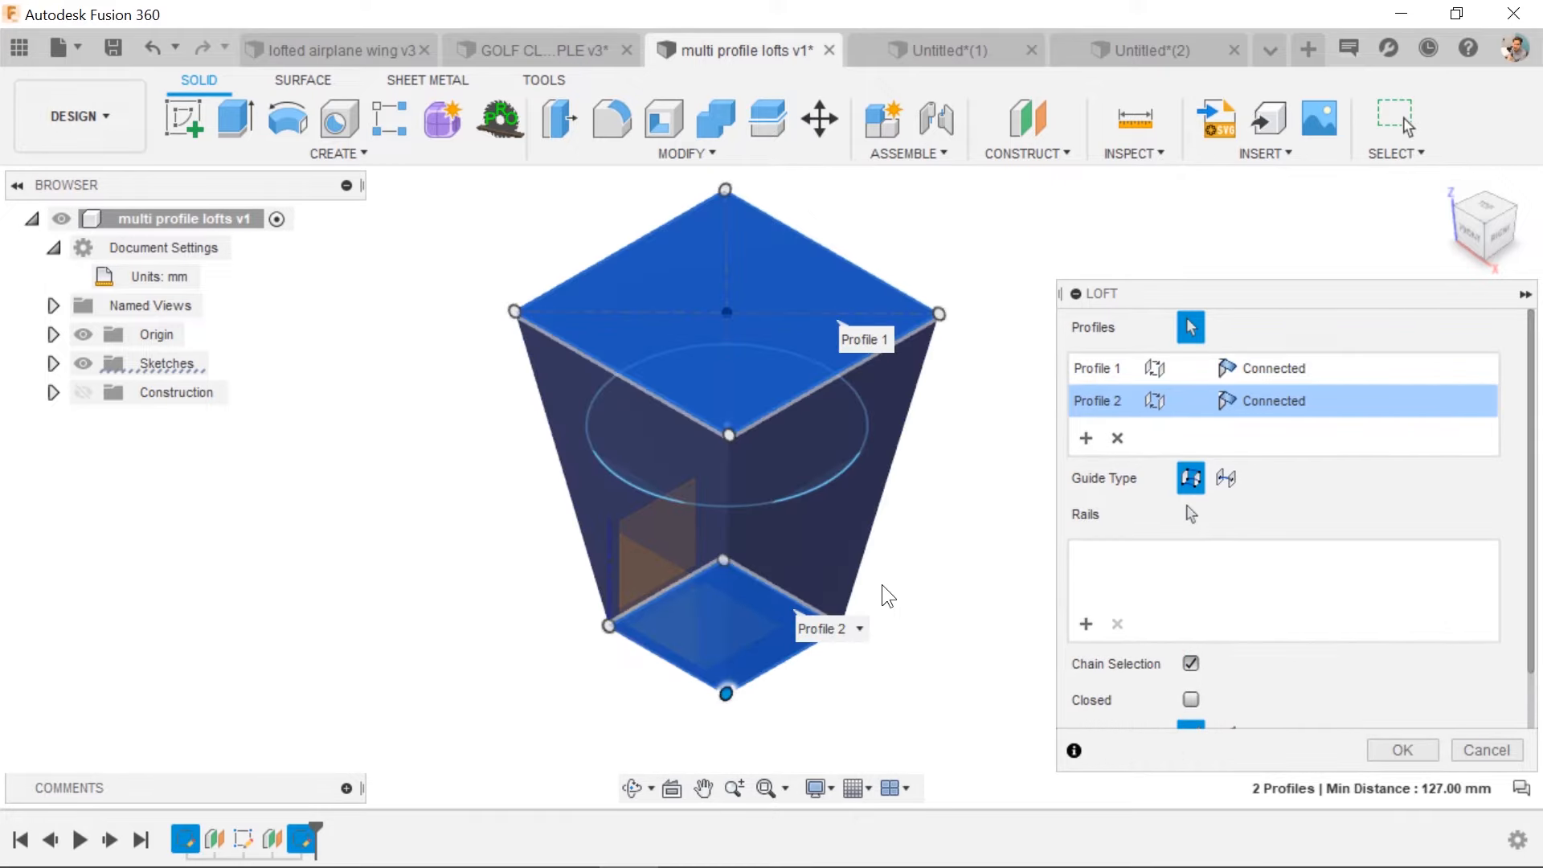
{"action": "mouse_move", "coordinate": [817, 492]}
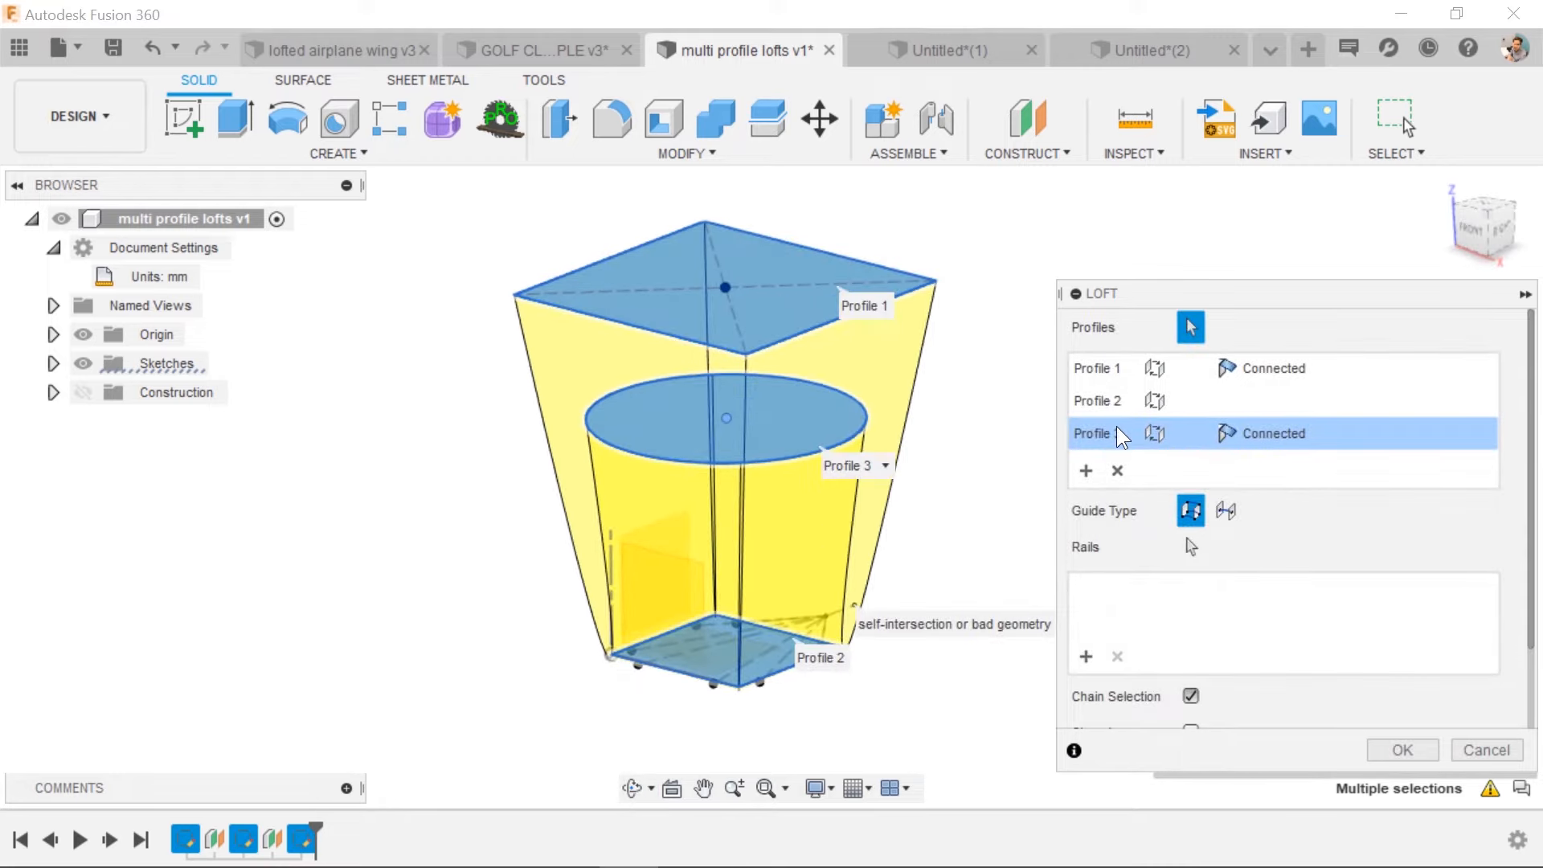
{"action": "left_click", "coordinate": [1155, 432]}
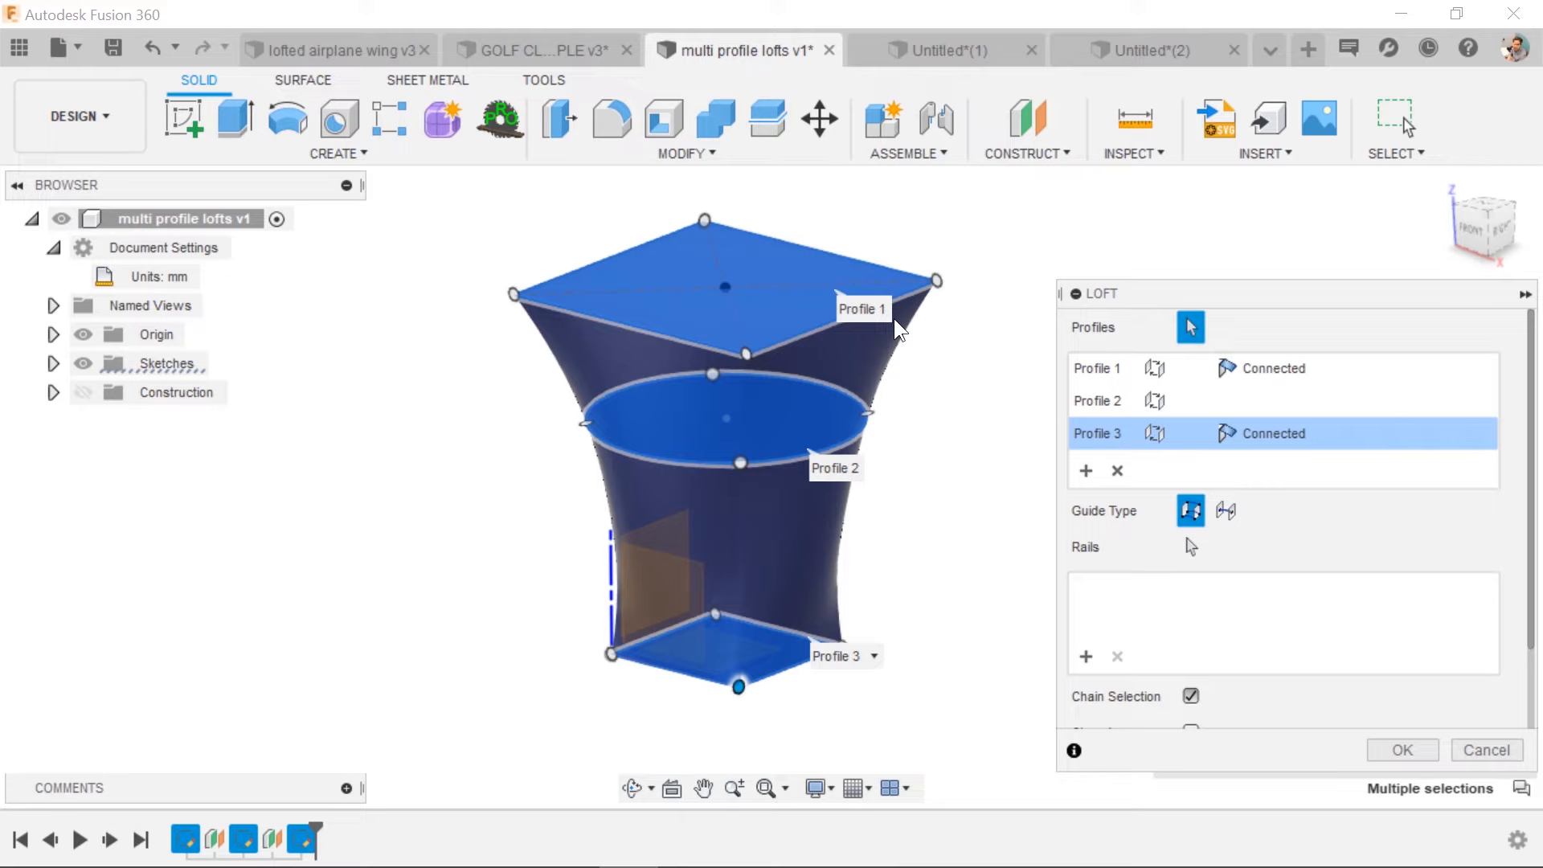
{"action": "mouse_move", "coordinate": [916, 560]}
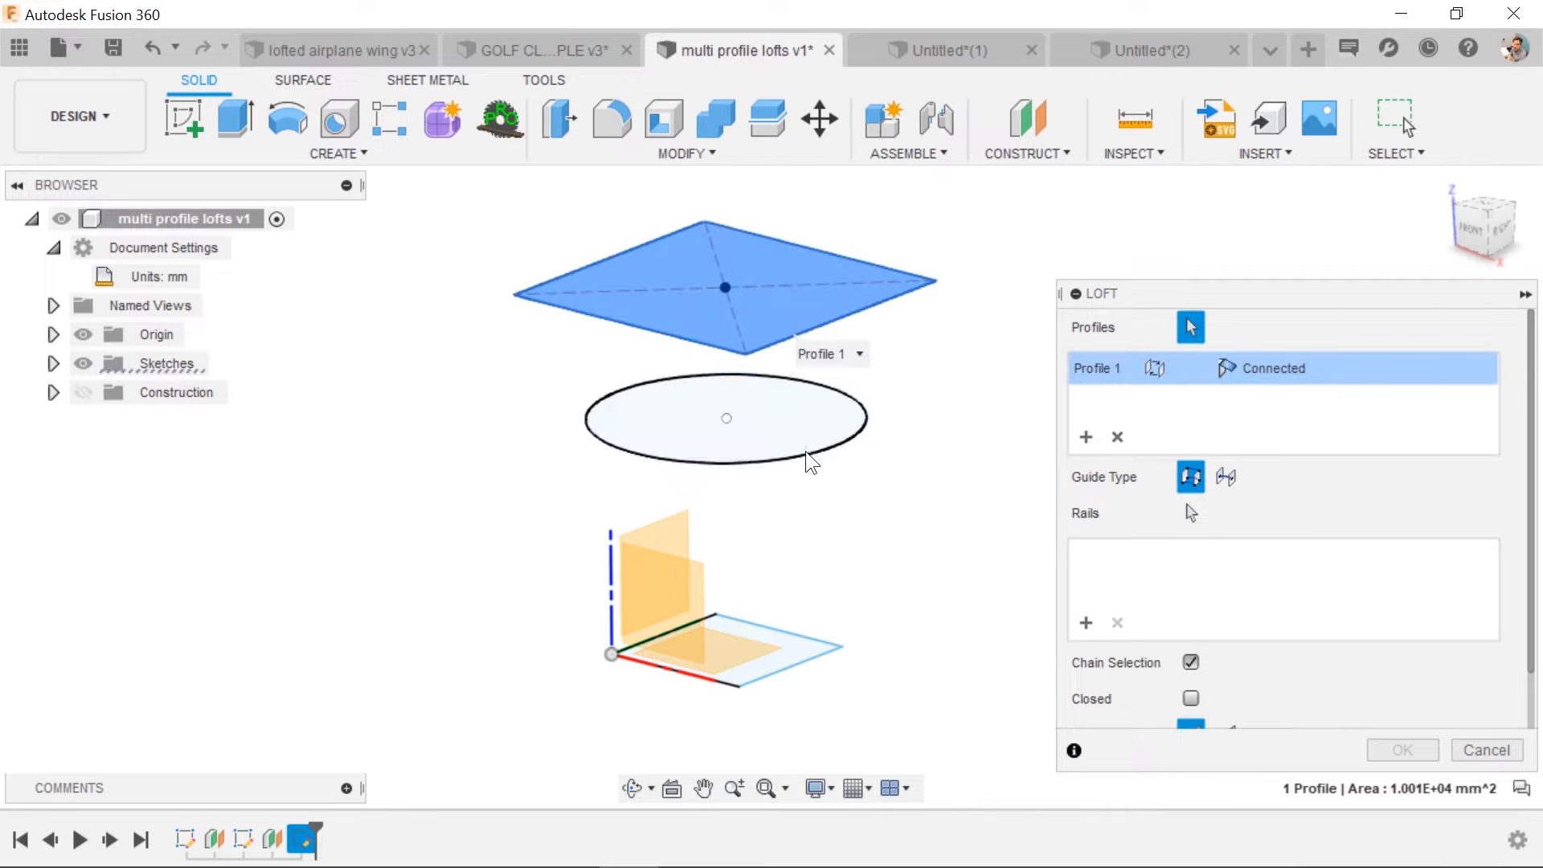
{"action": "left_click", "coordinate": [725, 417]}
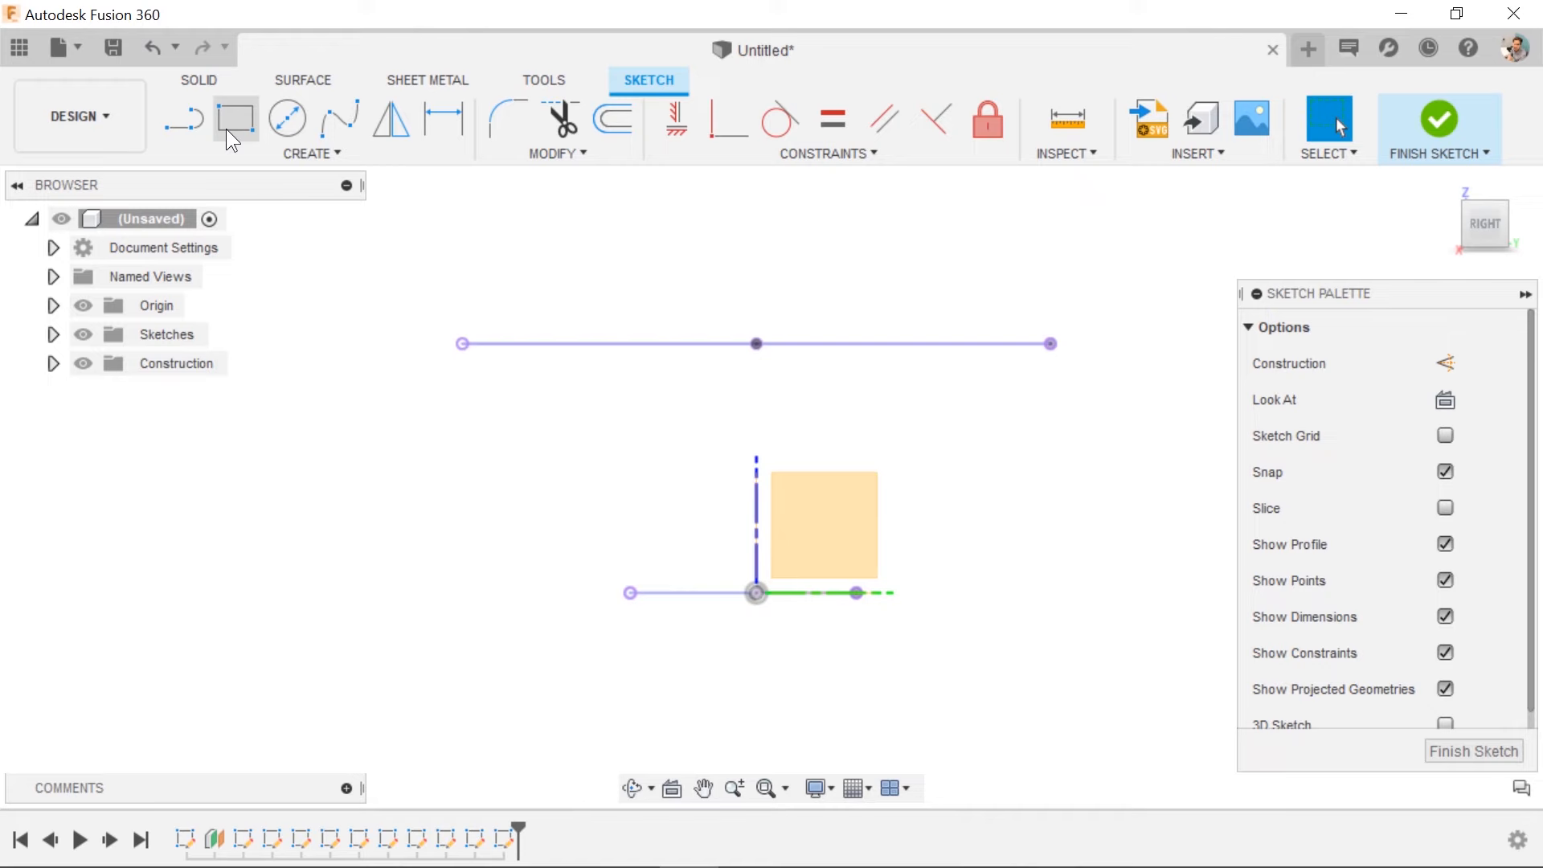
Step: Draw a fit-point spline from the square's corner up to the circle's edge as a guide rail
{"action": "left_click", "coordinate": [339, 117]}
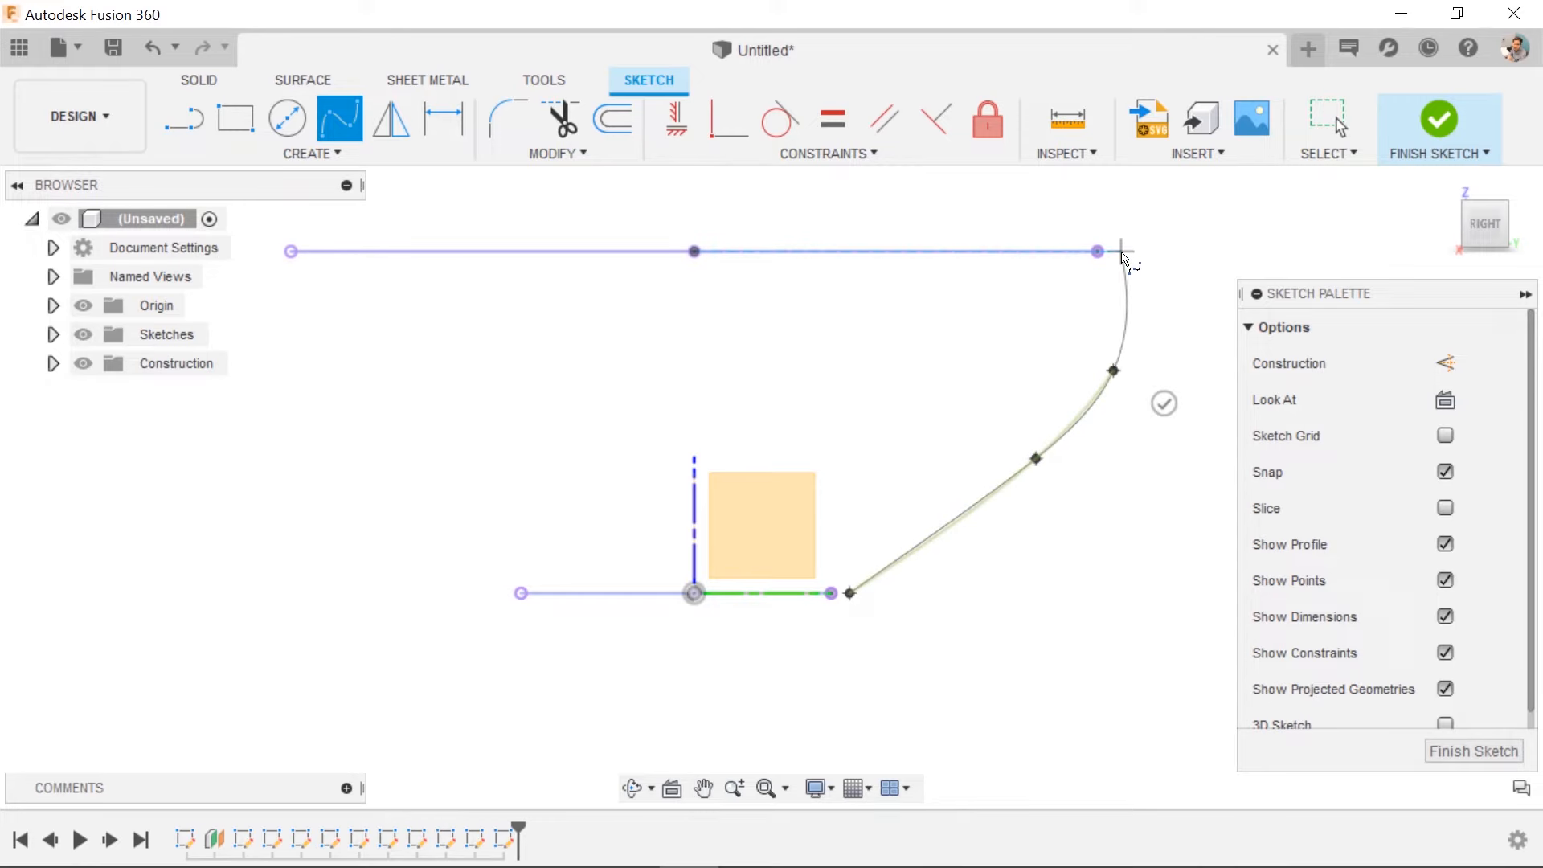
{"action": "left_click_drag", "start_coordinate": [1121, 255], "coordinate": [1167, 231]}
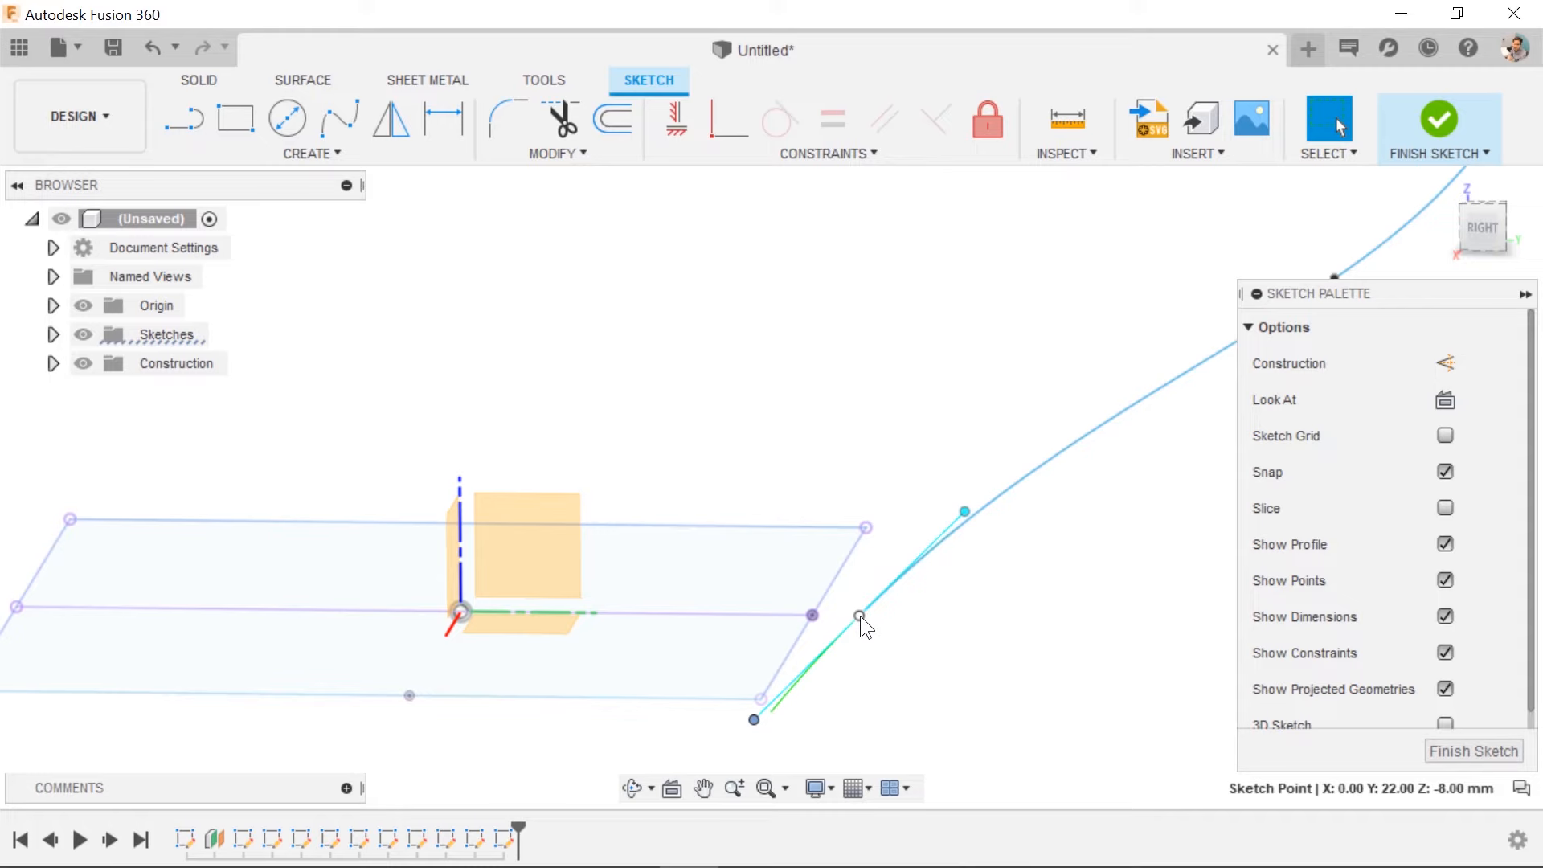
{"action": "mouse_move", "coordinate": [902, 450]}
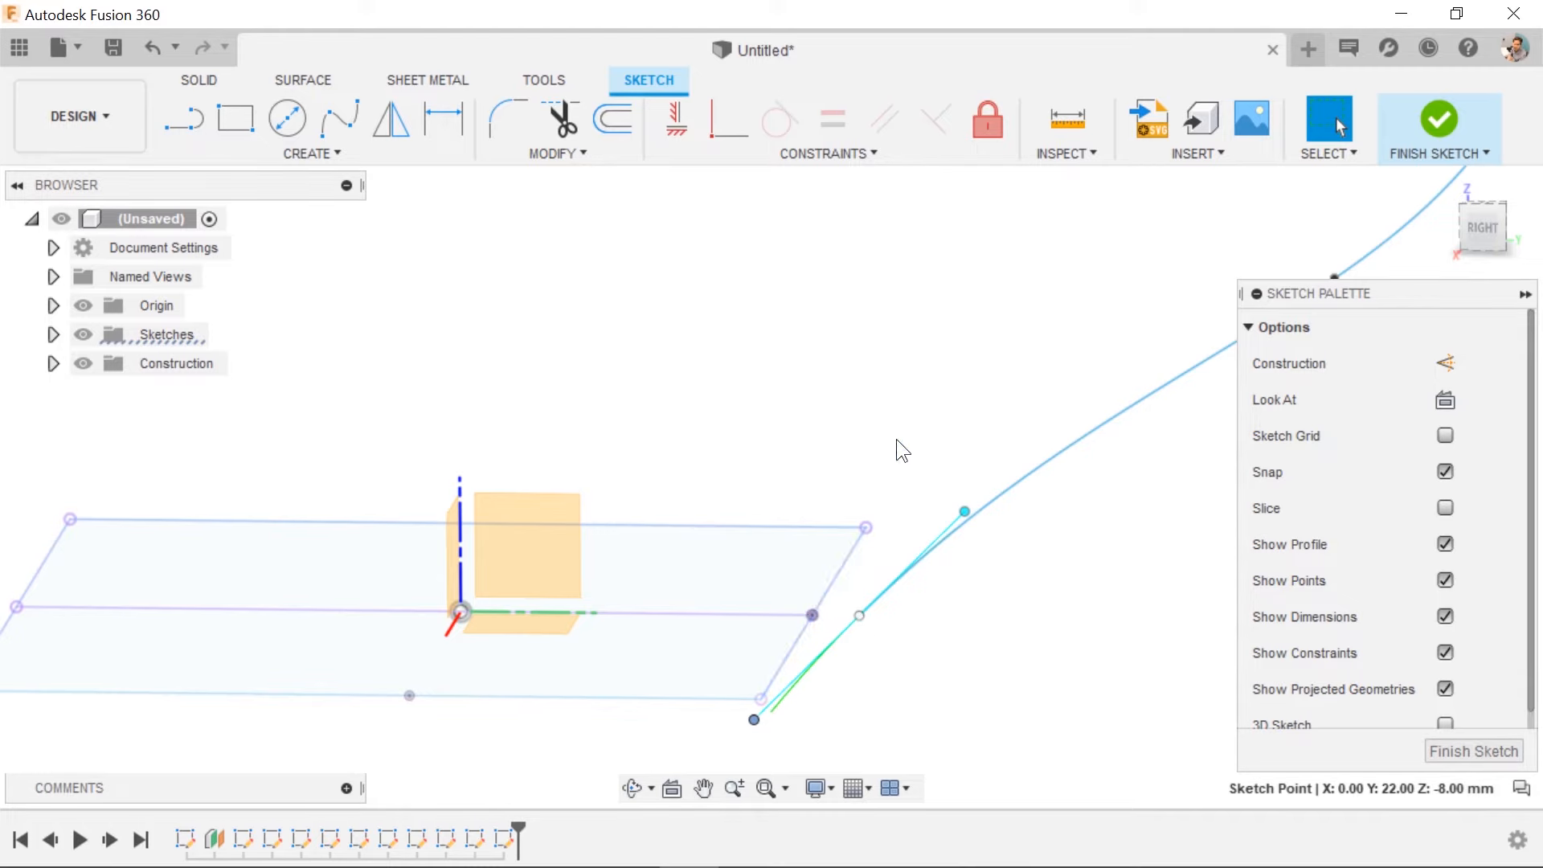
{"action": "left_click", "coordinate": [812, 622]}
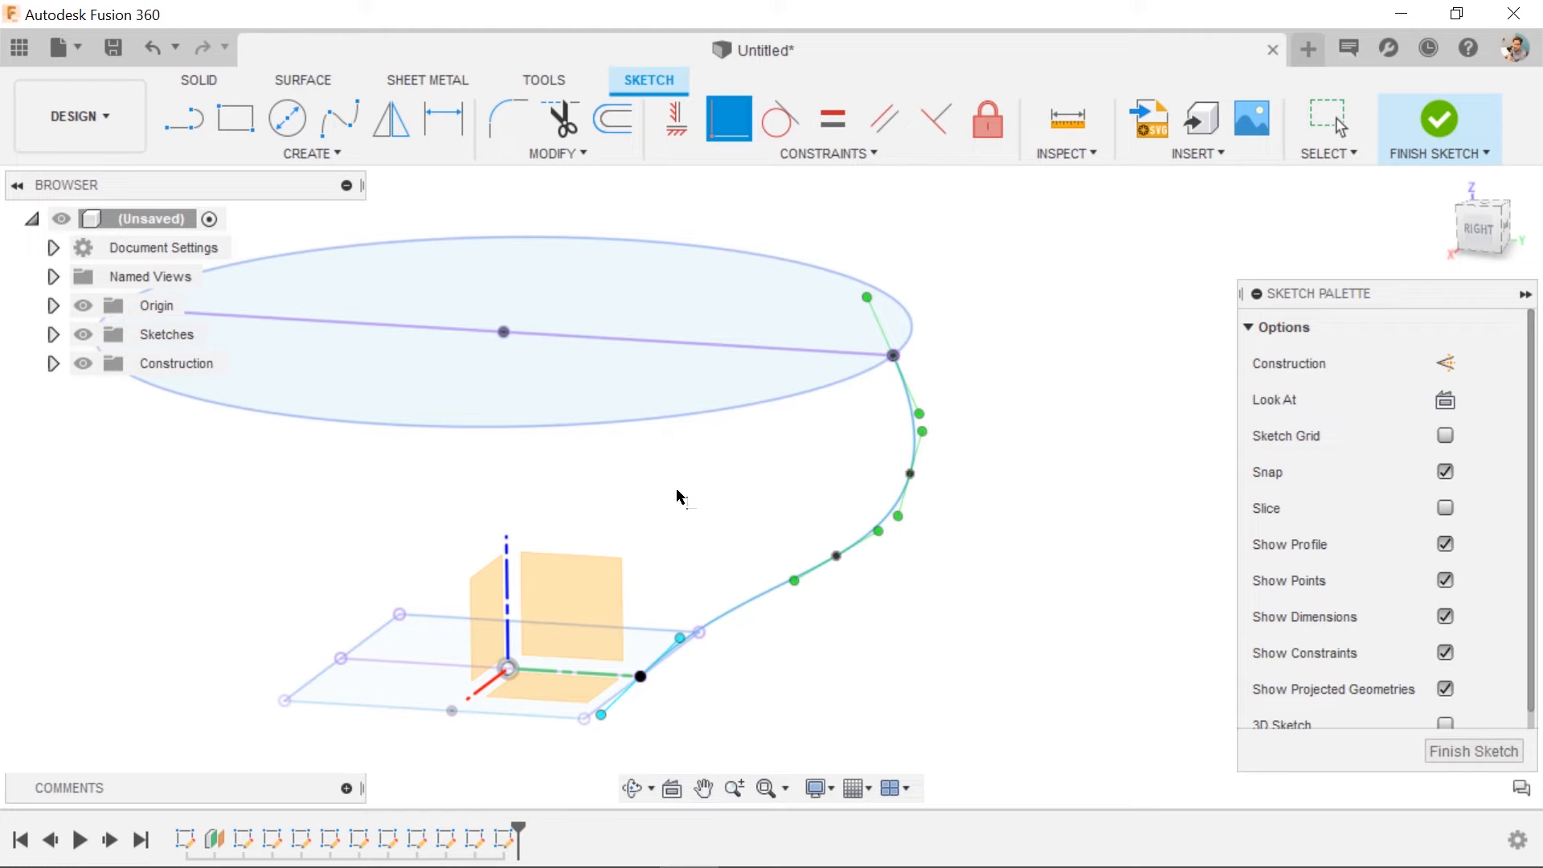
{"action": "mouse_move", "coordinate": [756, 511]}
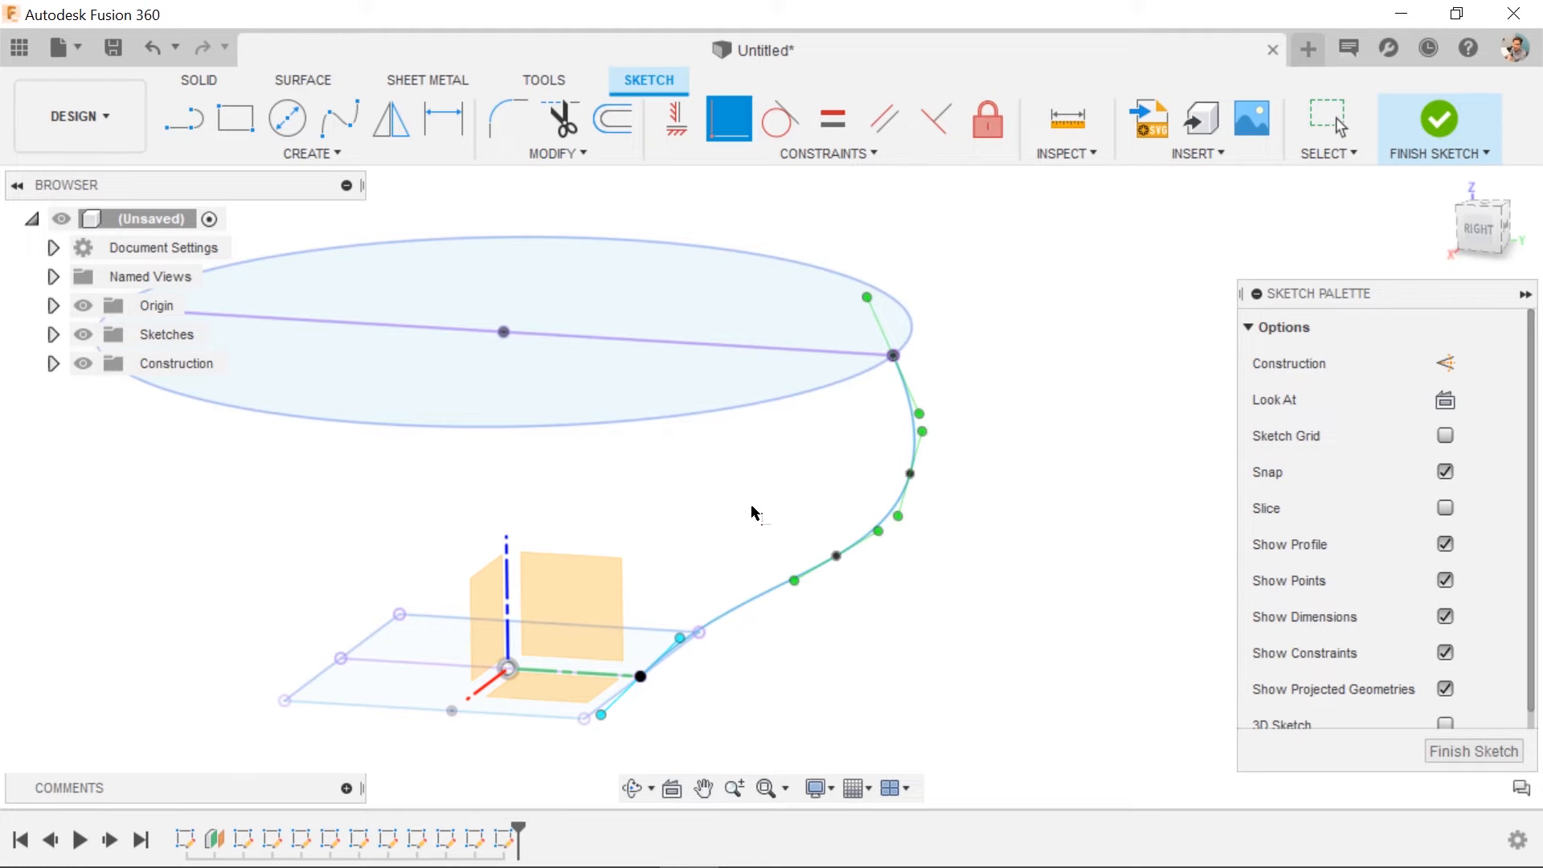
{"action": "mouse_move", "coordinate": [998, 442]}
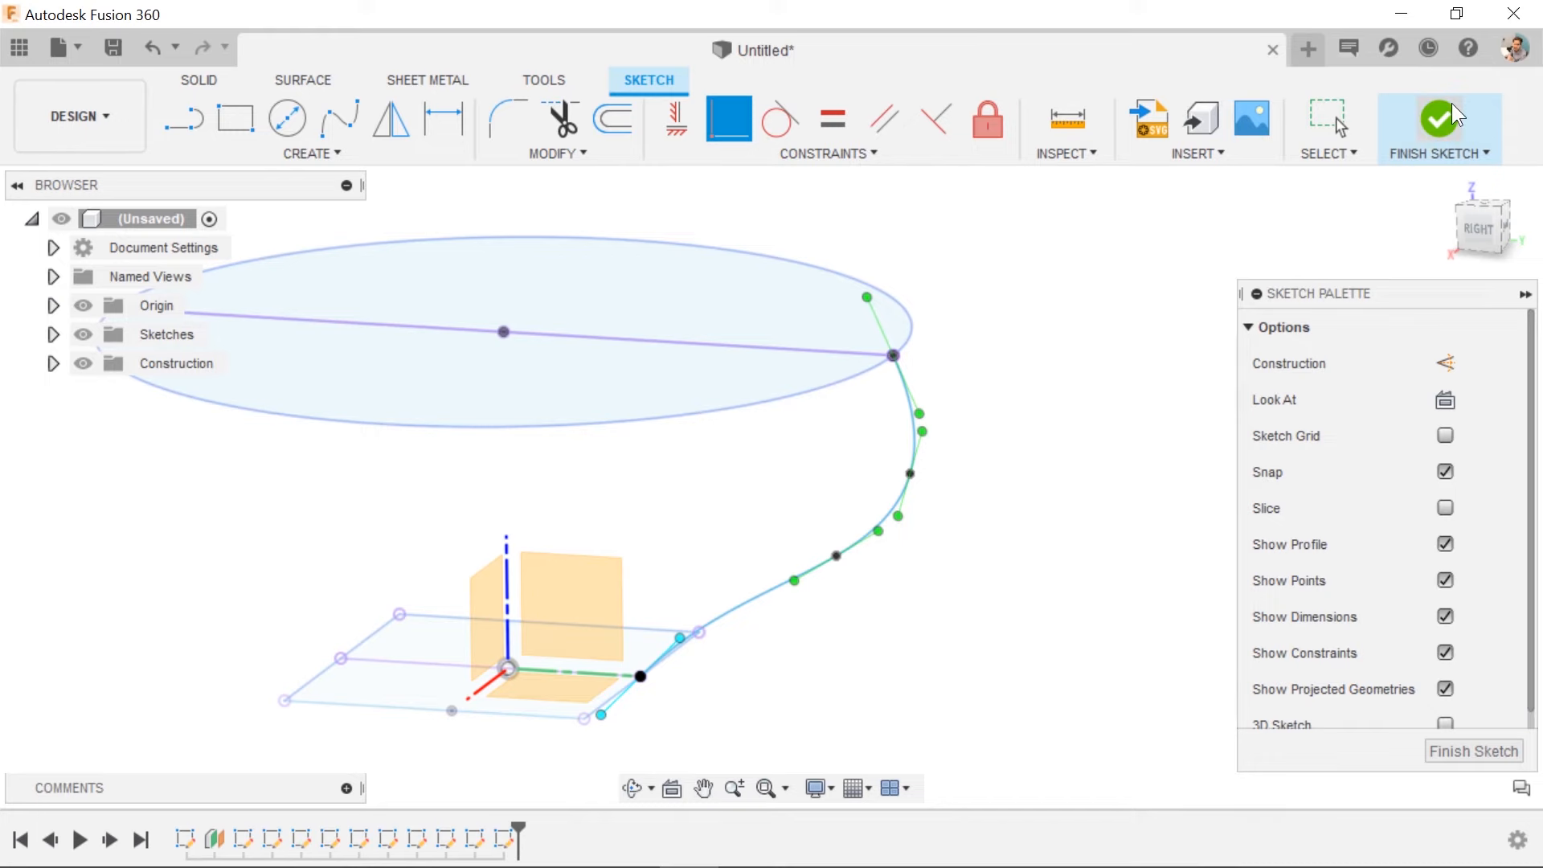
Step: Finish the sketch and loft the square to the circle with the spline as guide rail
{"action": "left_click", "coordinate": [1437, 128]}
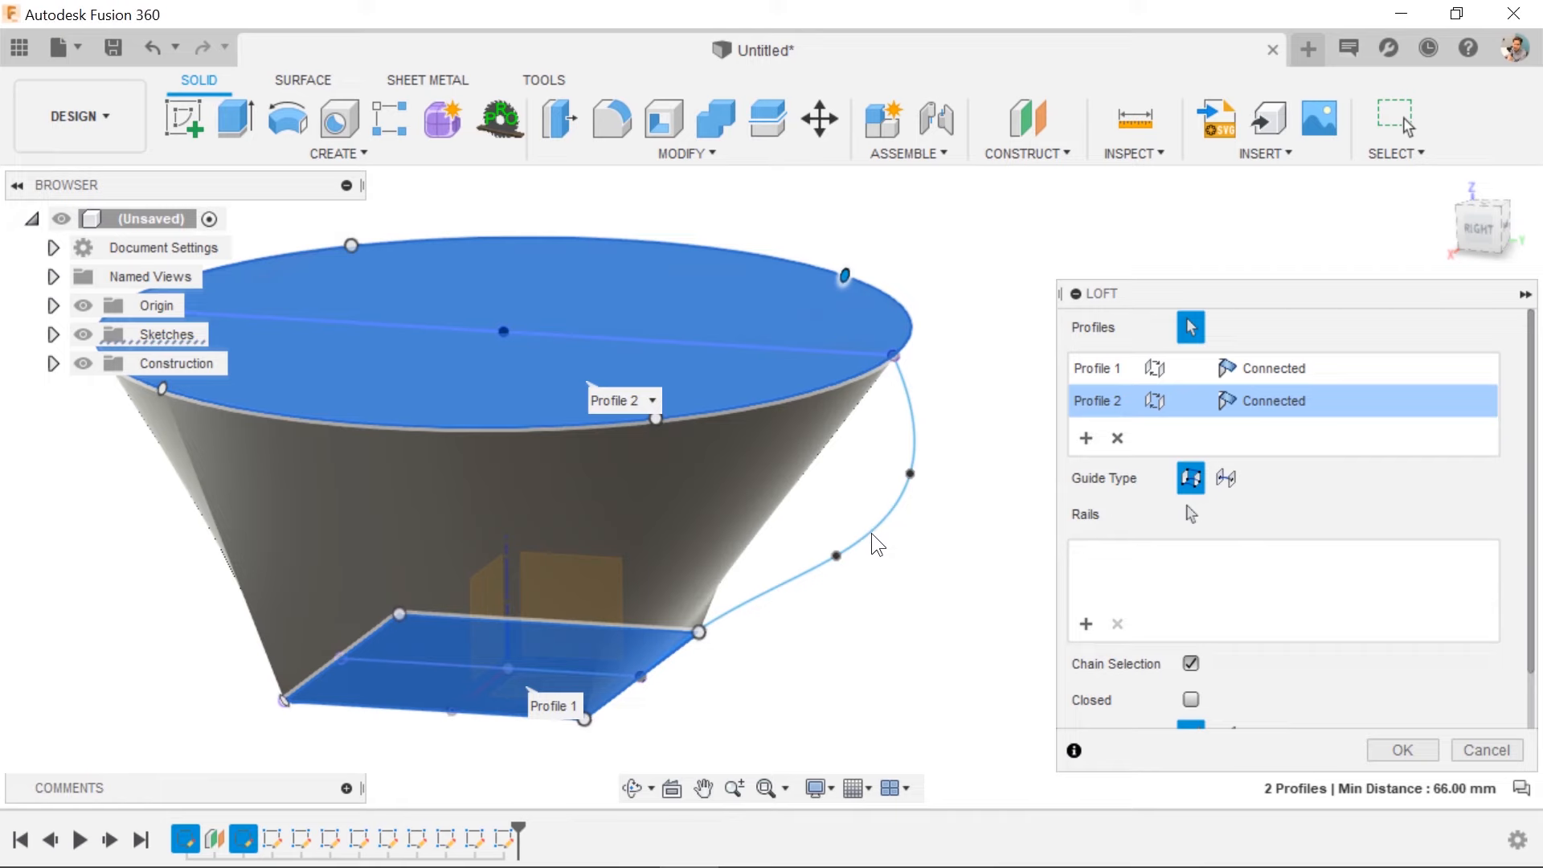
{"action": "left_click", "coordinate": [871, 532]}
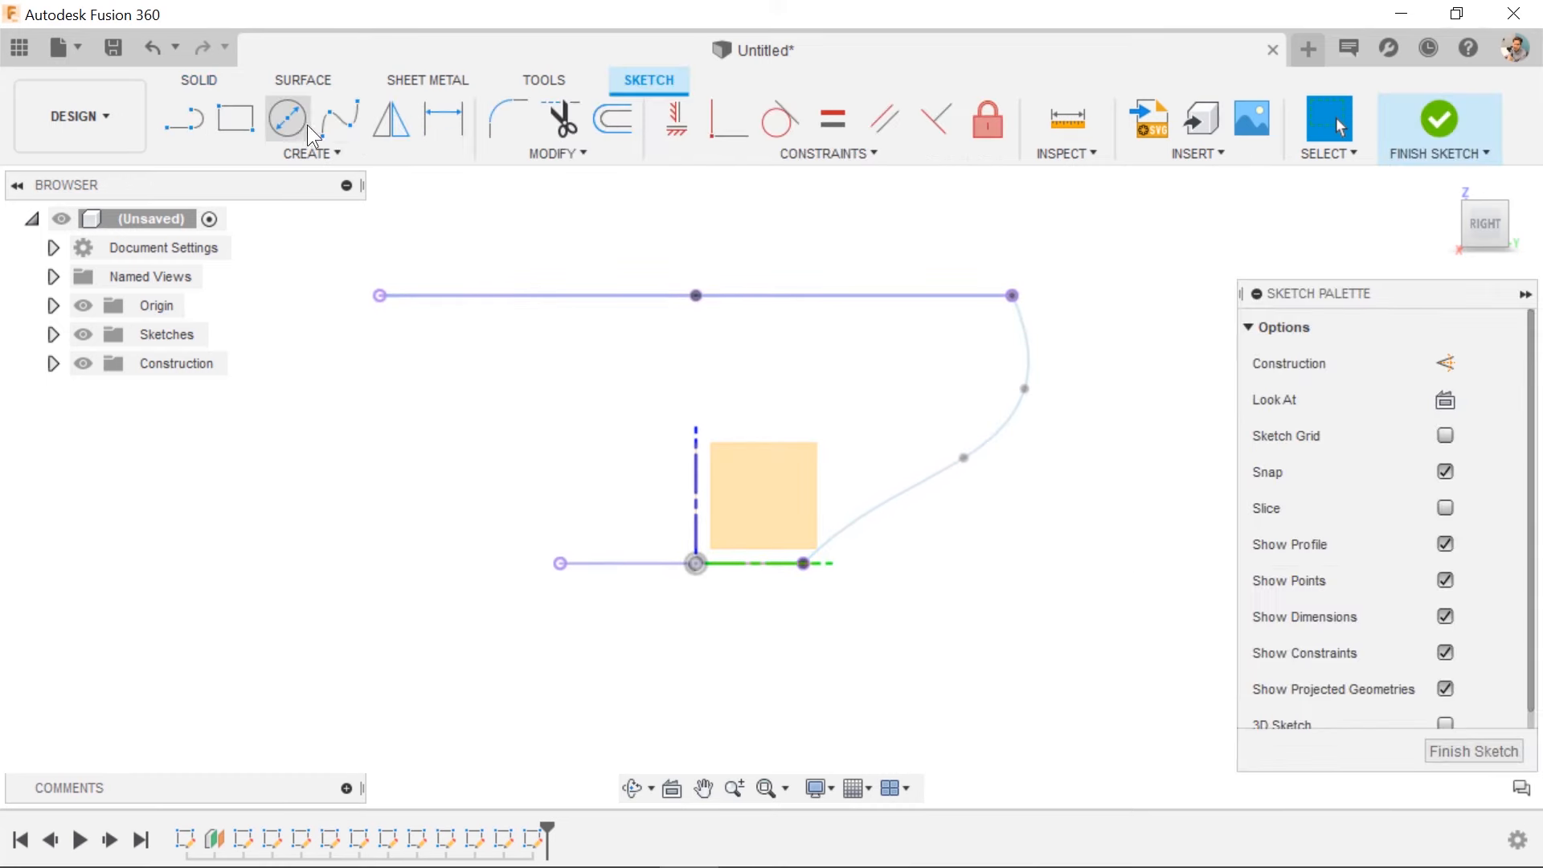
Step: Draw a second spline from the square's opposite side to the circle's edge
{"action": "left_click", "coordinate": [339, 118]}
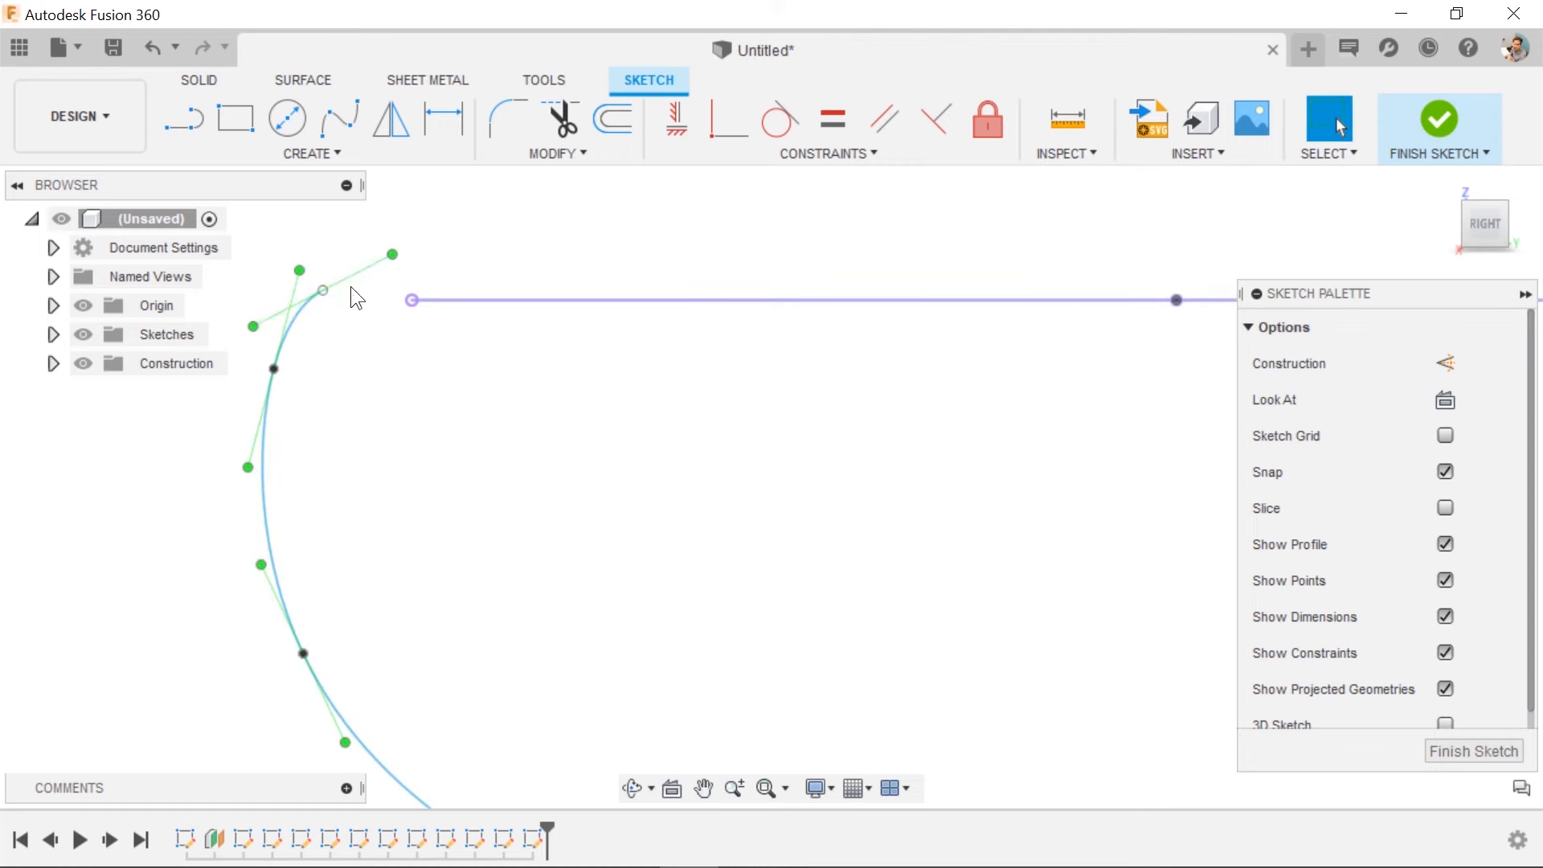
{"action": "left_click", "coordinate": [411, 301]}
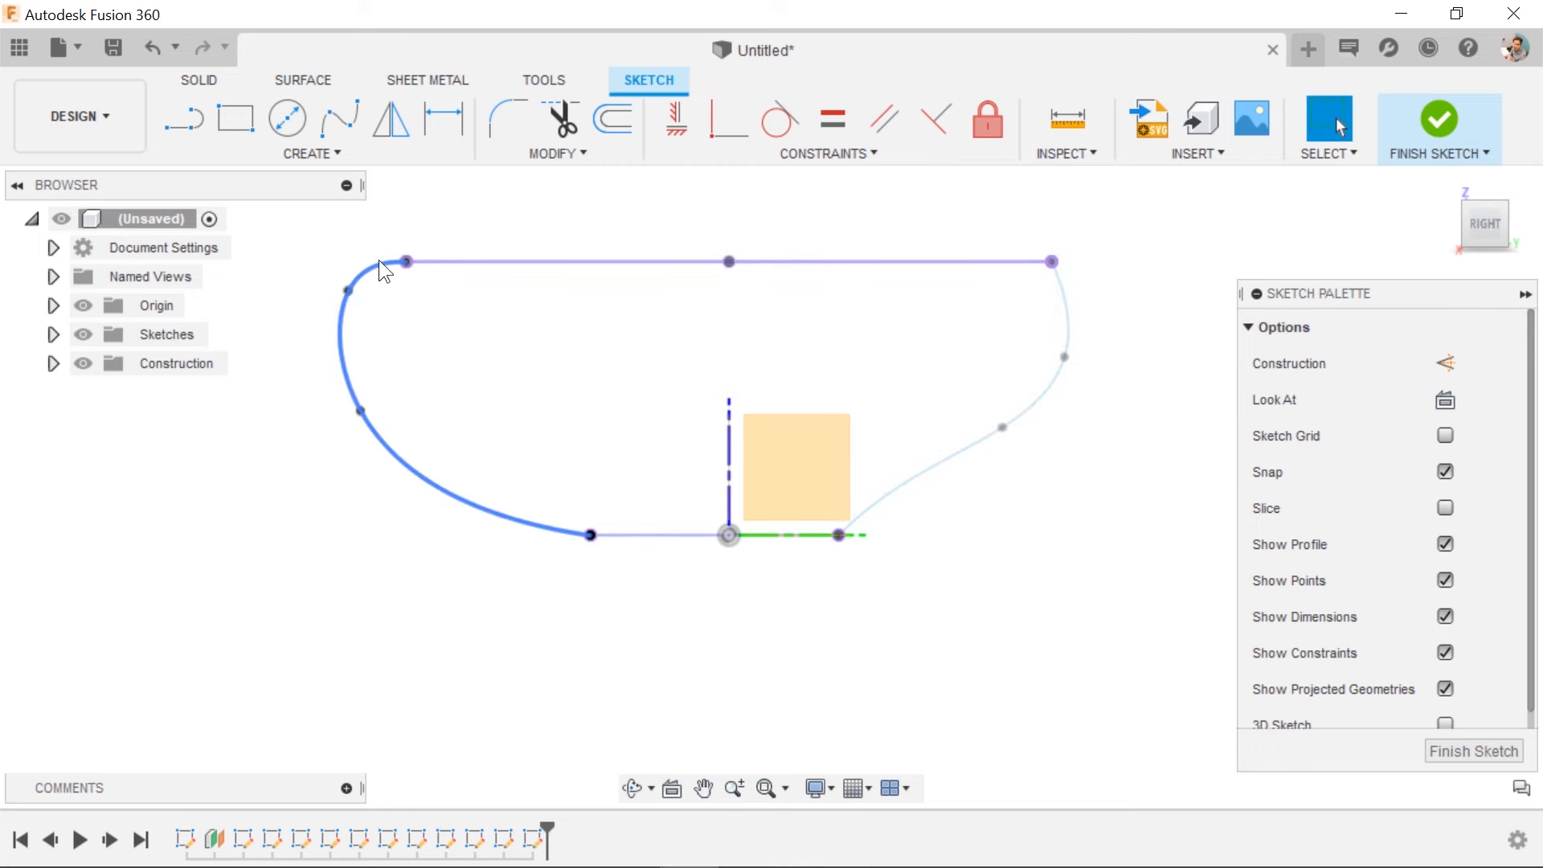
Step: Reshape the new spline's top tangent handles so it meets the circle edge smoothly
{"action": "left_click", "coordinate": [355, 249]}
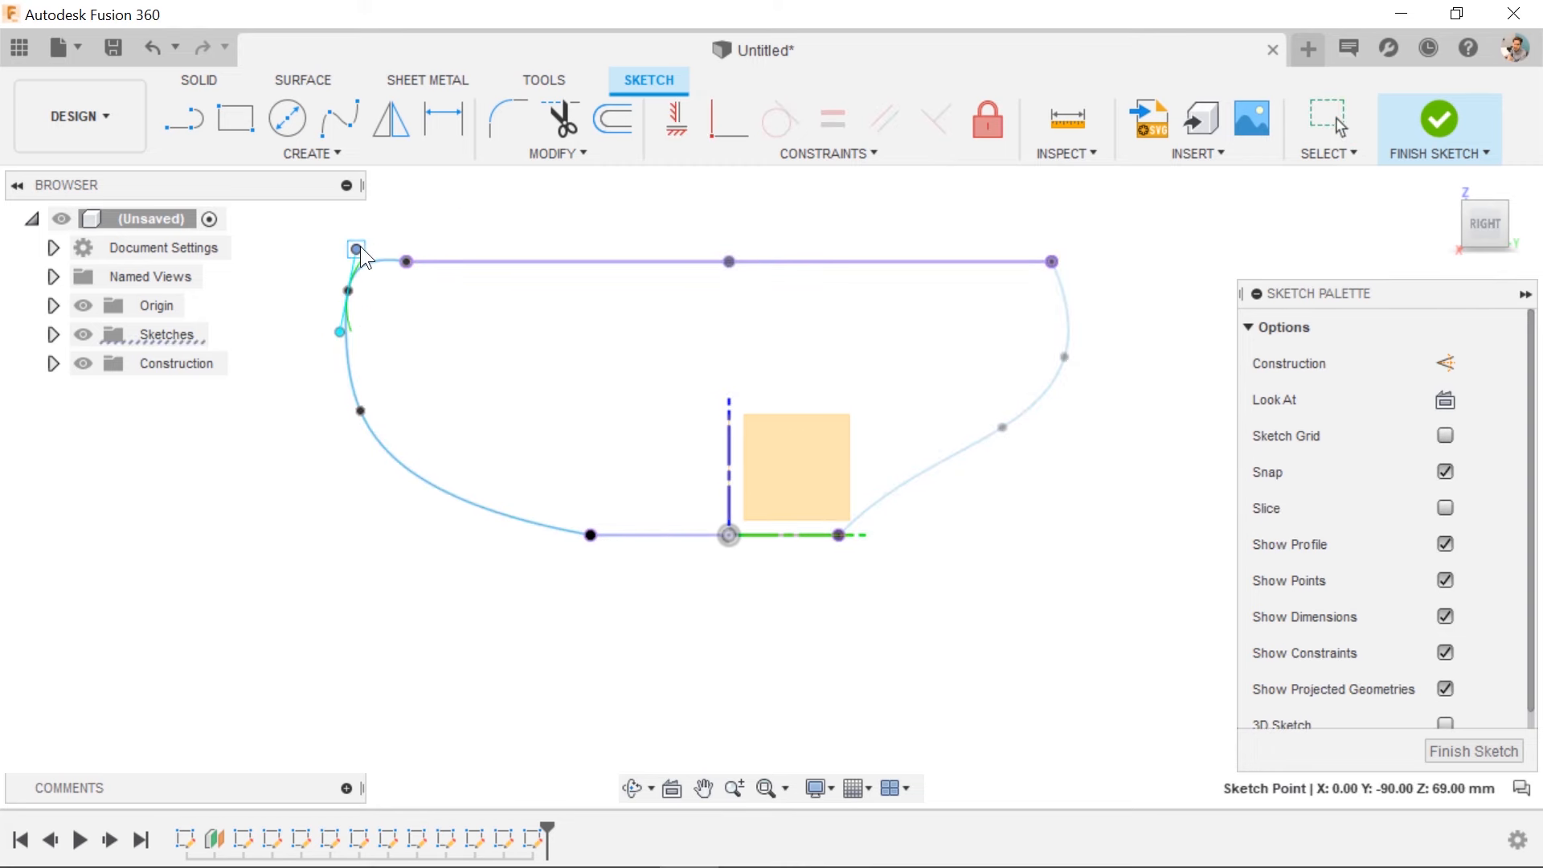
{"action": "left_click_drag", "start_coordinate": [356, 249], "coordinate": [369, 245]}
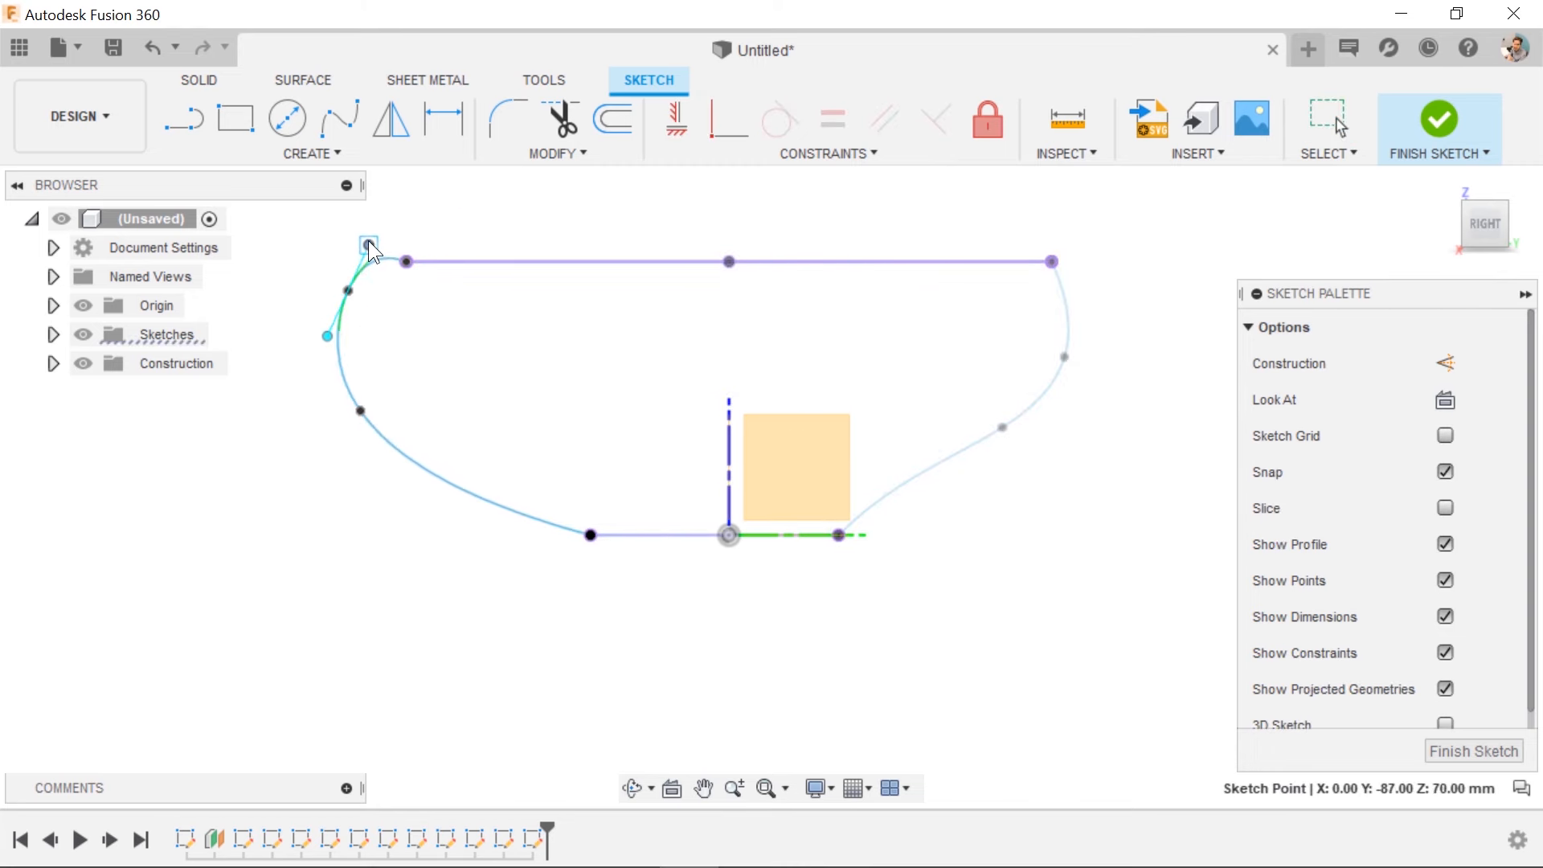
{"action": "left_click_drag", "start_coordinate": [366, 246], "coordinate": [383, 264]}
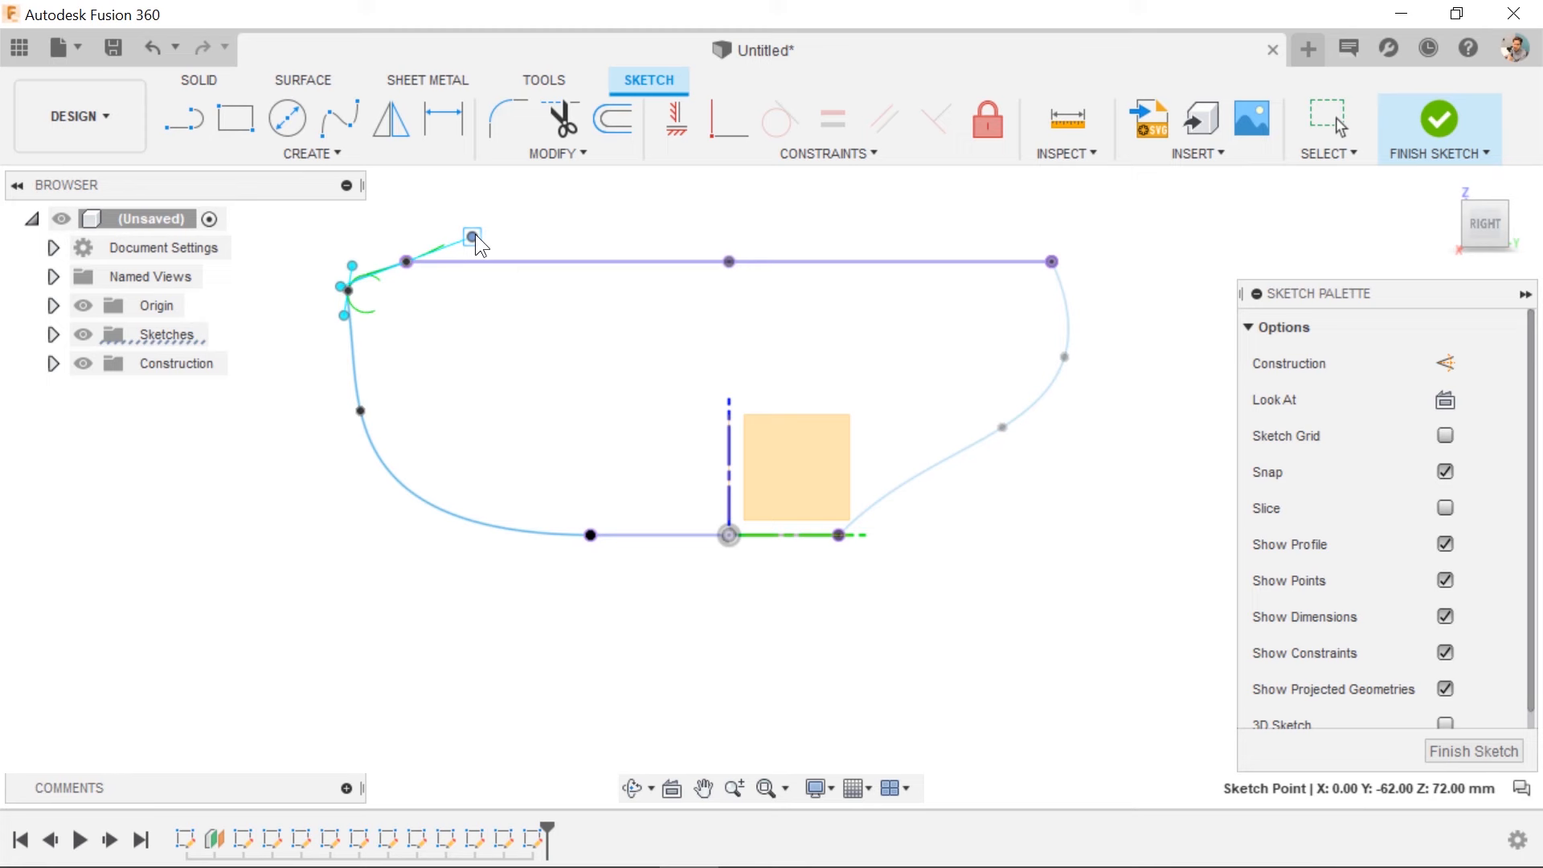
{"action": "left_click_drag", "start_coordinate": [473, 236], "coordinate": [474, 261]}
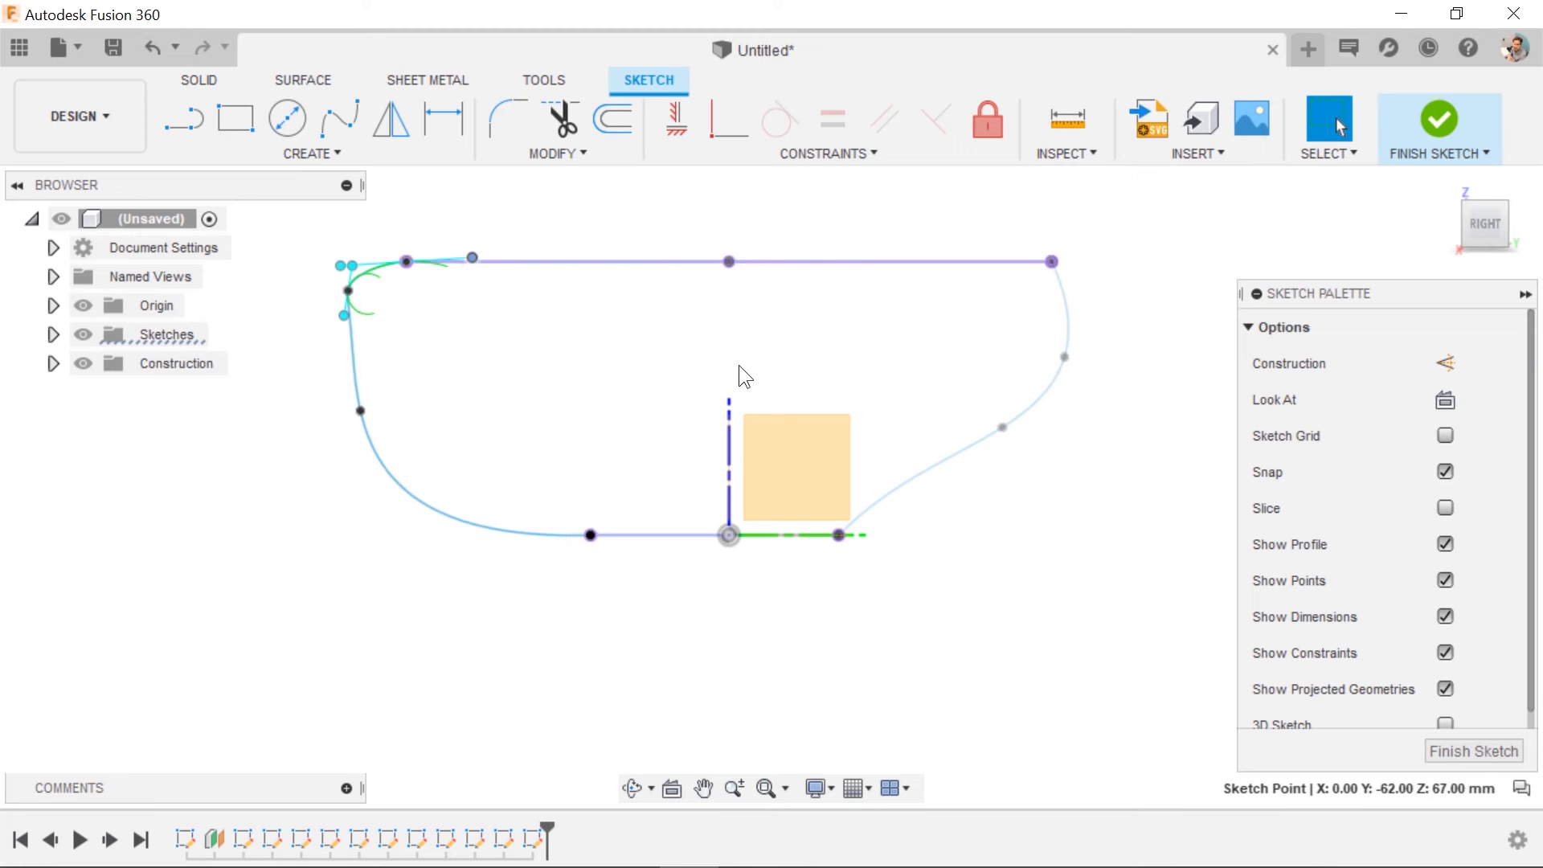
{"action": "left_click", "coordinate": [1437, 121]}
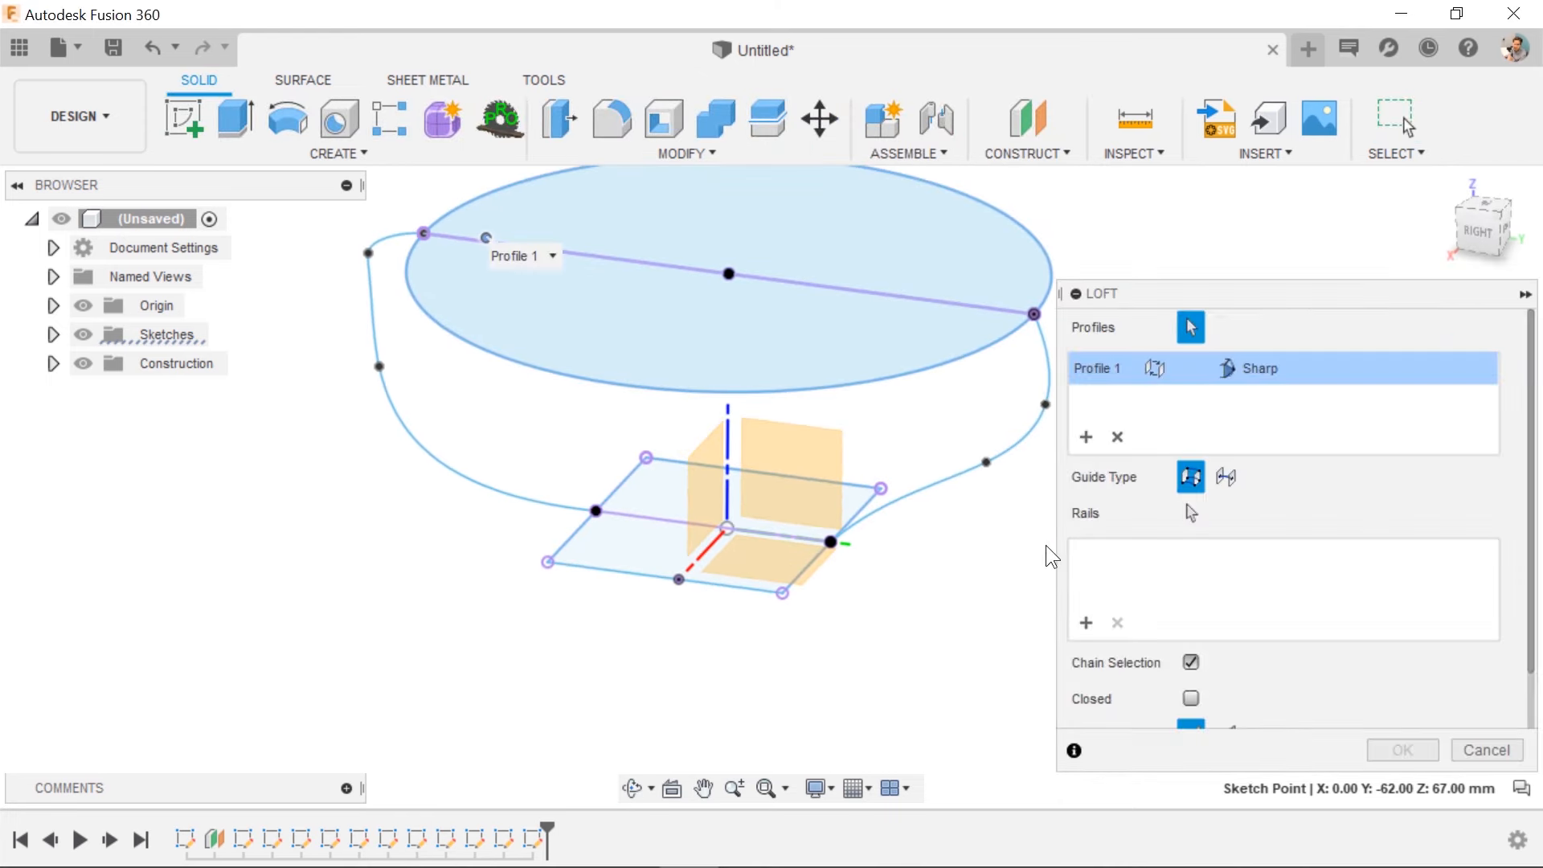
{"action": "mouse_move", "coordinate": [818, 524]}
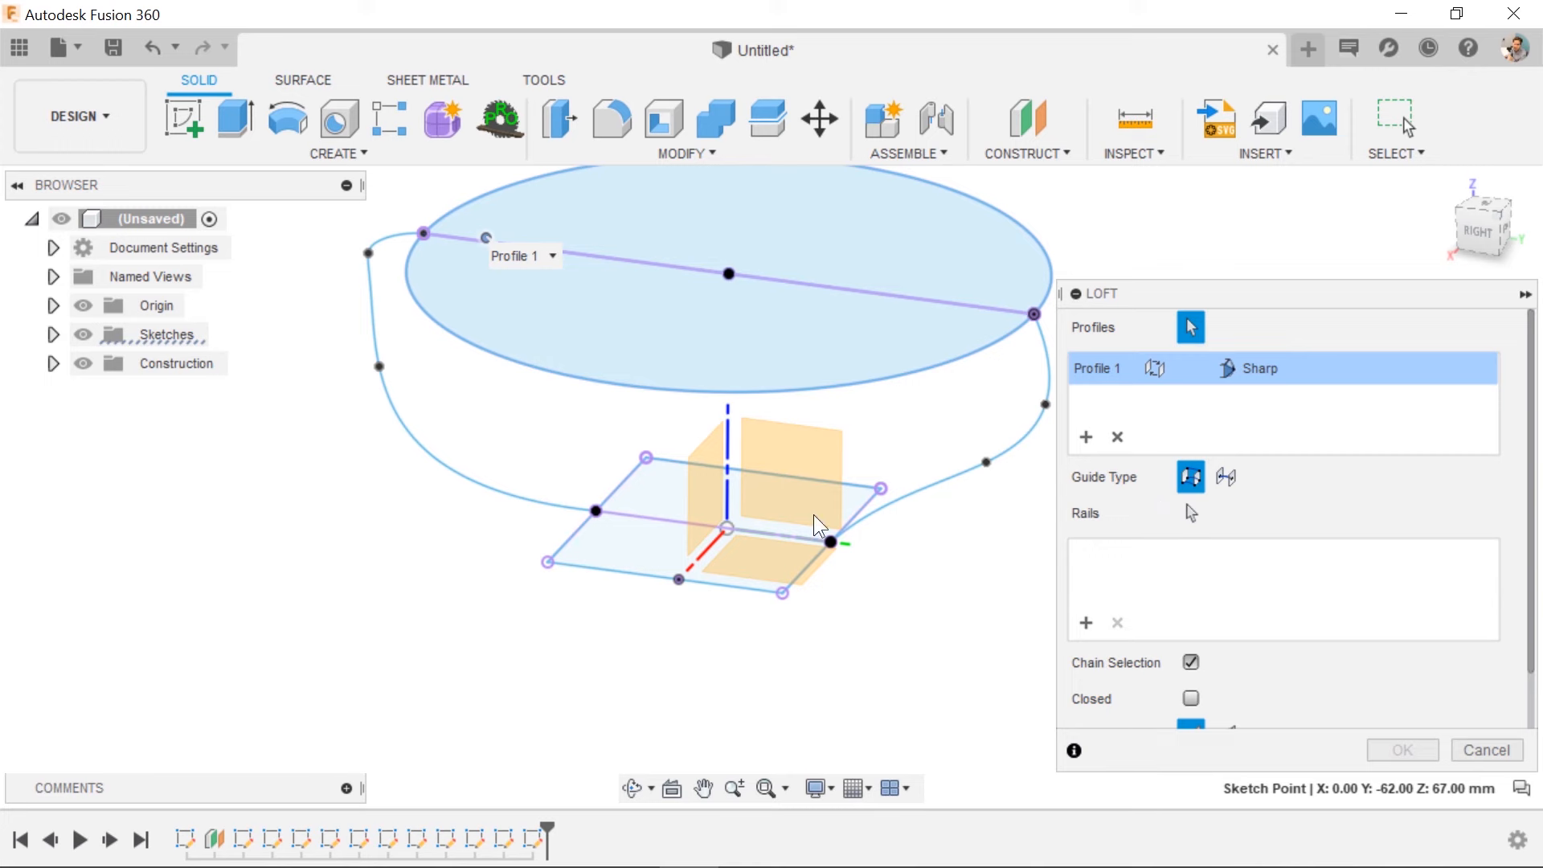
Step: Add the bottom square as the loft's second profile after the circle
{"action": "left_click", "coordinate": [726, 528]}
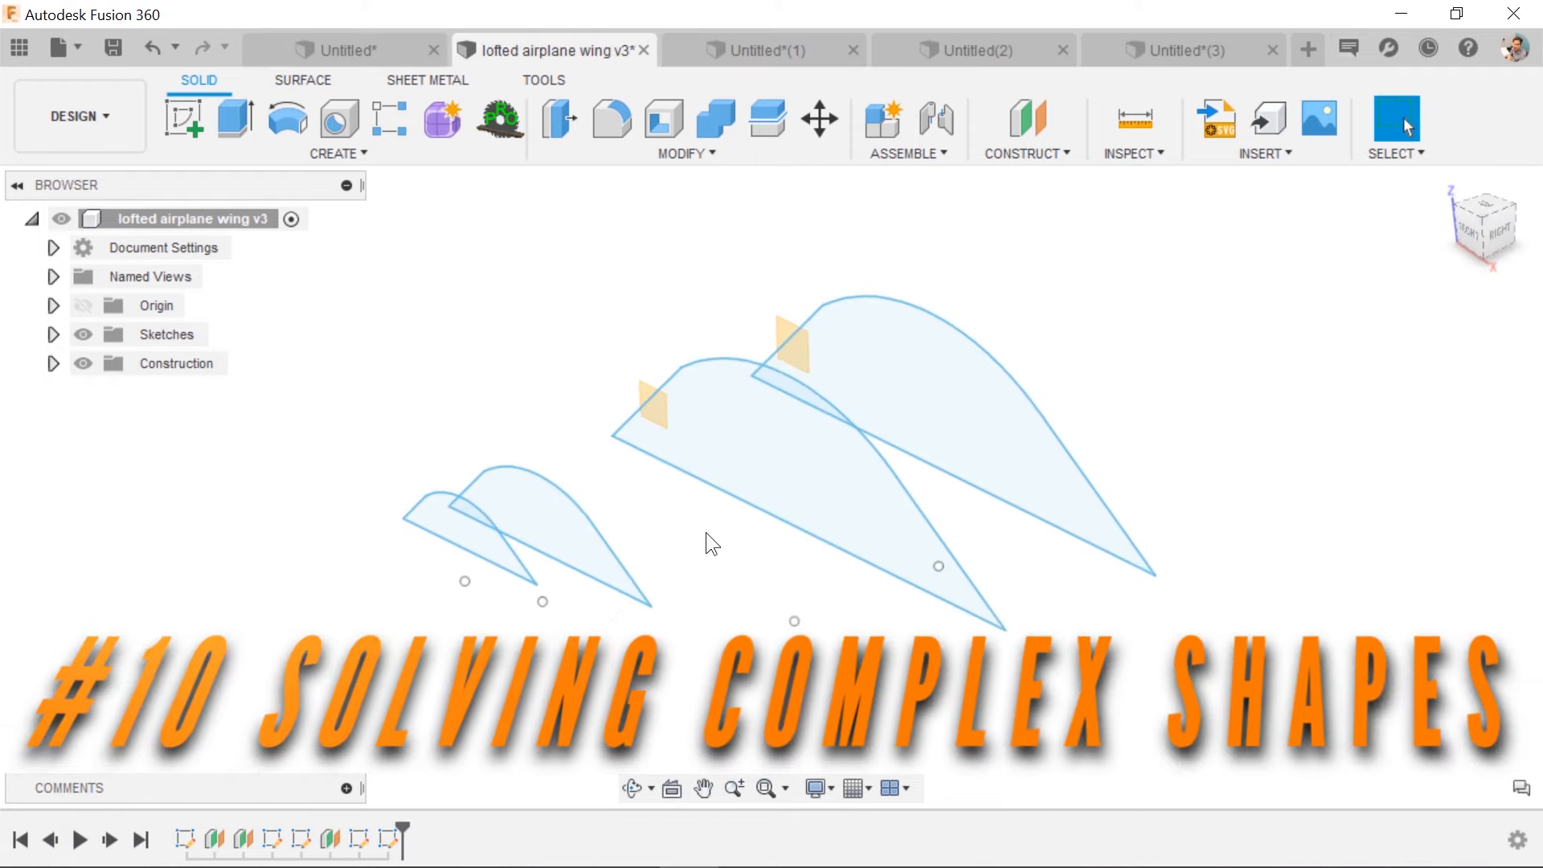
Step: Orbit the wing sections and start a Loft from the smallest airfoil profile
{"action": "left_click_drag", "start_coordinate": [712, 545], "coordinate": [510, 527]}
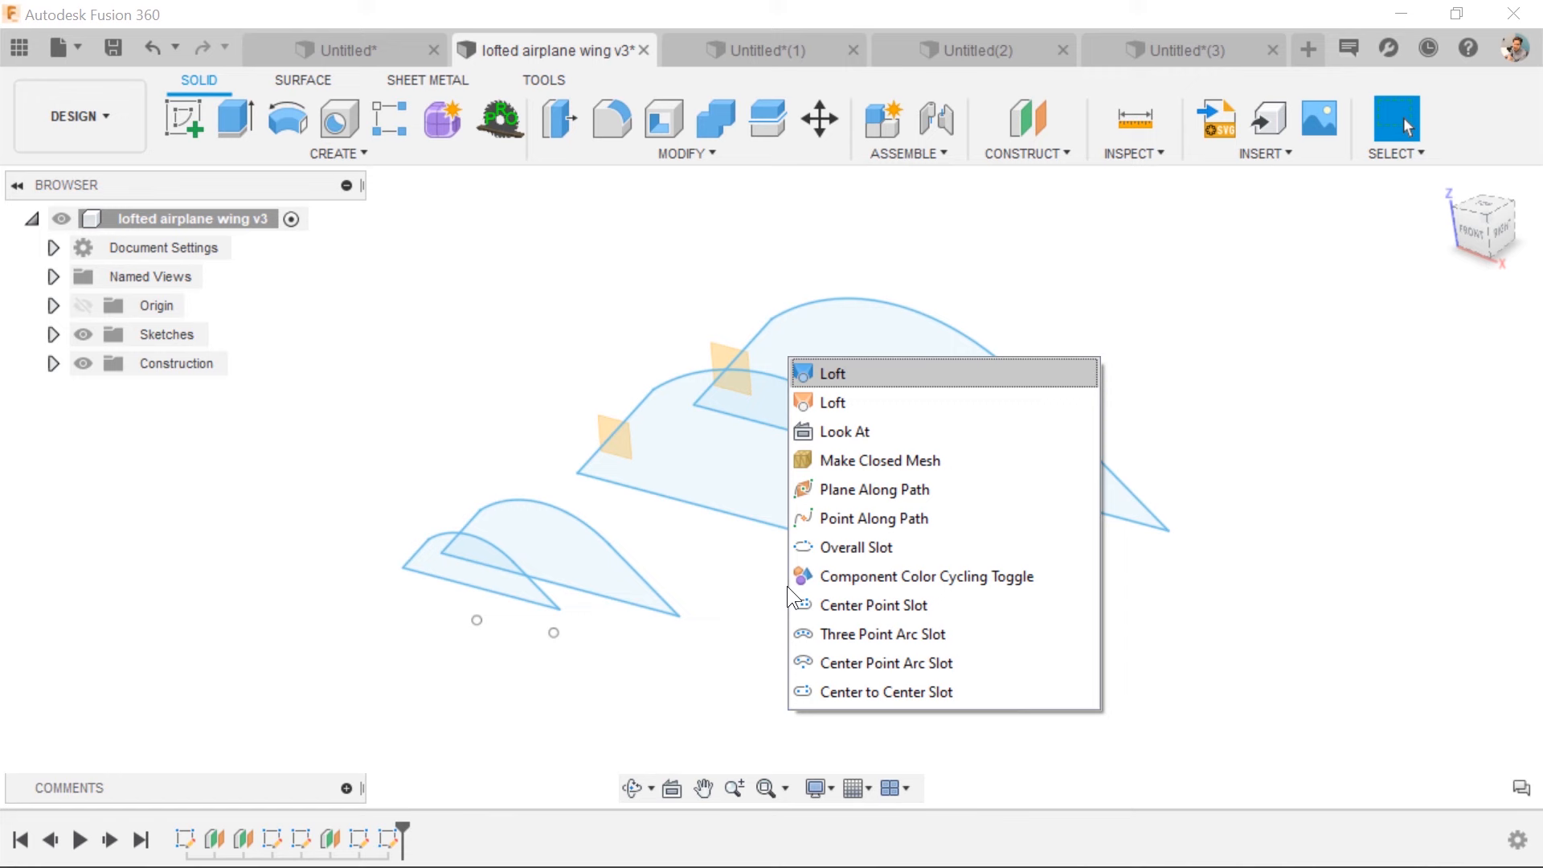
{"action": "left_click", "coordinate": [833, 374]}
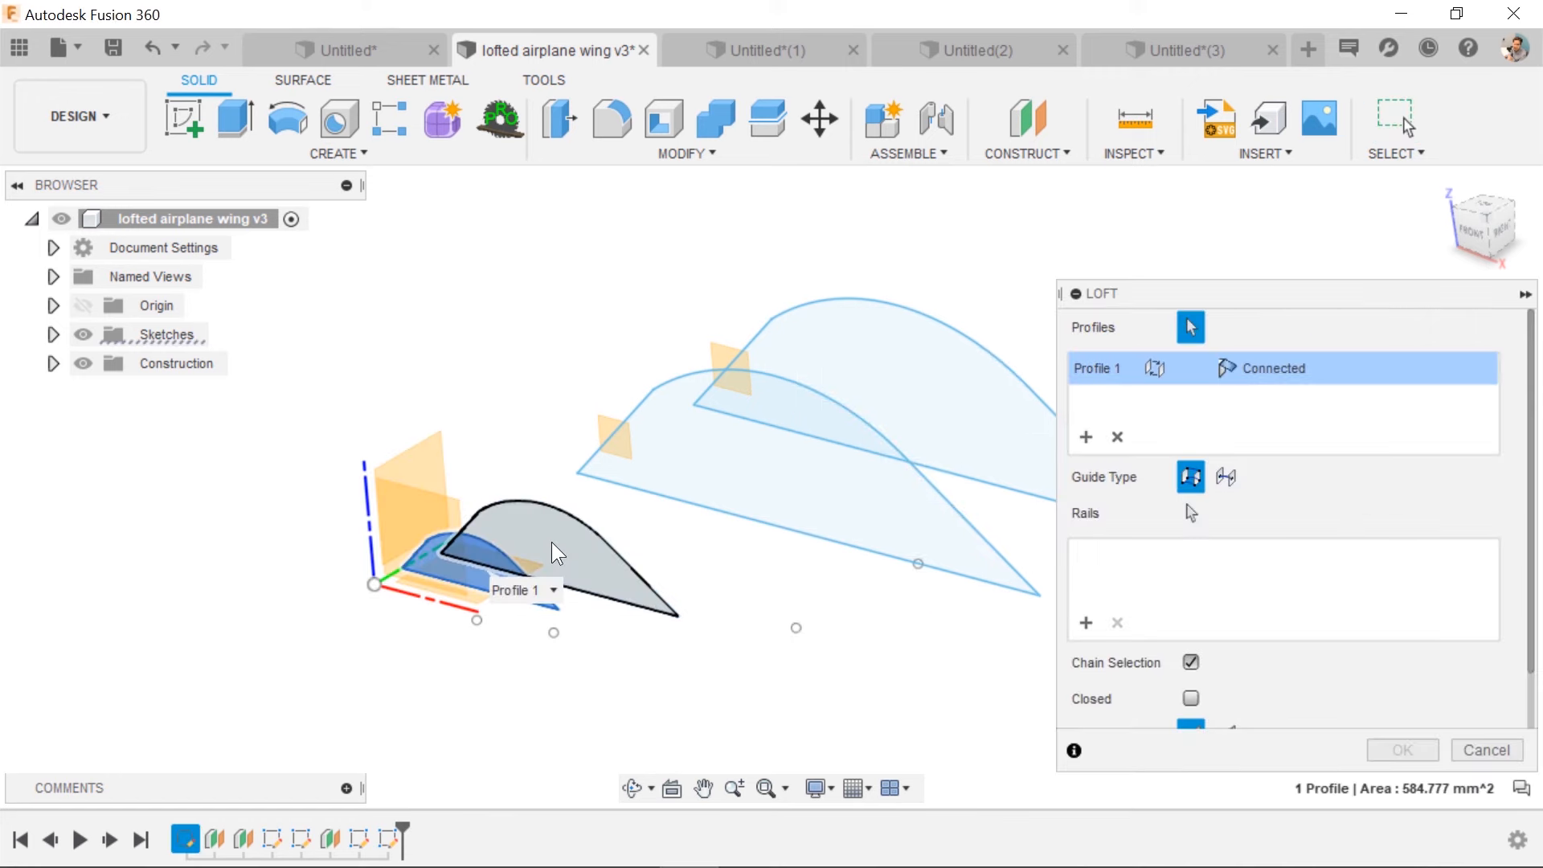